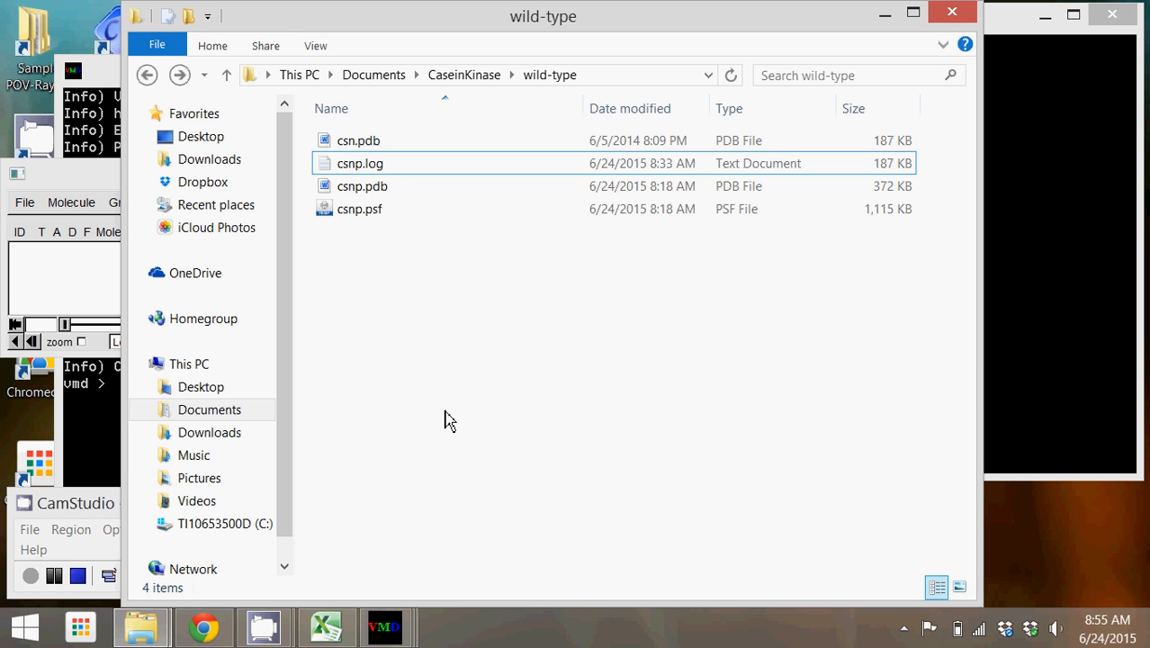
{"action": "mouse_move", "coordinate": [452, 338]}
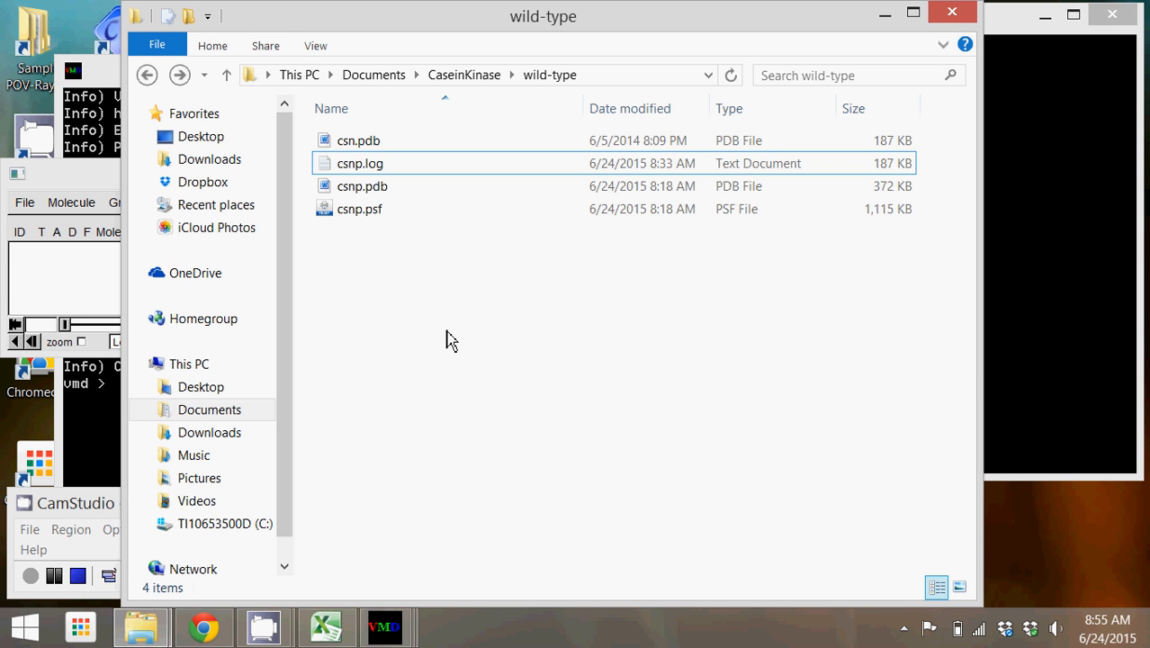
{"action": "mouse_move", "coordinate": [394, 298]}
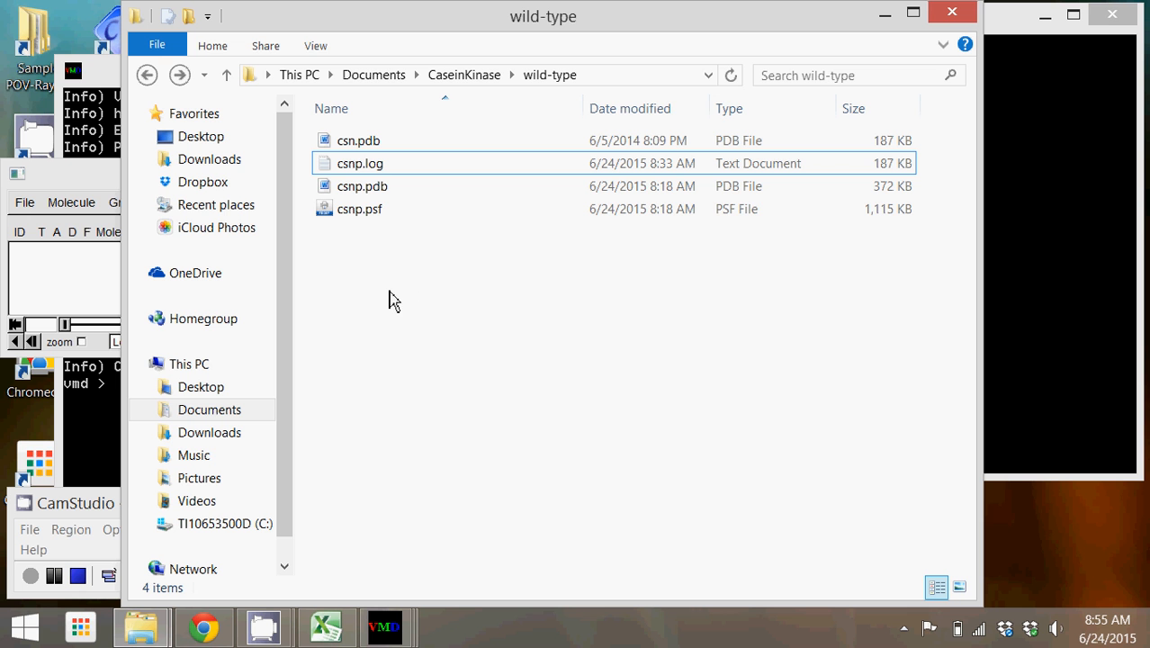
{"action": "mouse_move", "coordinate": [400, 277]}
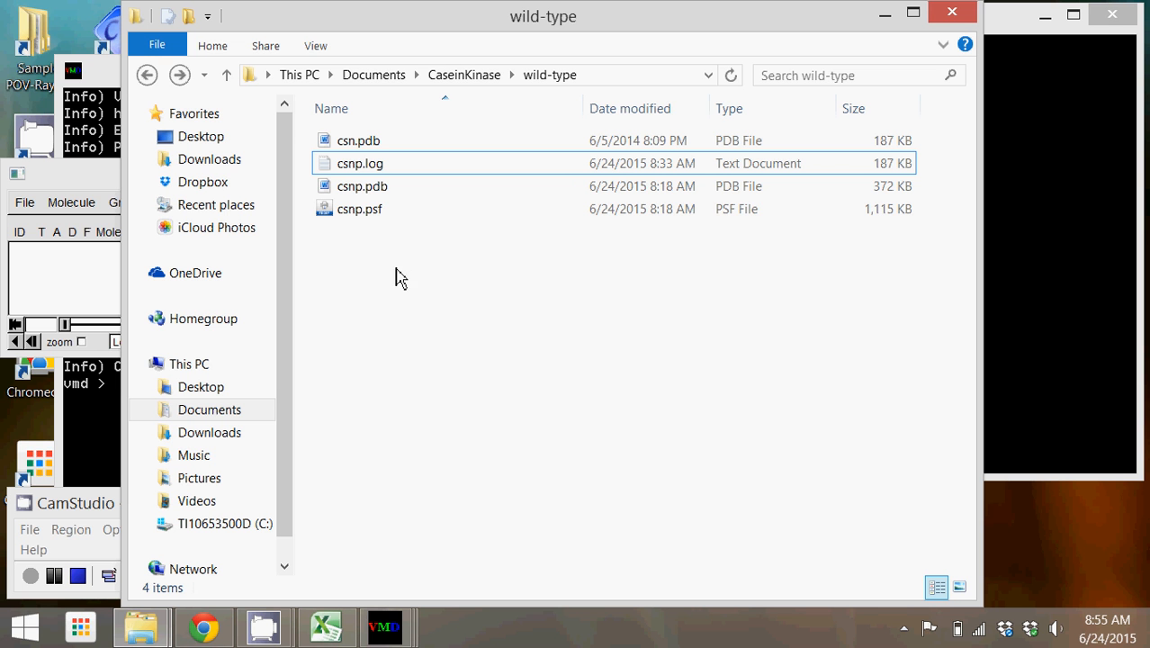
Bring up the Tk Console from the Extensions list after browsing toward csnp.pdb.
{"action": "left_click", "coordinate": [360, 185]}
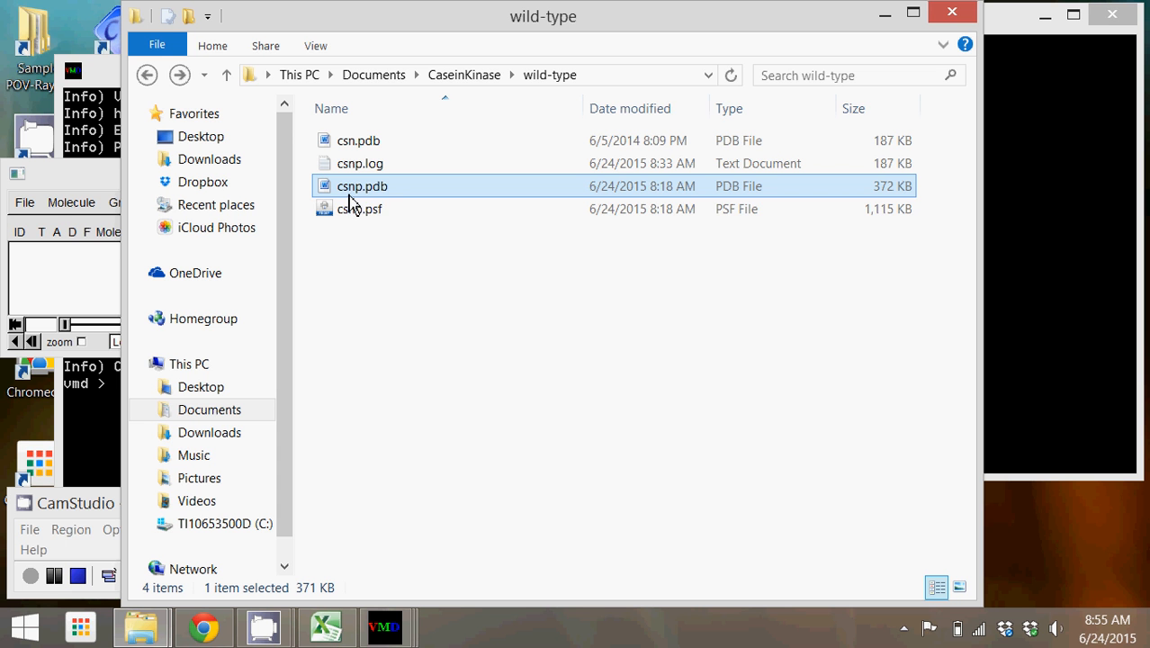
{"action": "mouse_move", "coordinate": [346, 219]}
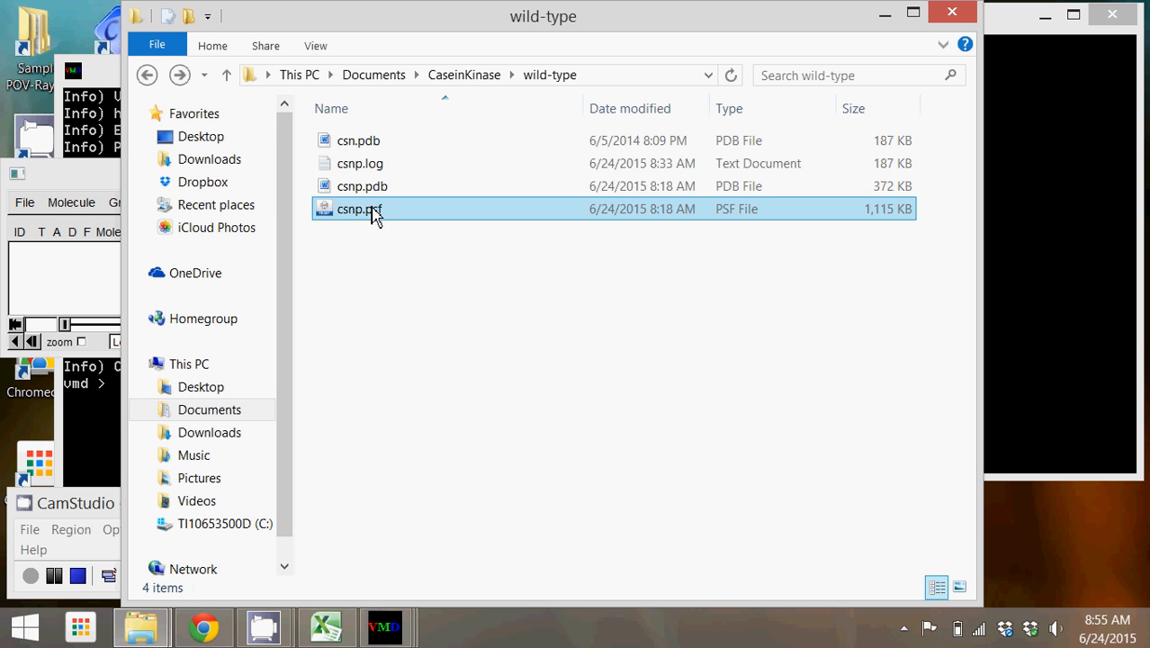
{"action": "mouse_move", "coordinate": [393, 196]}
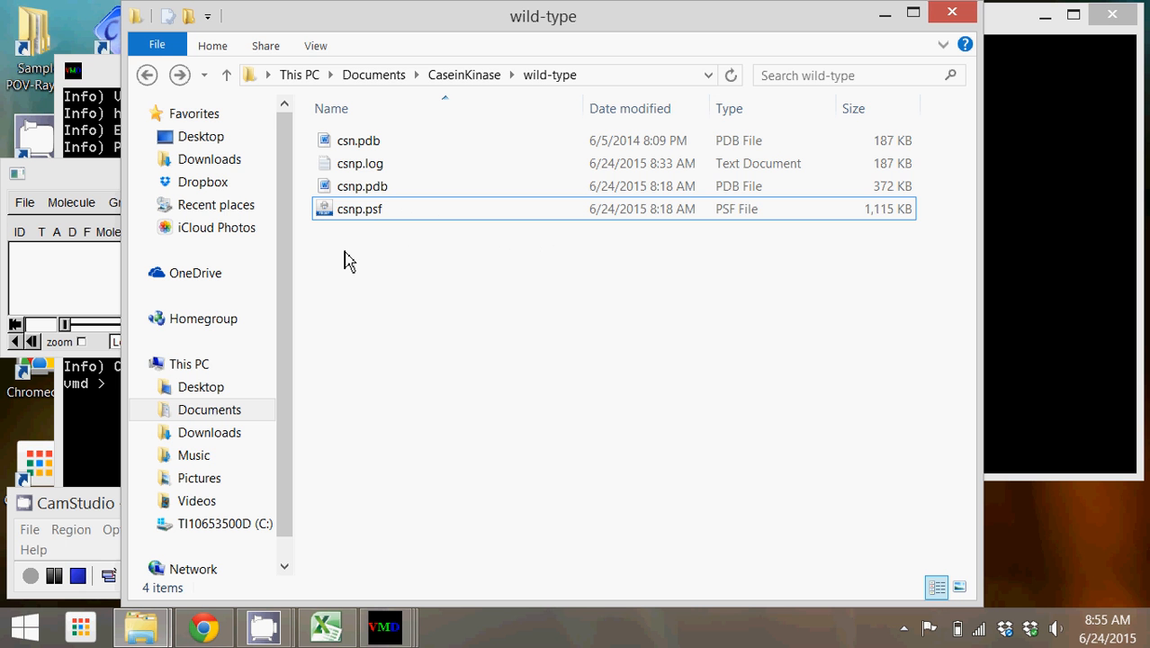
{"action": "mouse_move", "coordinate": [376, 225]}
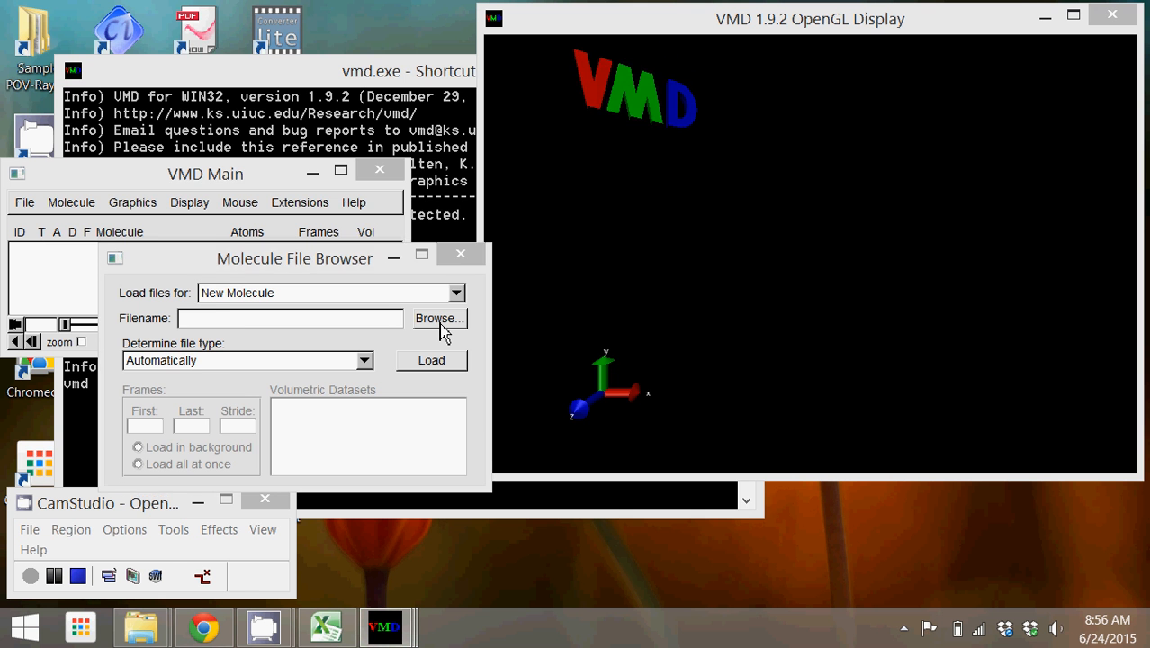
{"action": "left_click", "coordinate": [438, 317]}
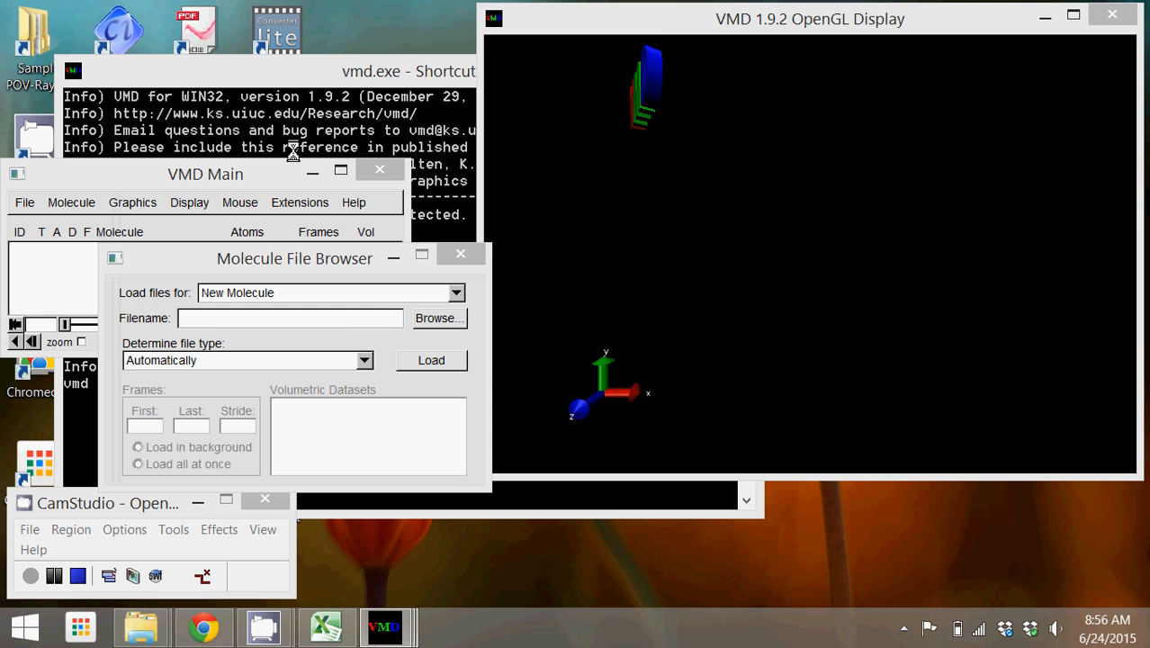
{"action": "left_click", "coordinate": [298, 201]}
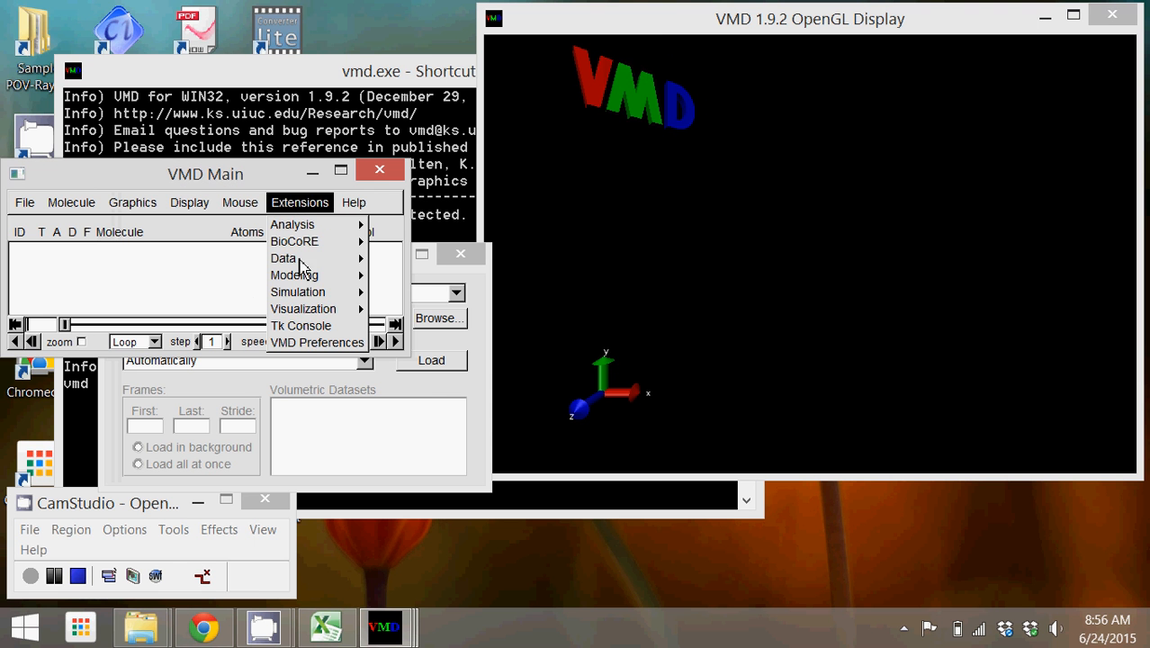
{"action": "left_click", "coordinate": [301, 326]}
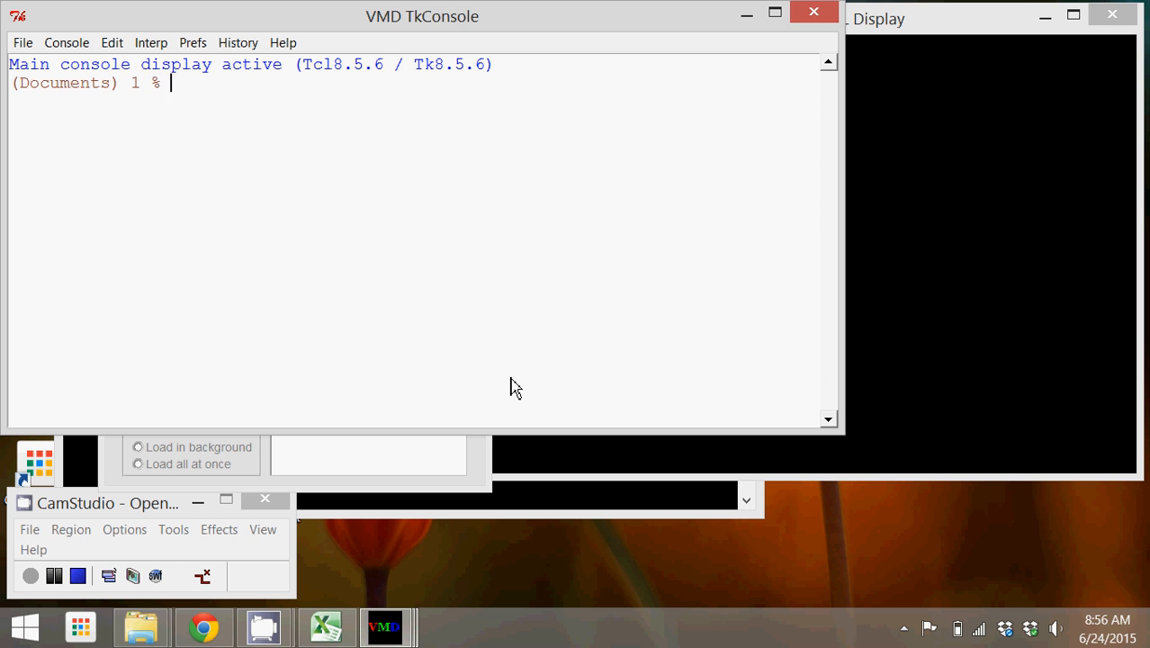
{"action": "mouse_move", "coordinate": [272, 14]}
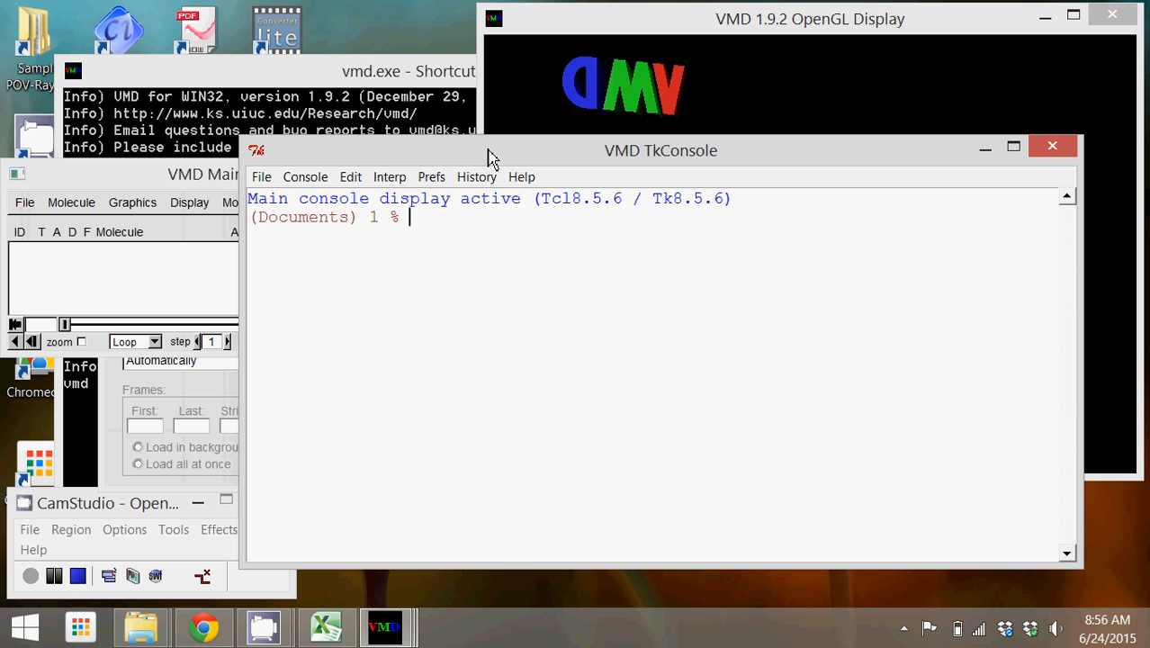
Change the console directory to CaseinKinase/wild-type/.
{"action": "type", "text": "cd"}
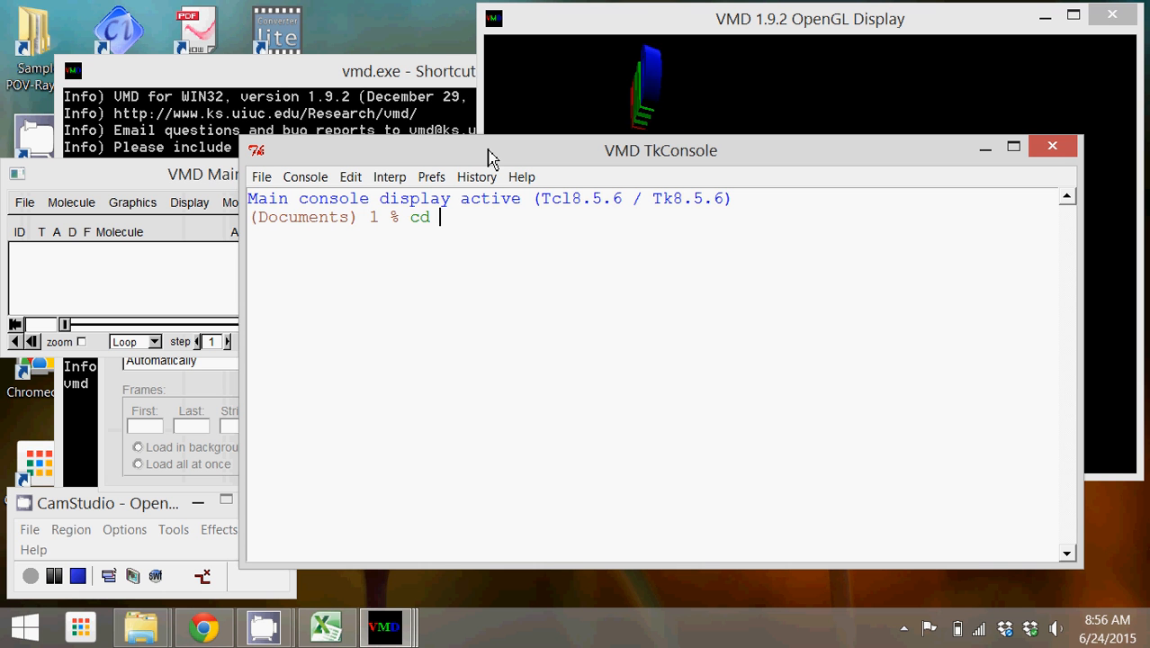
{"action": "type", "text": "Case"}
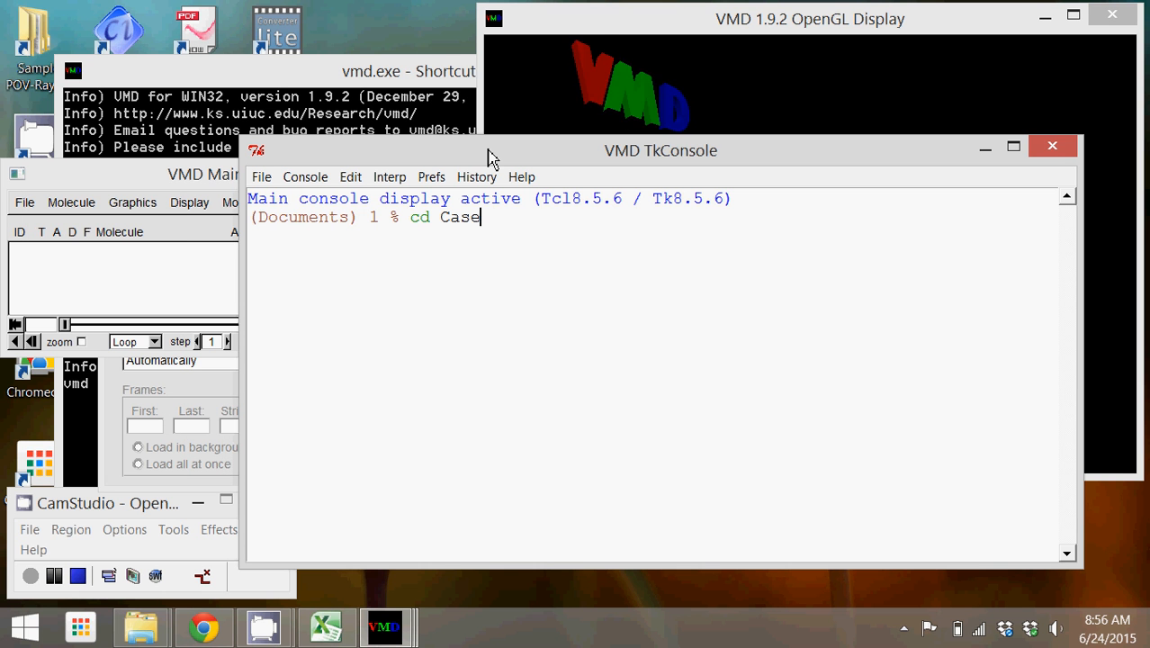
{"action": "type", "text": "inKinase/"}
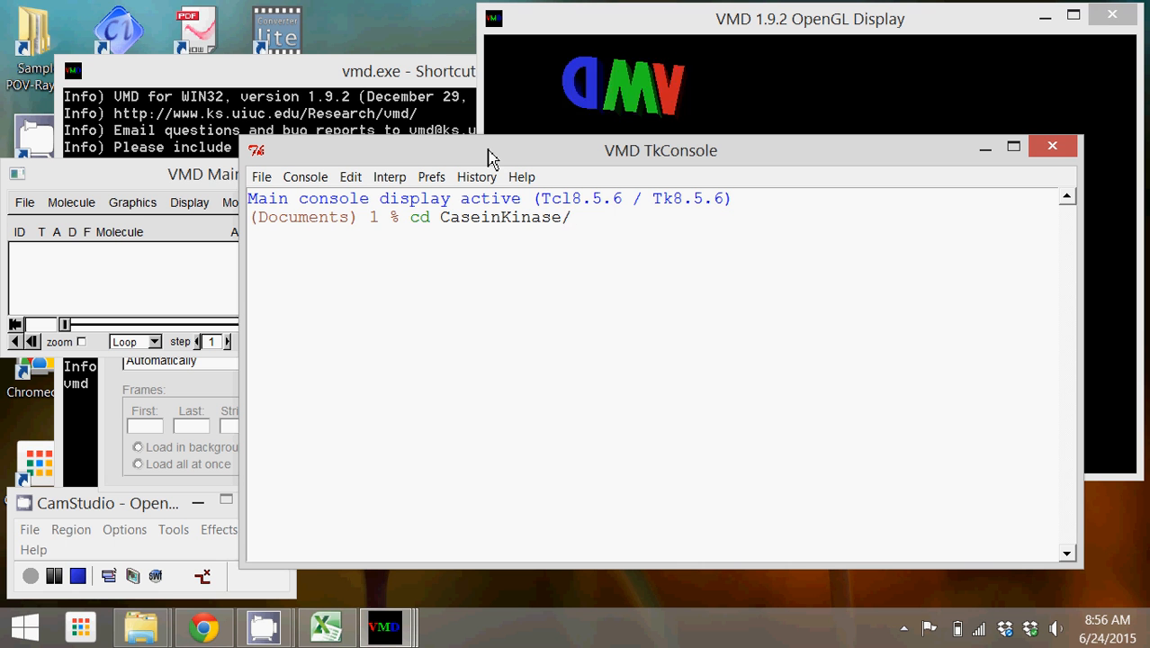
{"action": "type", "text": "wild"}
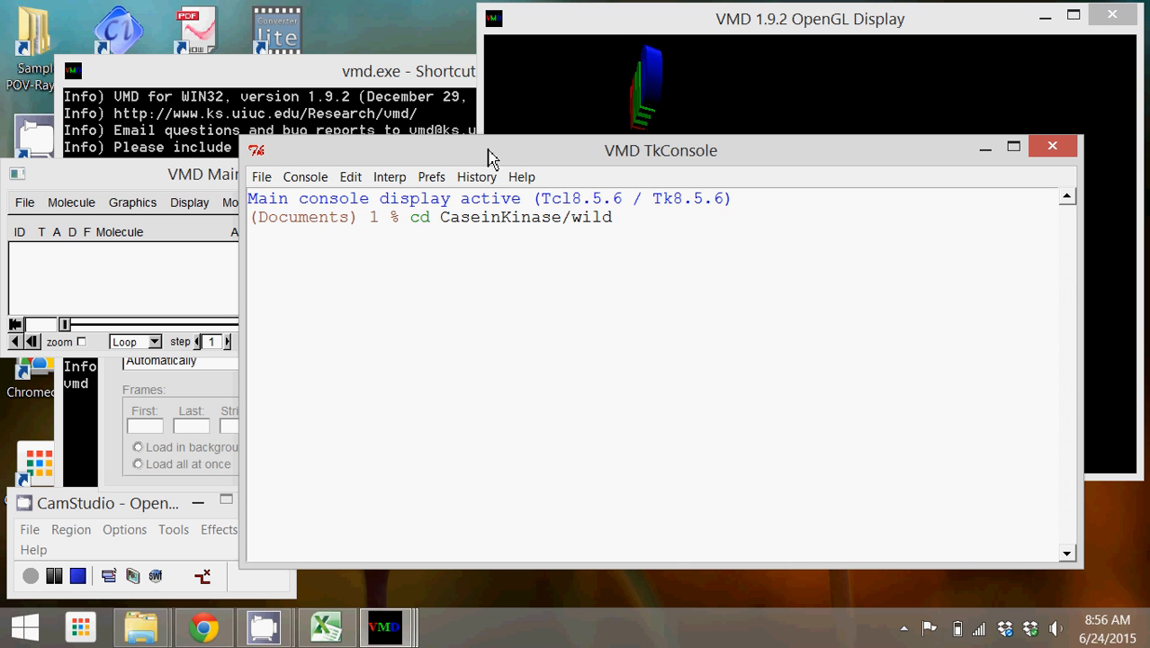
{"action": "type", "text": "-type/"}
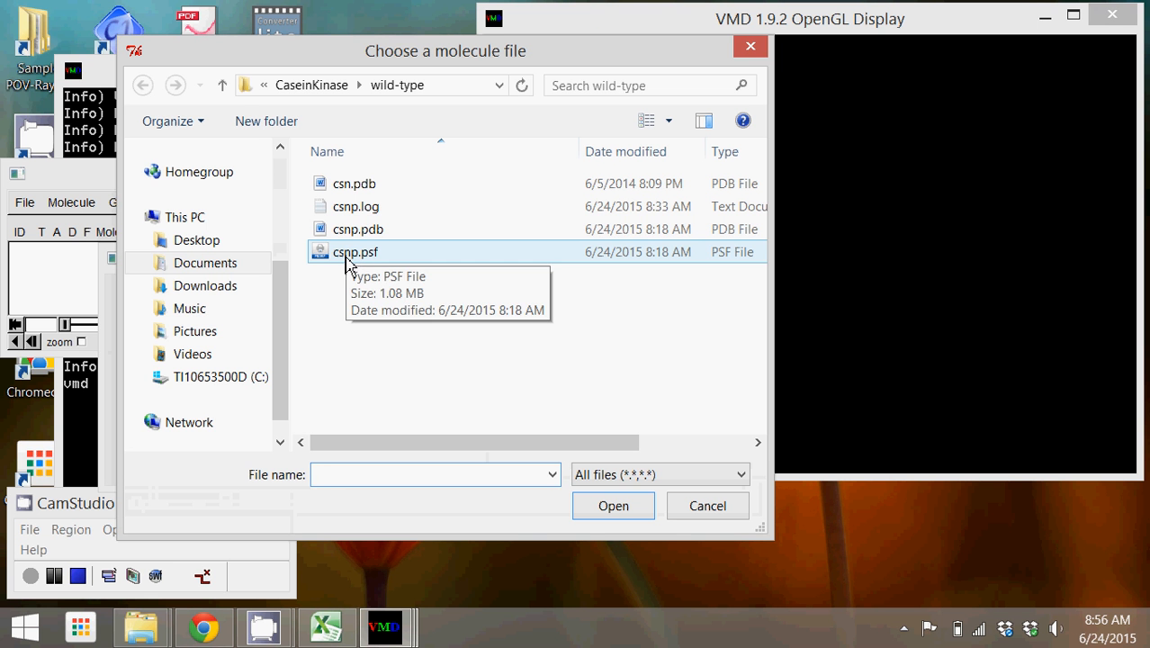
Load csnp.psf as a new molecule in the Molecule File Browser.
{"action": "left_click", "coordinate": [612, 504]}
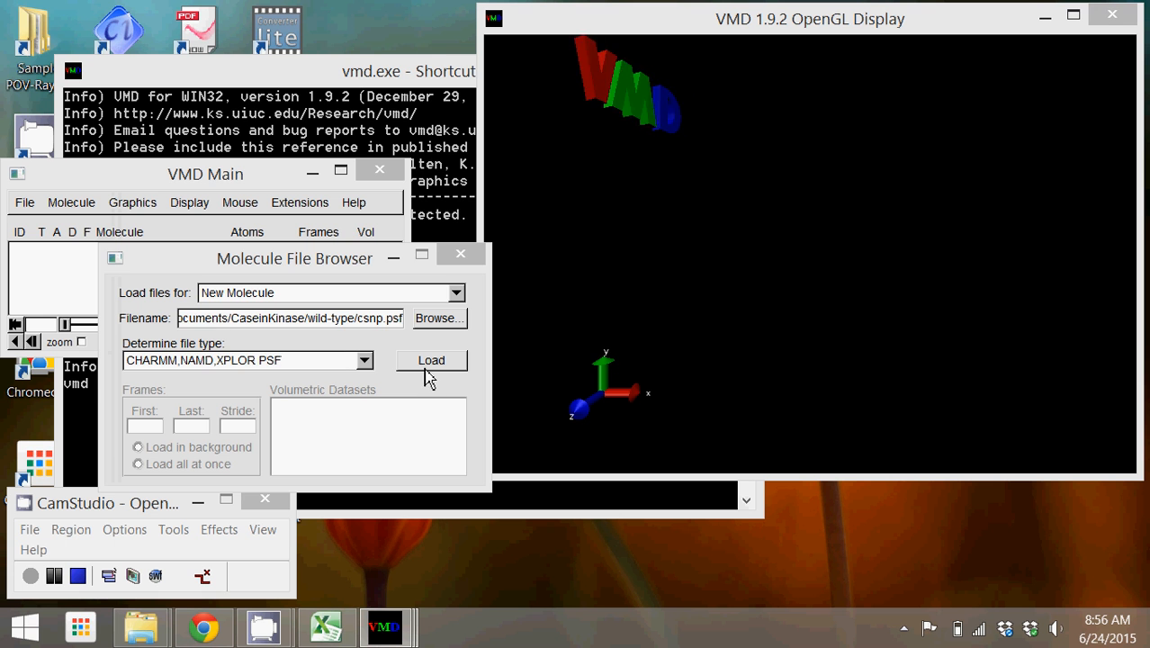
{"action": "left_click", "coordinate": [432, 360]}
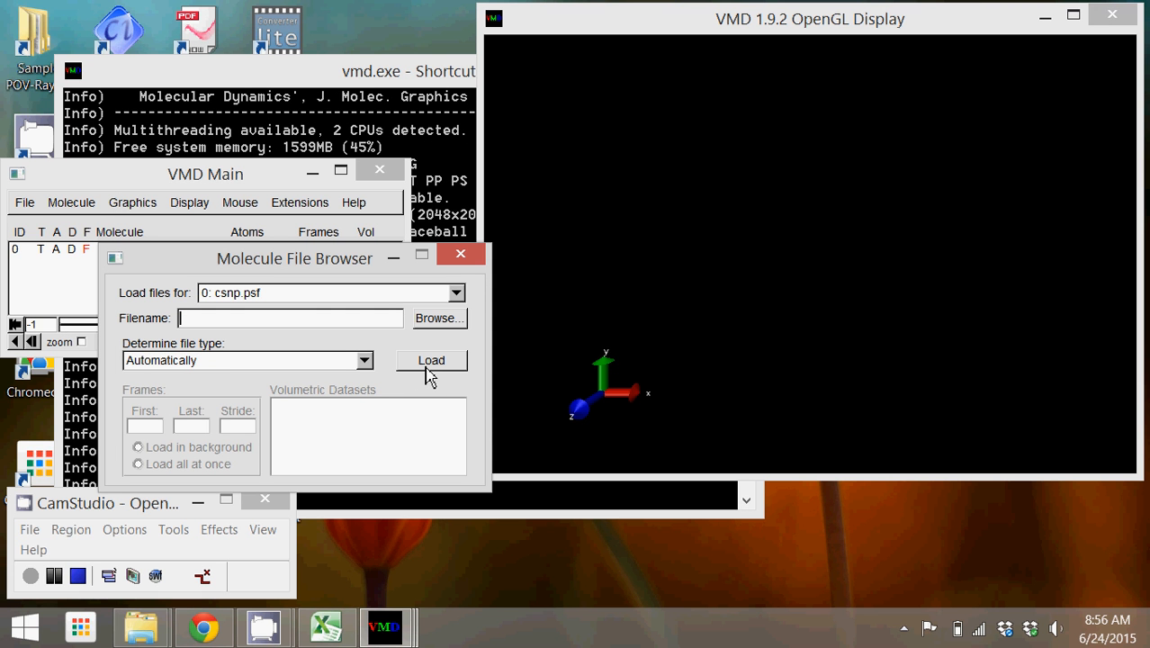
{"action": "mouse_move", "coordinate": [339, 288]}
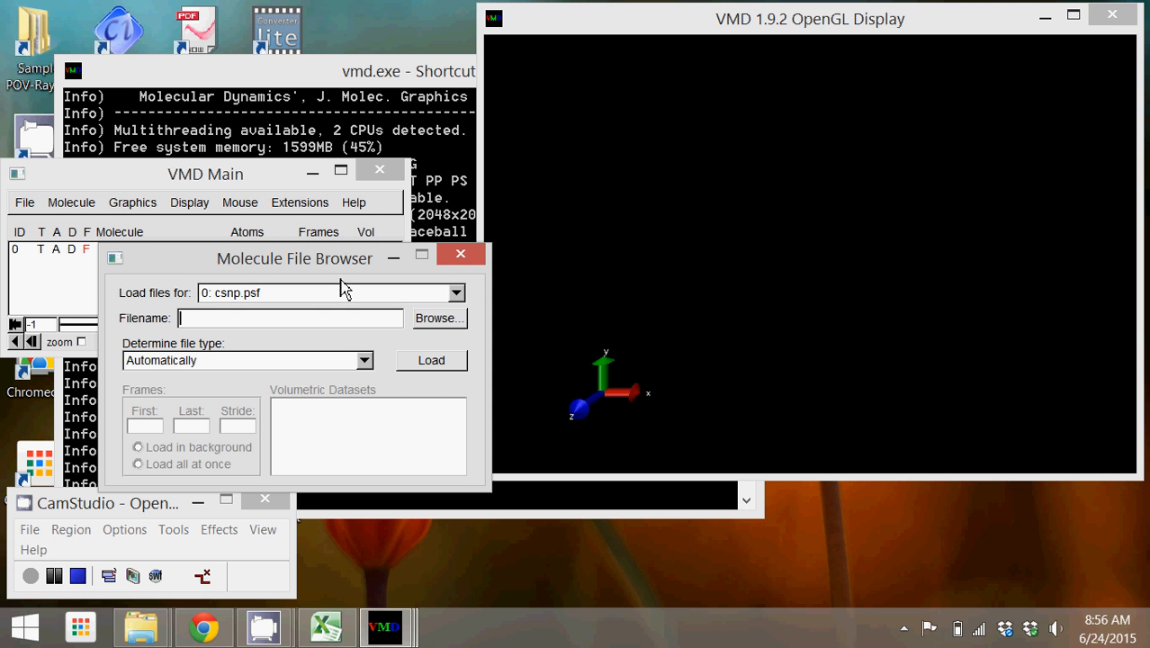
{"action": "left_click", "coordinate": [432, 360]}
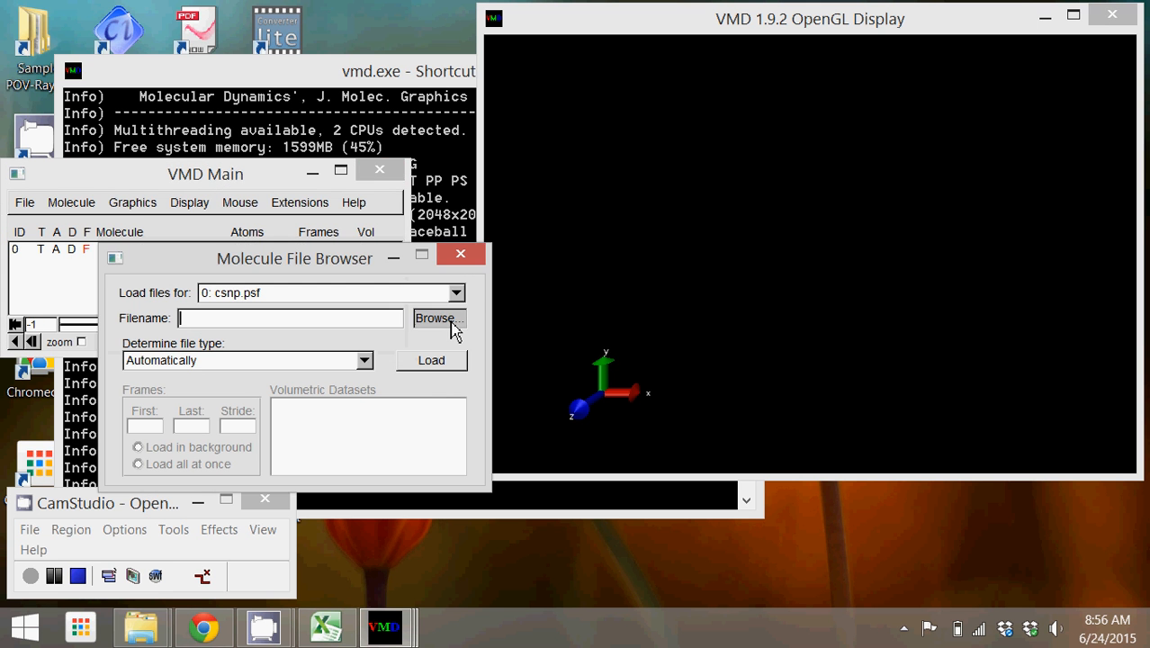
Add csnp.pdb coordinates to the molecule and close the file browser.
{"action": "left_click", "coordinate": [436, 316]}
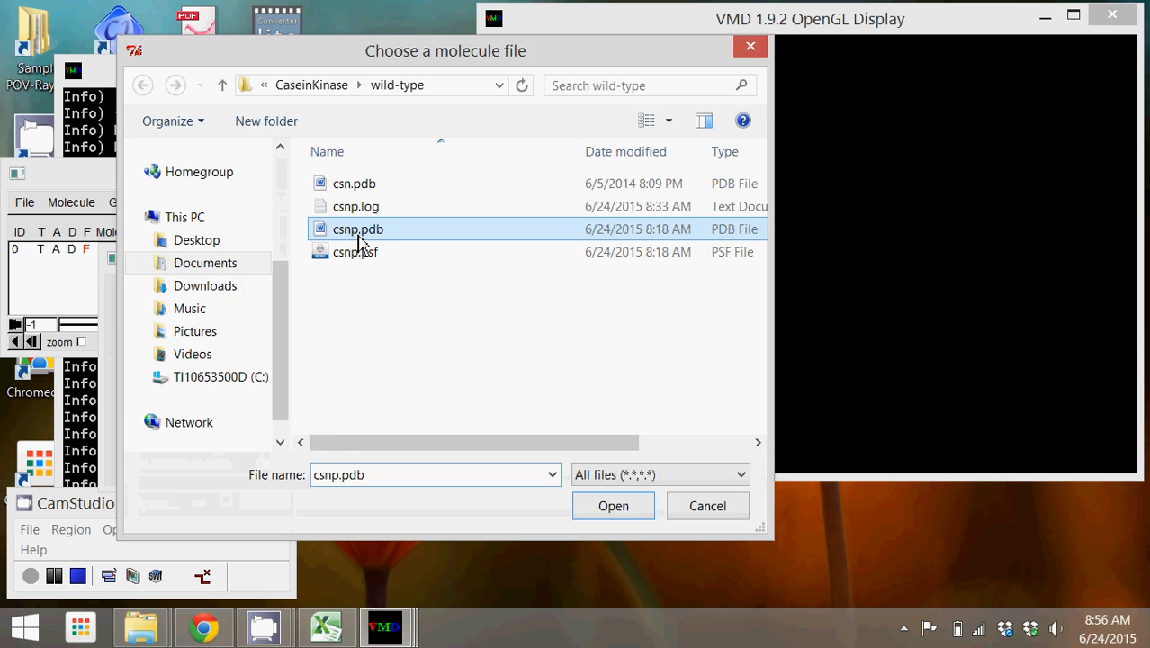
{"action": "left_click", "coordinate": [613, 505]}
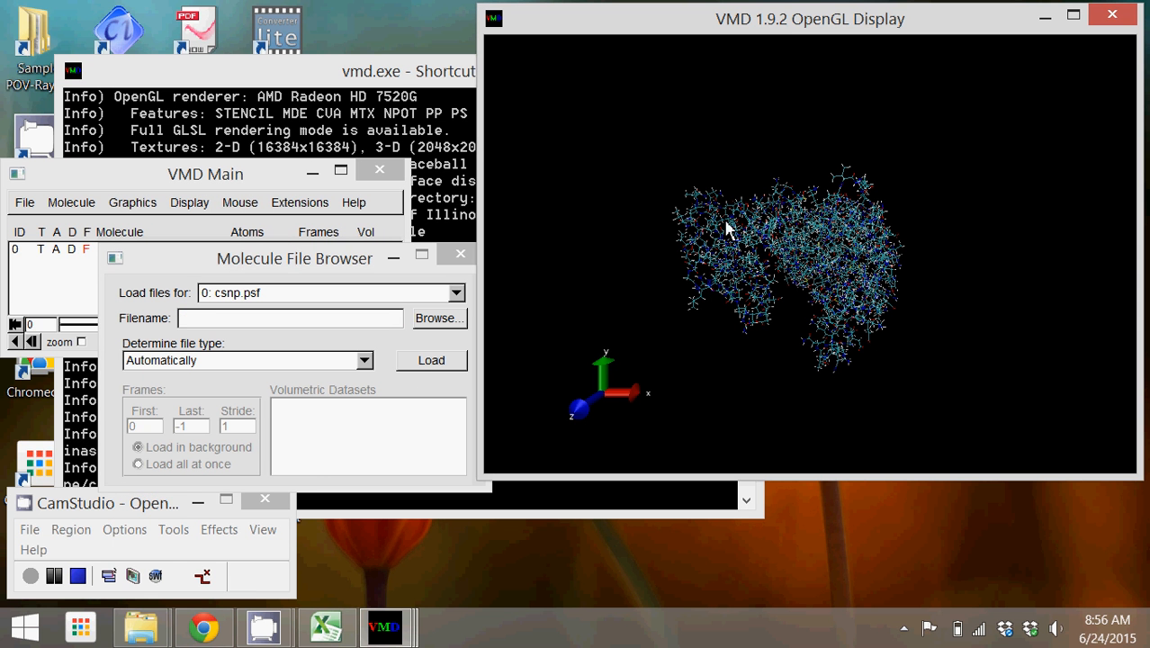
{"action": "left_click", "coordinate": [432, 360]}
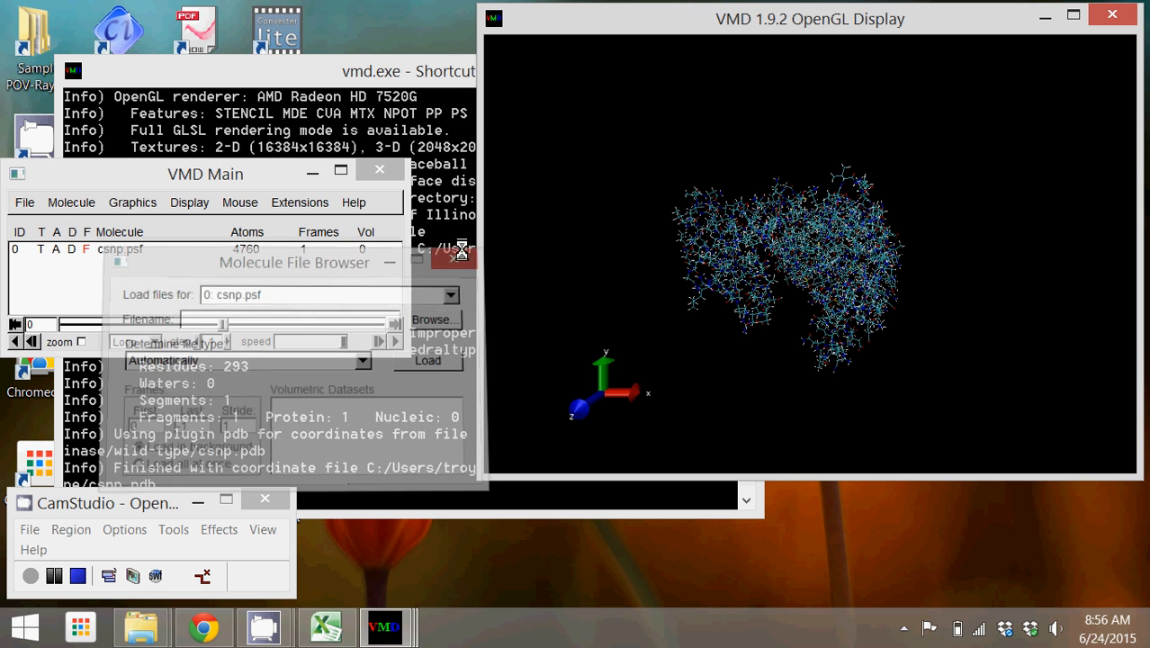
{"action": "left_click", "coordinate": [457, 252]}
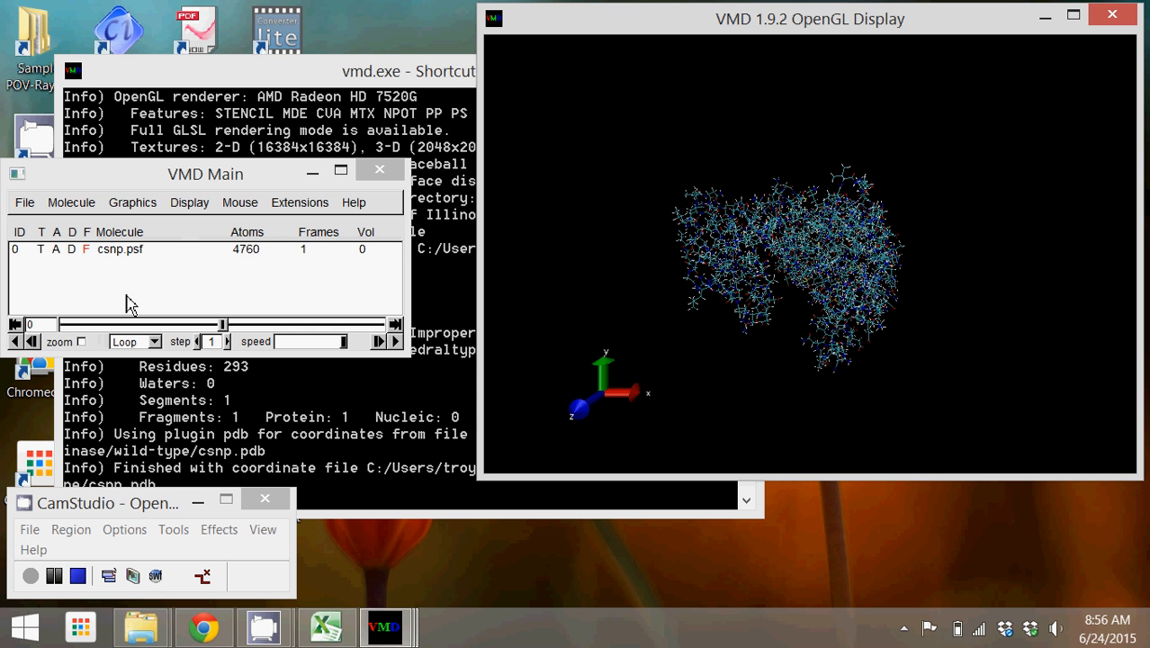
{"action": "mouse_move", "coordinate": [112, 259]}
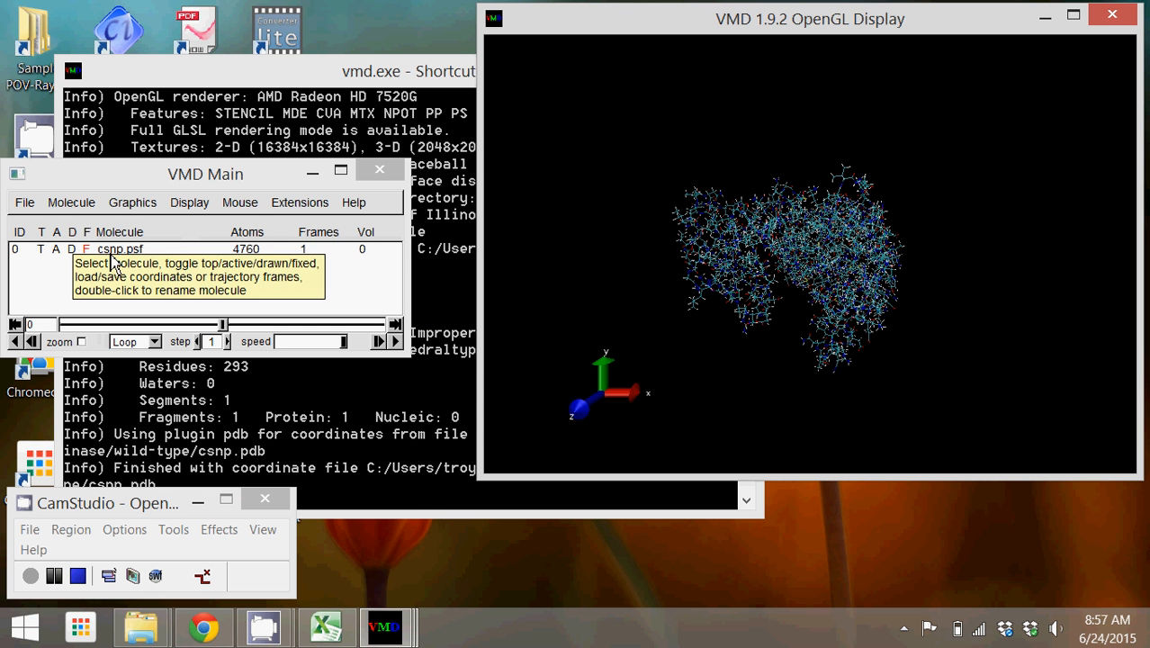
{"action": "mouse_move", "coordinate": [126, 248]}
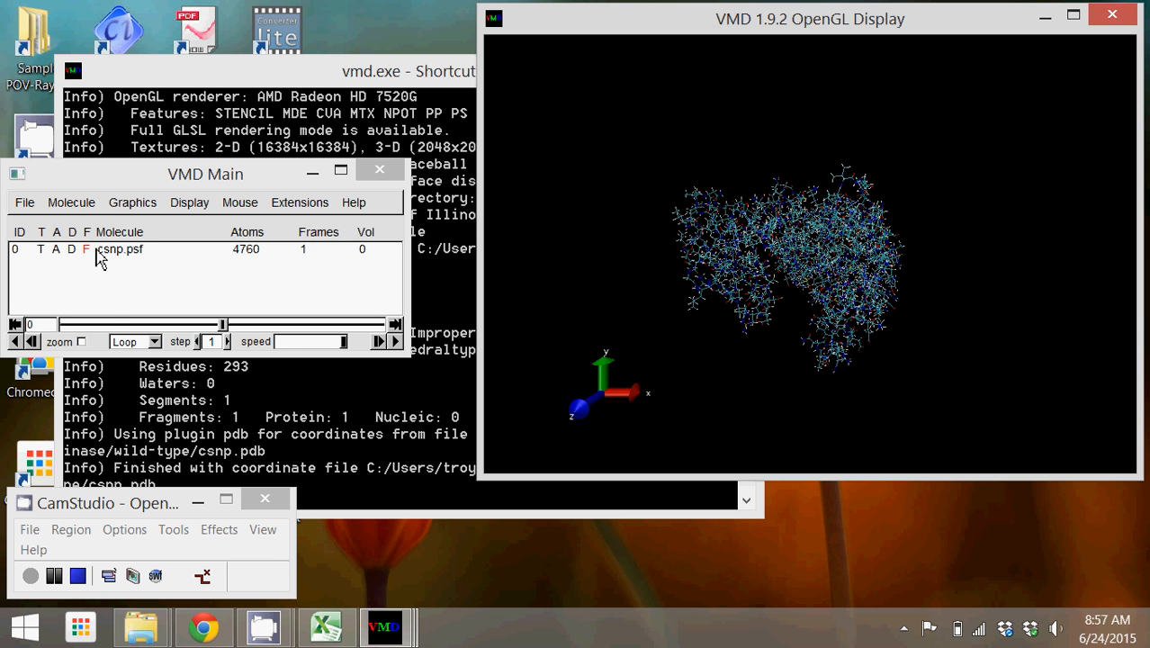
{"action": "mouse_move", "coordinate": [140, 259]}
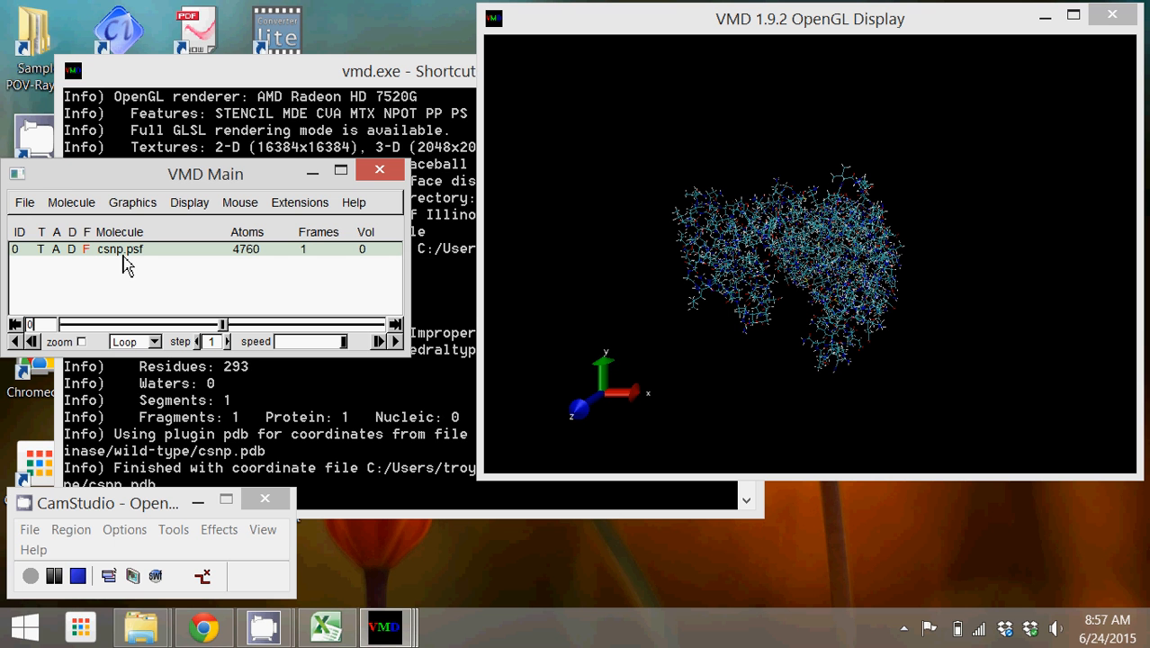
{"action": "mouse_move", "coordinate": [121, 281]}
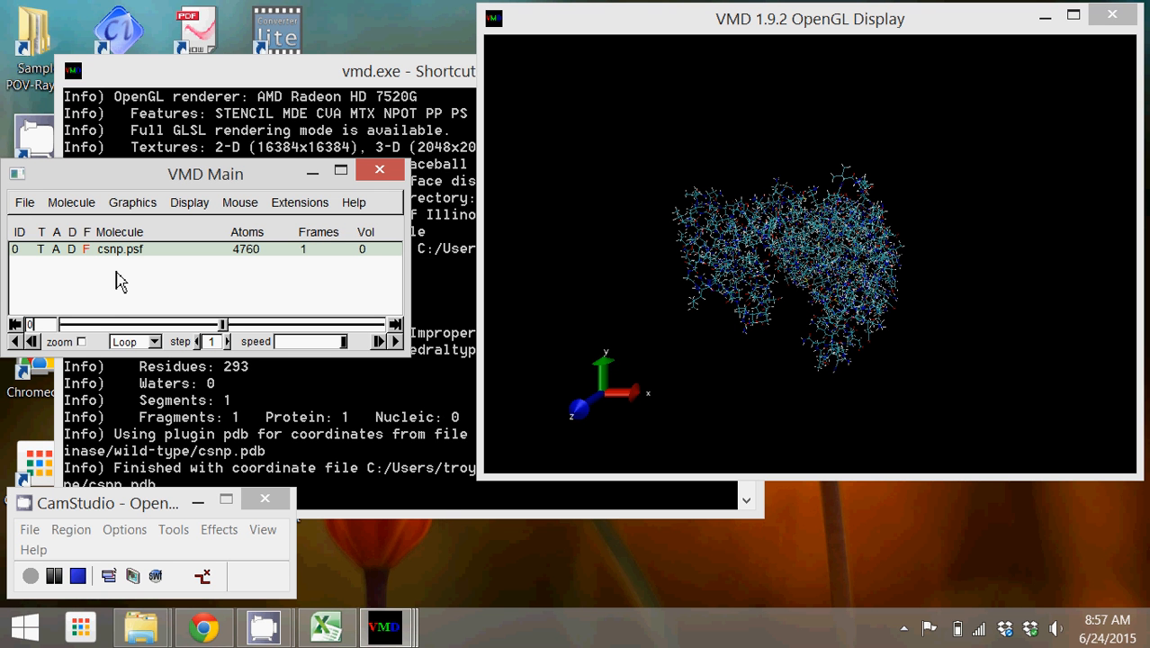
{"action": "mouse_move", "coordinate": [120, 281]}
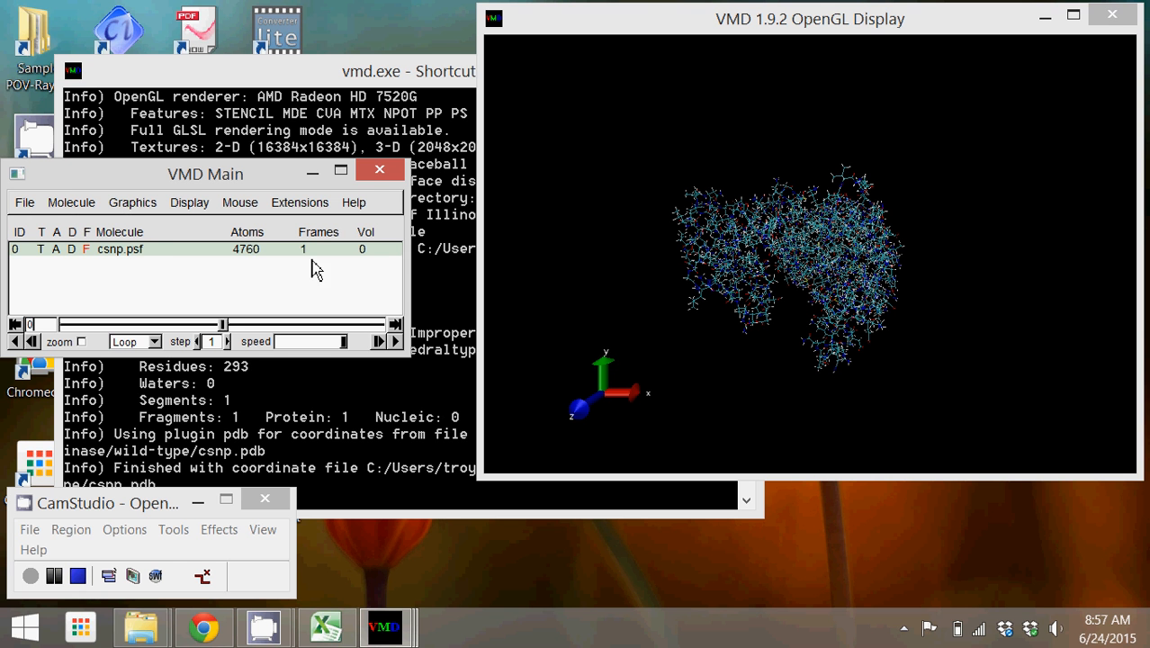
{"action": "mouse_move", "coordinate": [317, 245]}
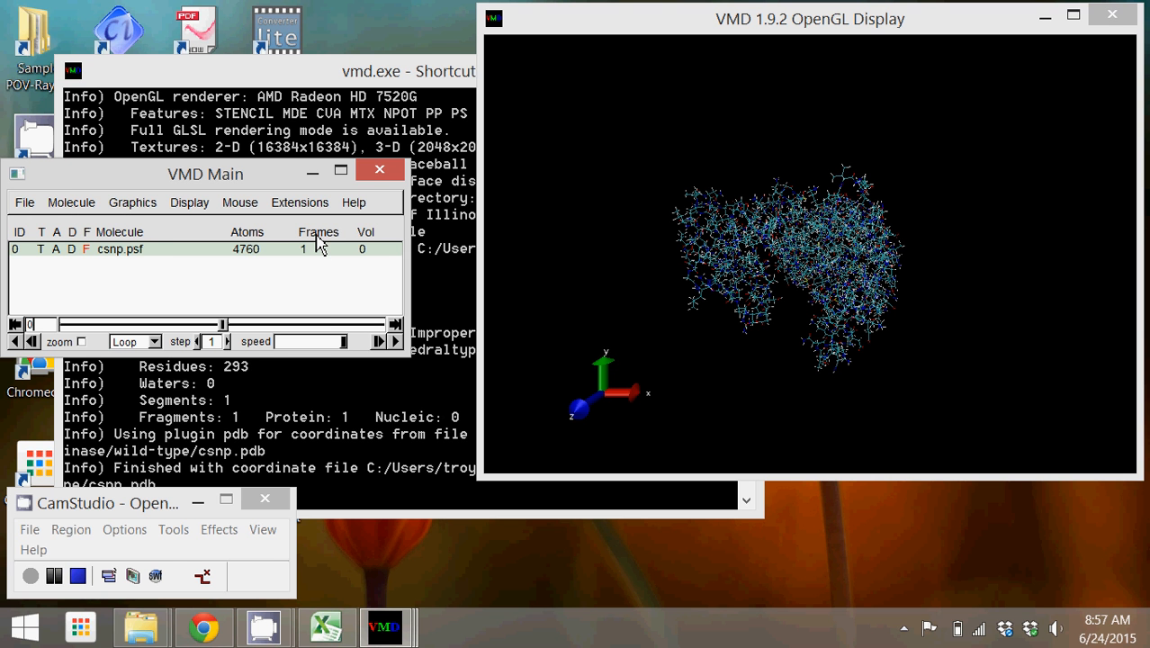
{"action": "mouse_move", "coordinate": [133, 201]}
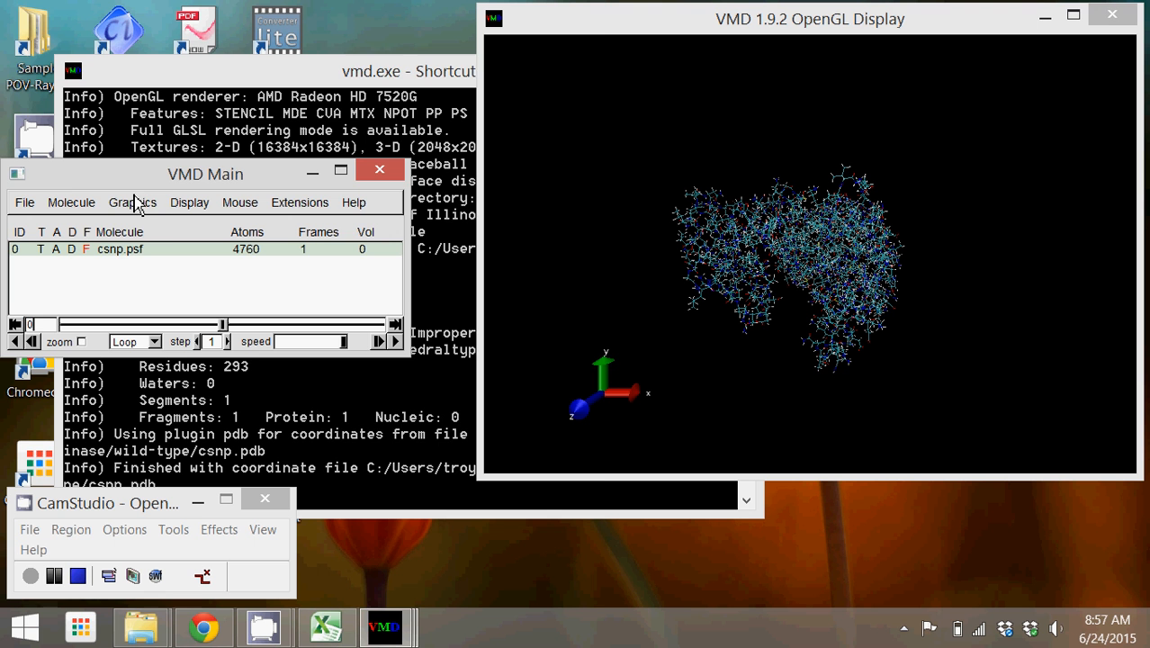
Switch the protein's drawing method from Lines to NewCartoon and close Graphical Representations.
{"action": "left_click", "coordinate": [134, 202]}
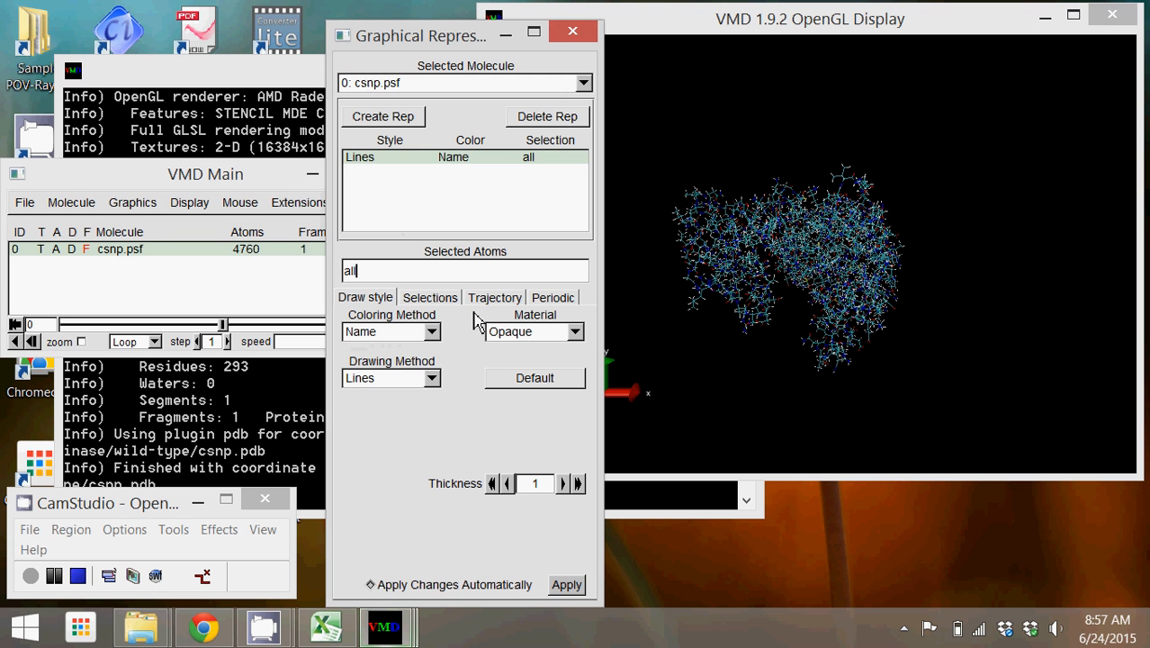
{"action": "left_click", "coordinate": [391, 378]}
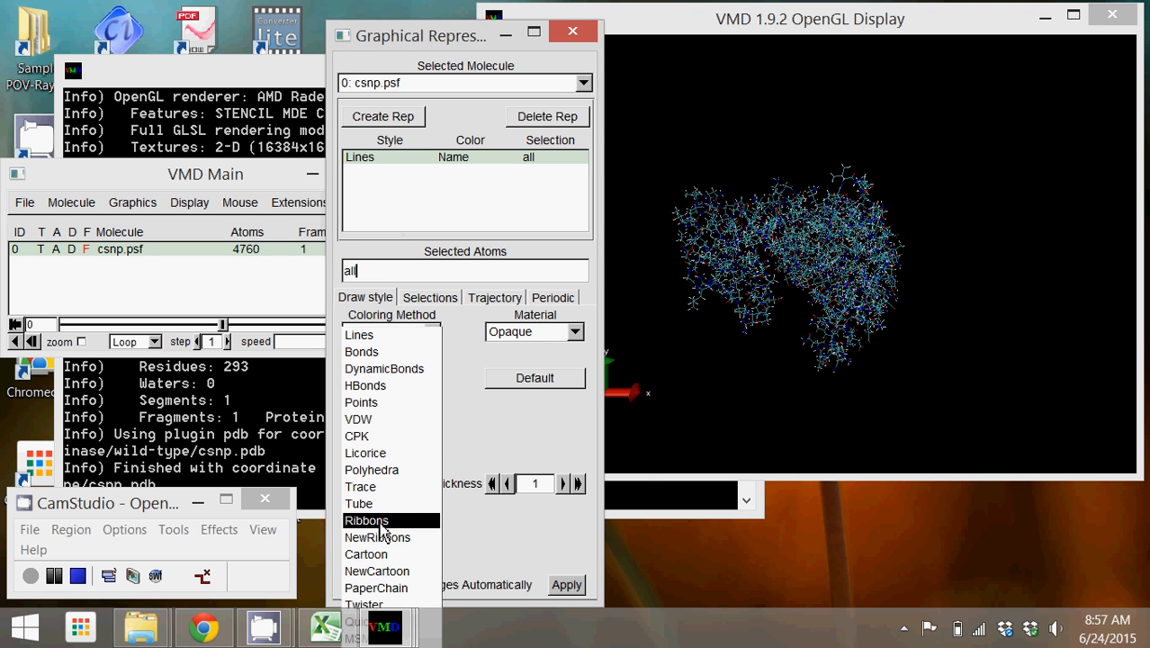
{"action": "mouse_move", "coordinate": [376, 571]}
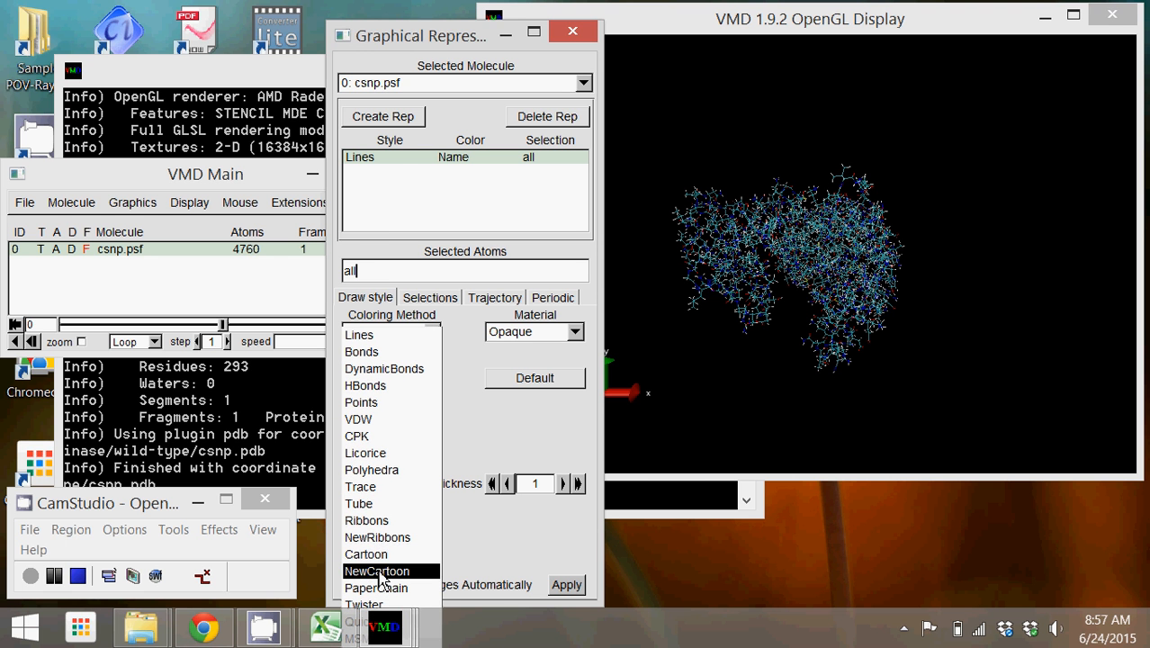
{"action": "left_click", "coordinate": [376, 571]}
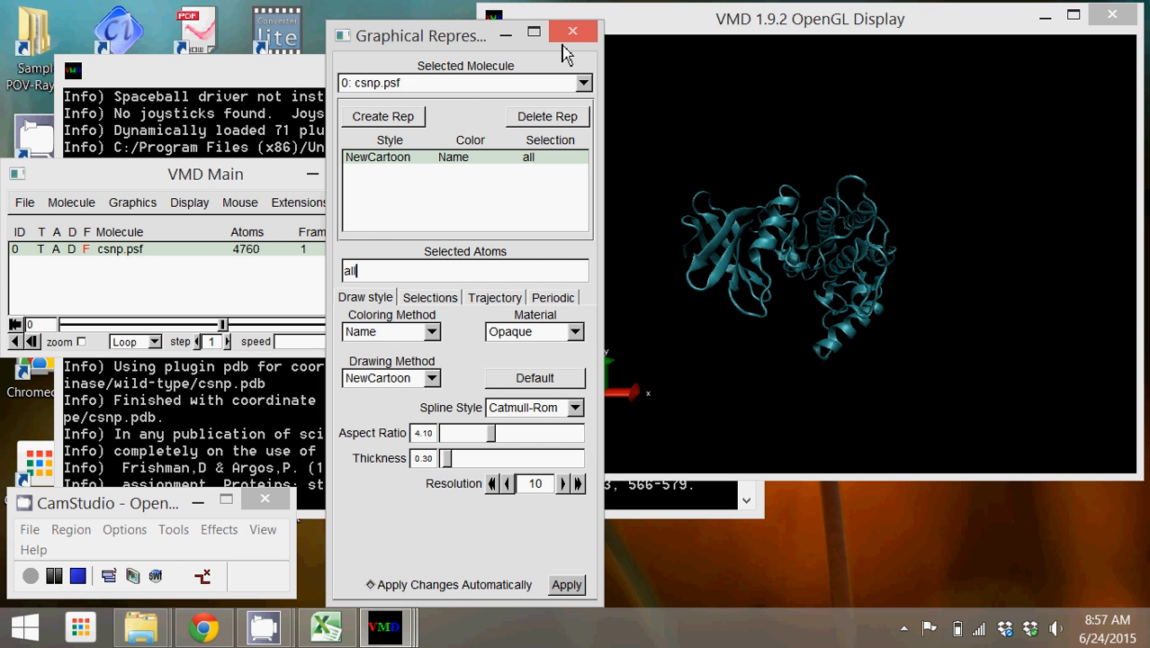
{"action": "left_click", "coordinate": [574, 32]}
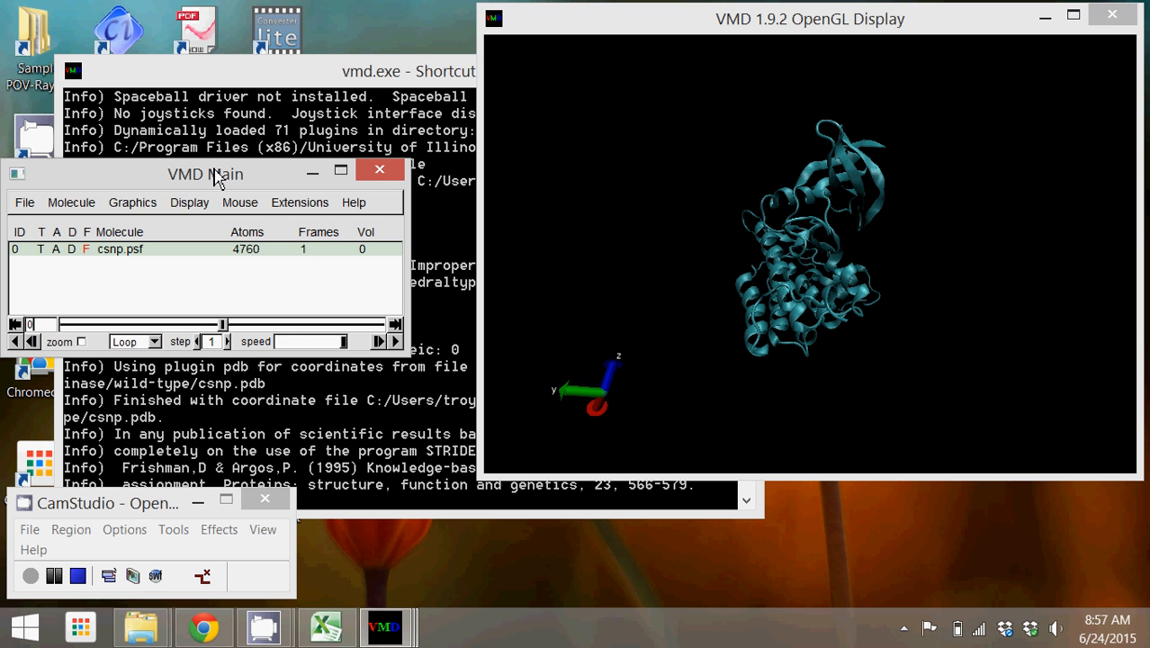
In the Add Solvation Box tool, name the output csn_wb.
{"action": "left_click", "coordinate": [299, 202]}
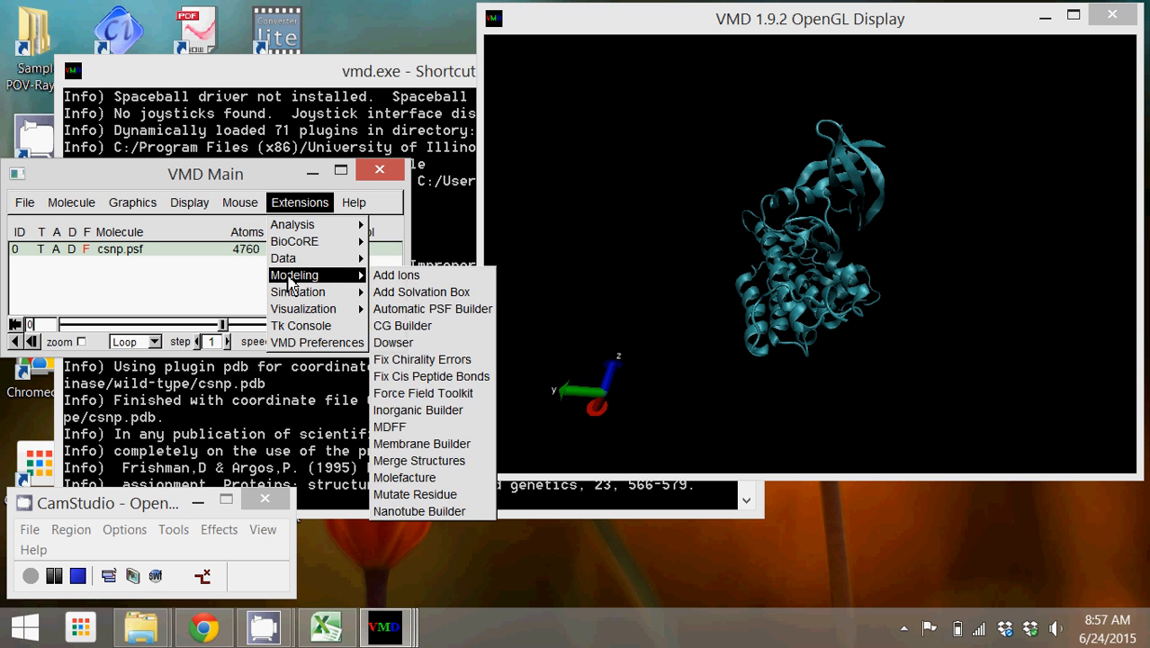
{"action": "mouse_move", "coordinate": [422, 291]}
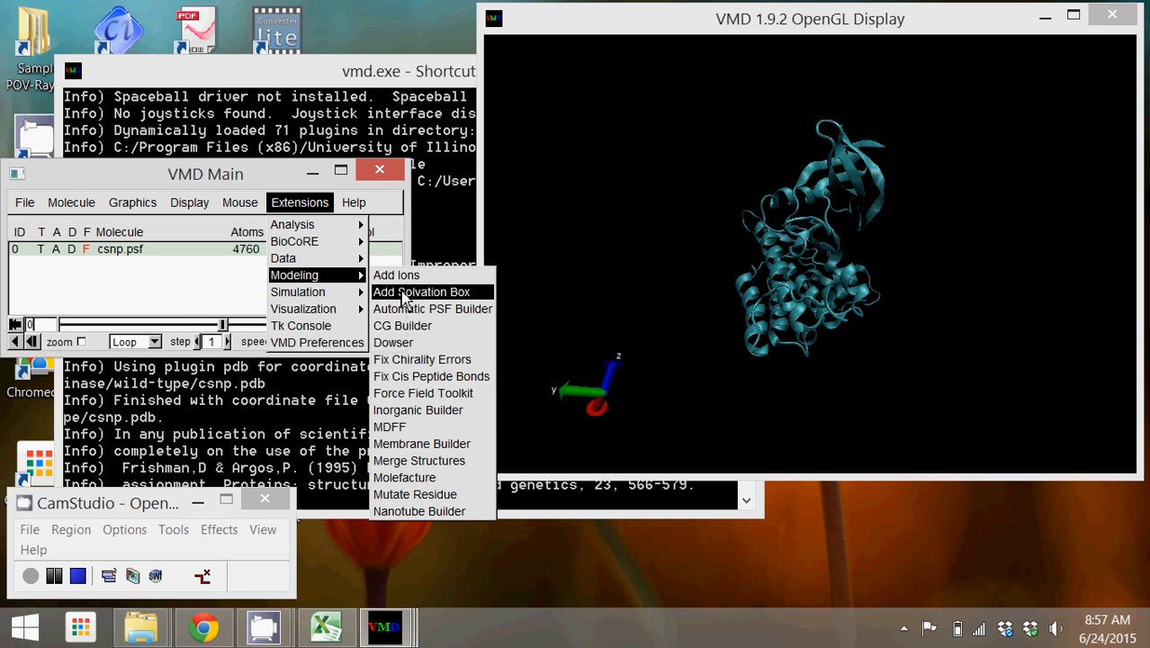
{"action": "left_click", "coordinate": [422, 291]}
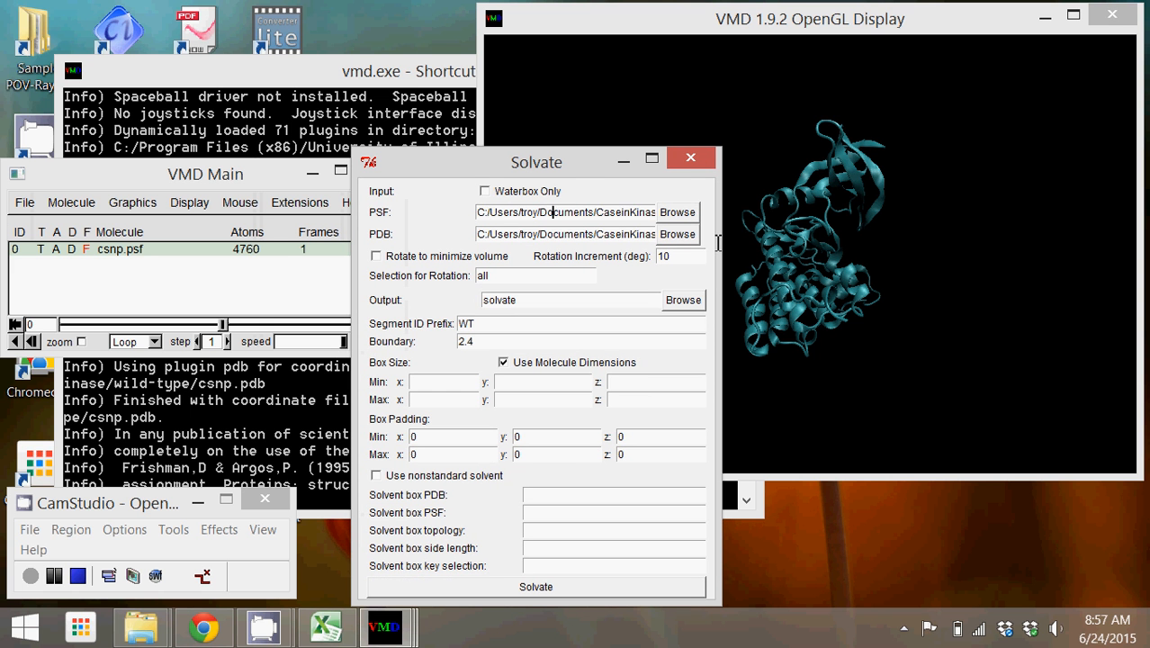
{"action": "triple_click", "coordinate": [565, 212]}
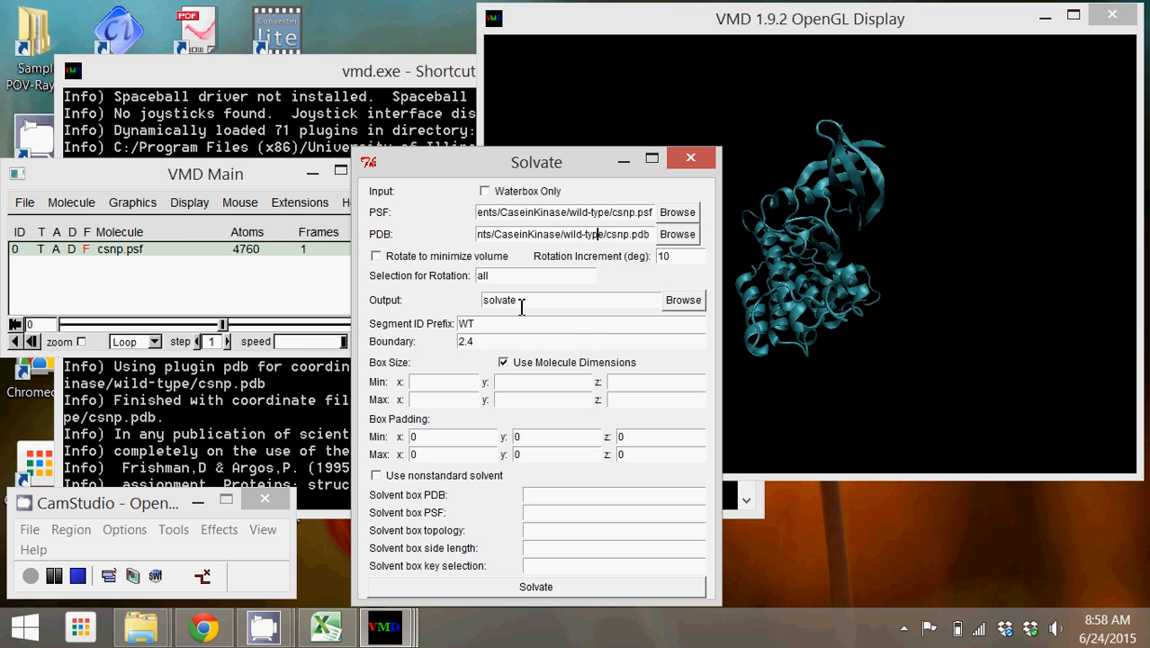
{"action": "double_click", "coordinate": [501, 299]}
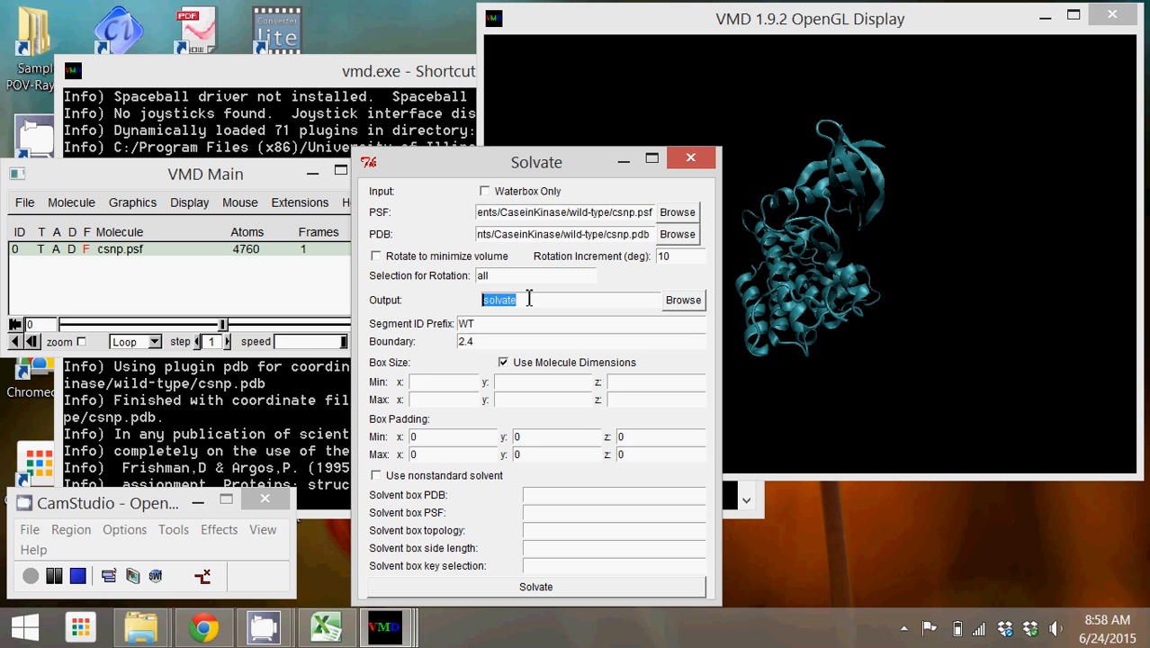
{"action": "type", "text": "csn"}
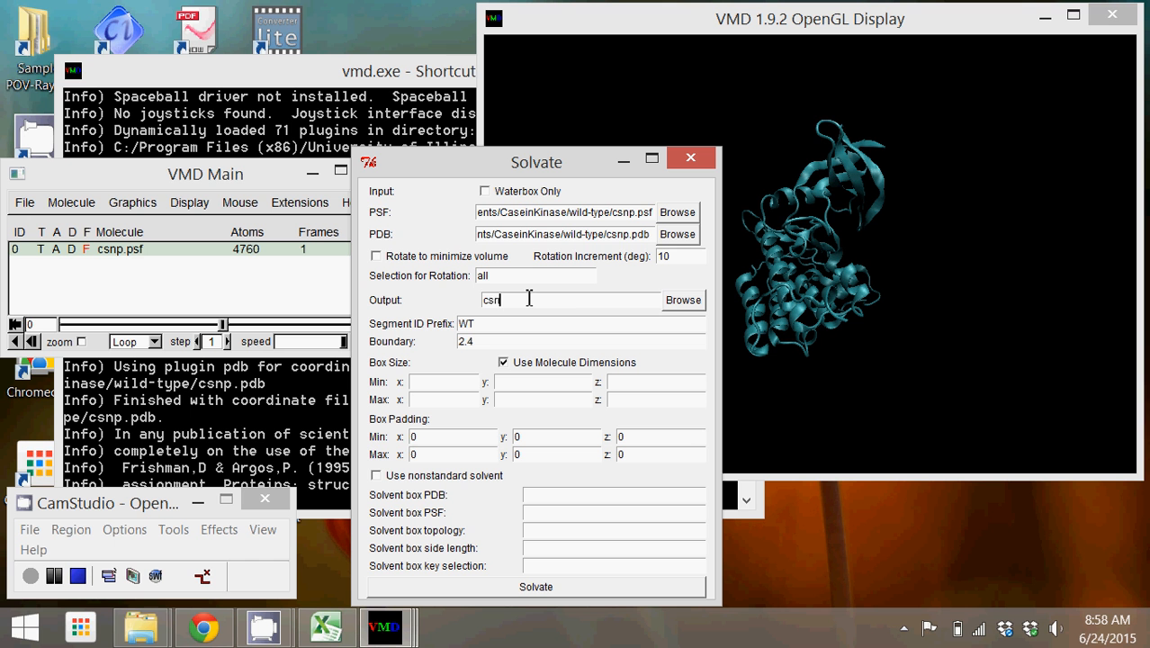
{"action": "type", "text": "_wb"}
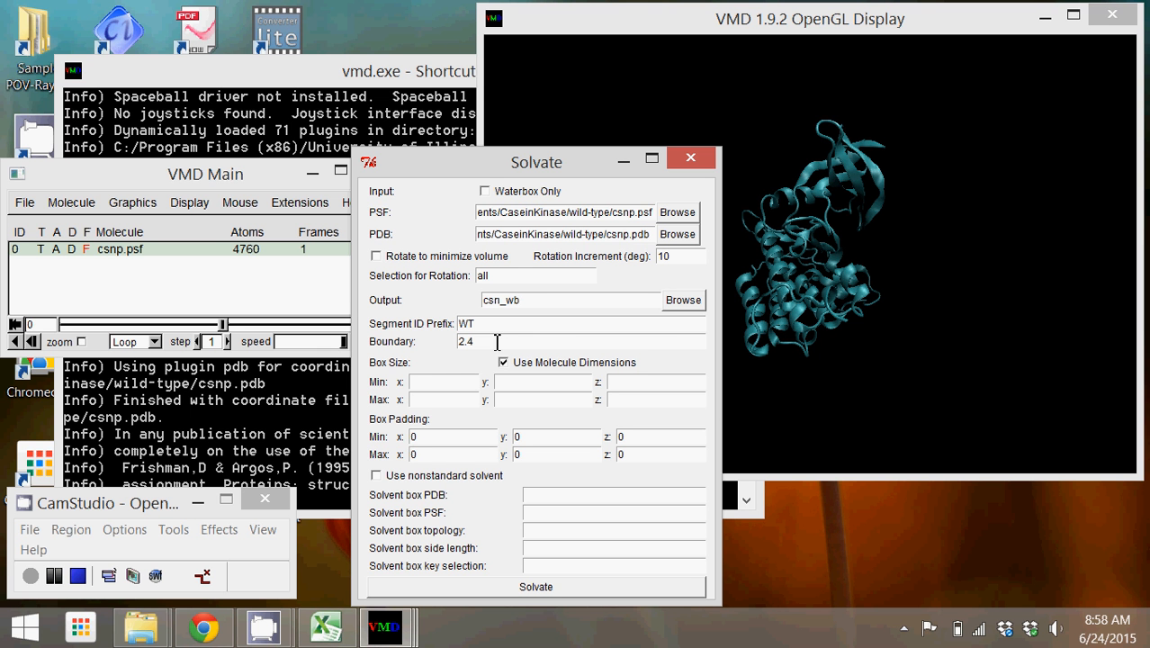
Set the box boundary to 2.4 and run Solvate.
{"action": "left_click", "coordinate": [512, 299]}
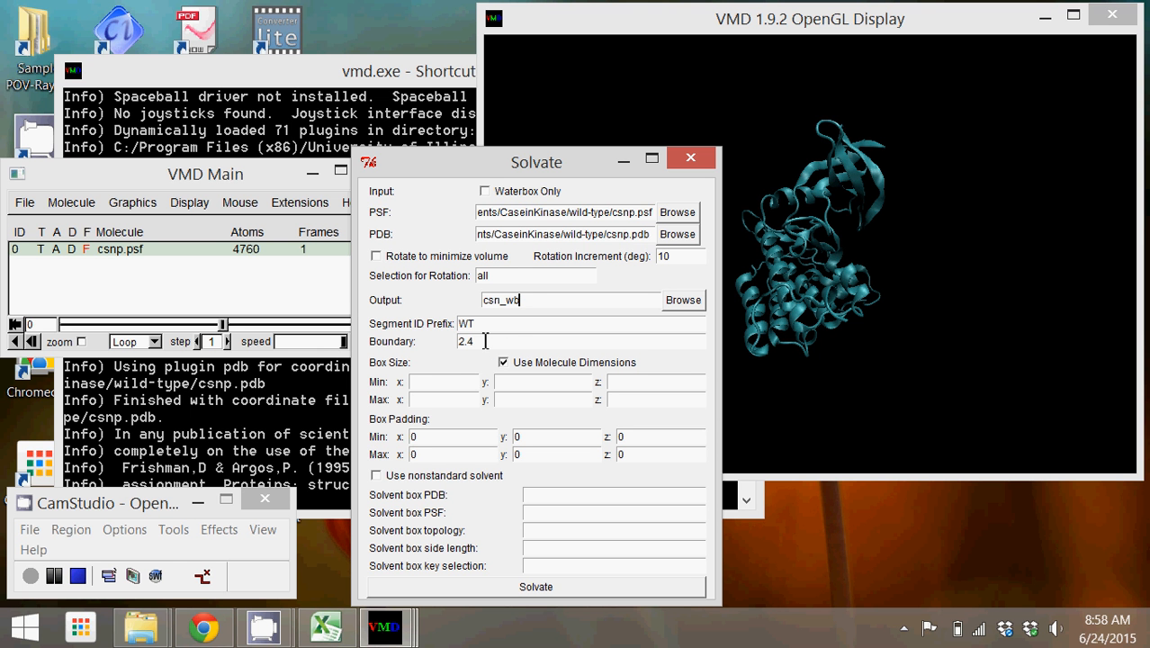
{"action": "double_click", "coordinate": [465, 342]}
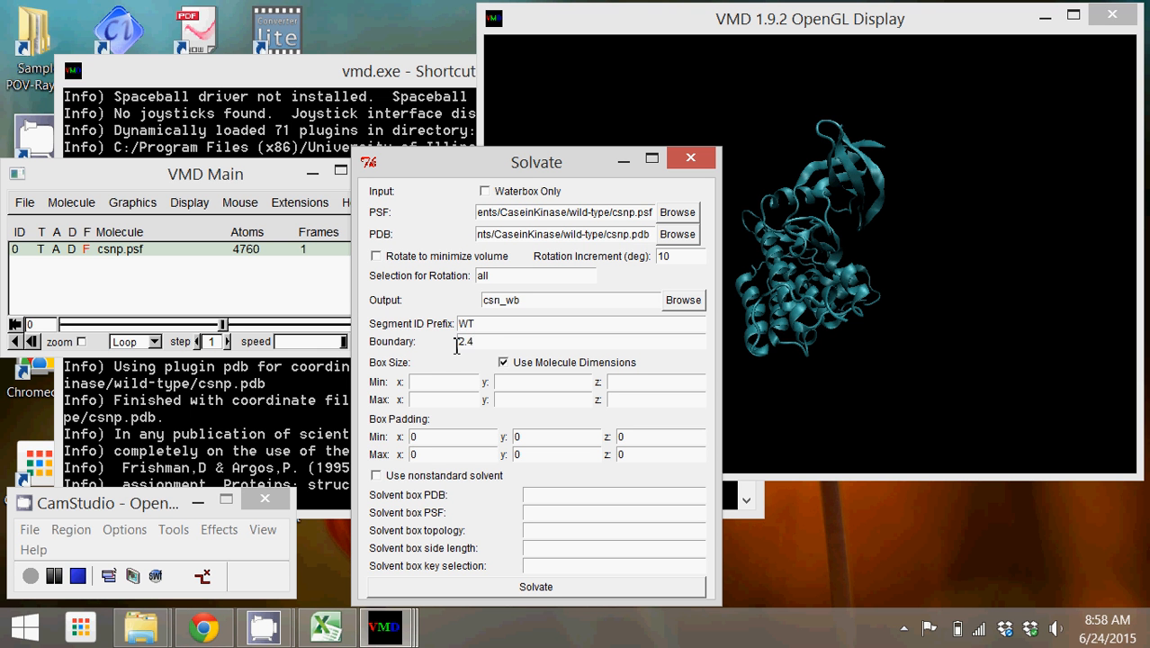
{"action": "double_click", "coordinate": [464, 342]}
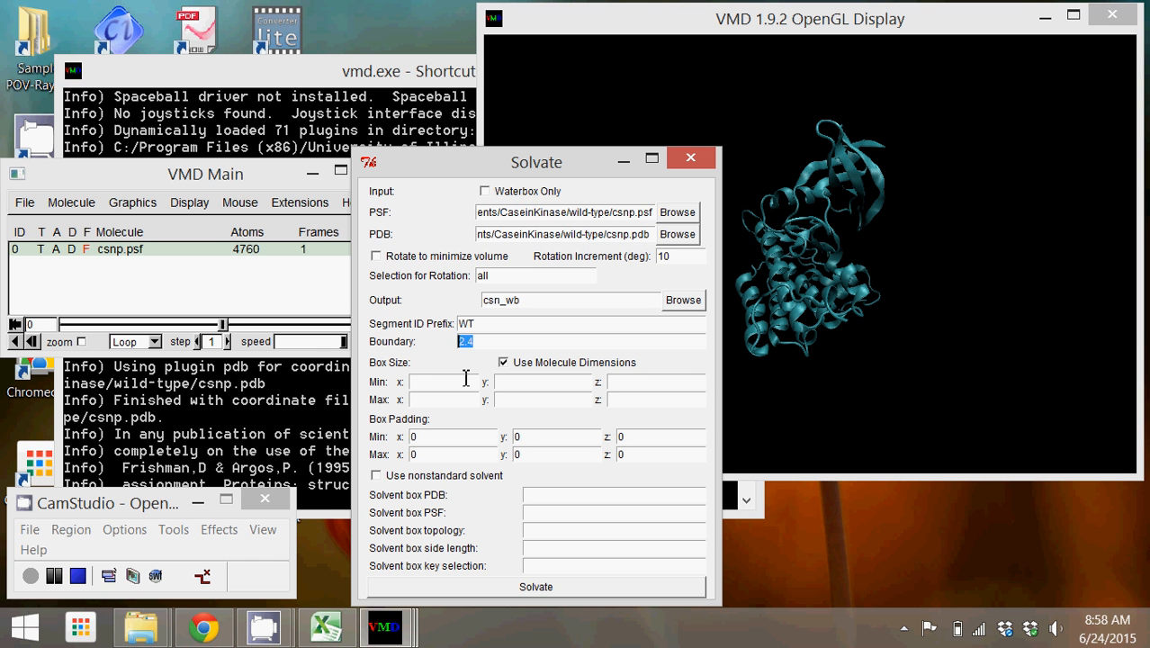
{"action": "left_click", "coordinate": [461, 342]}
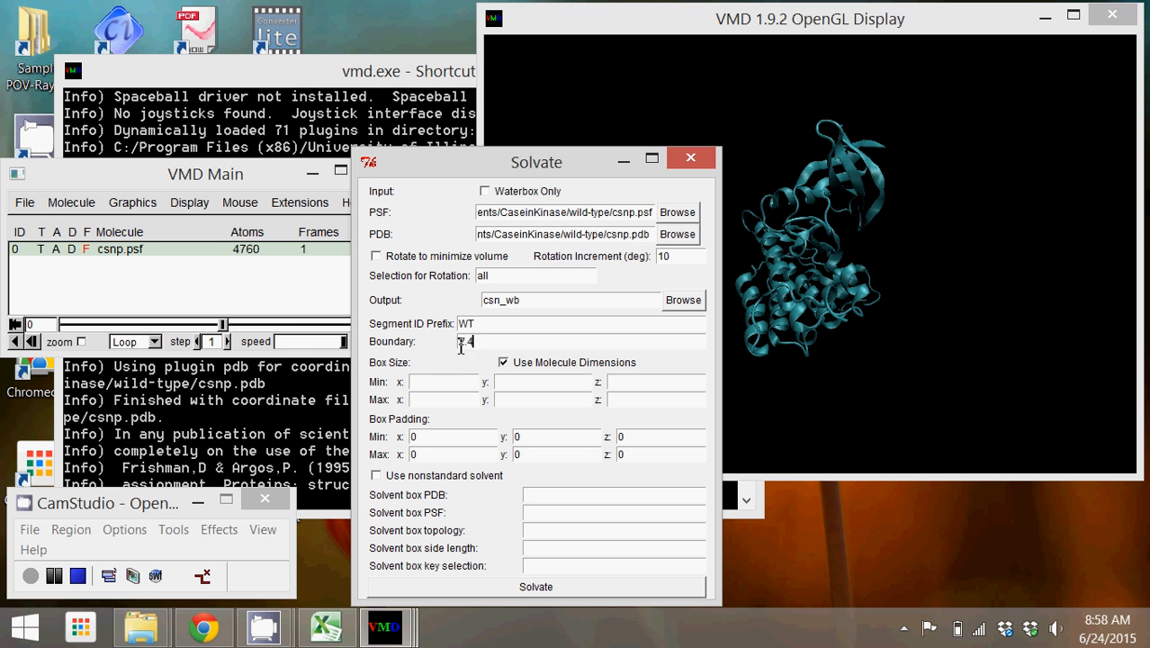
{"action": "type", "text": "2.4"}
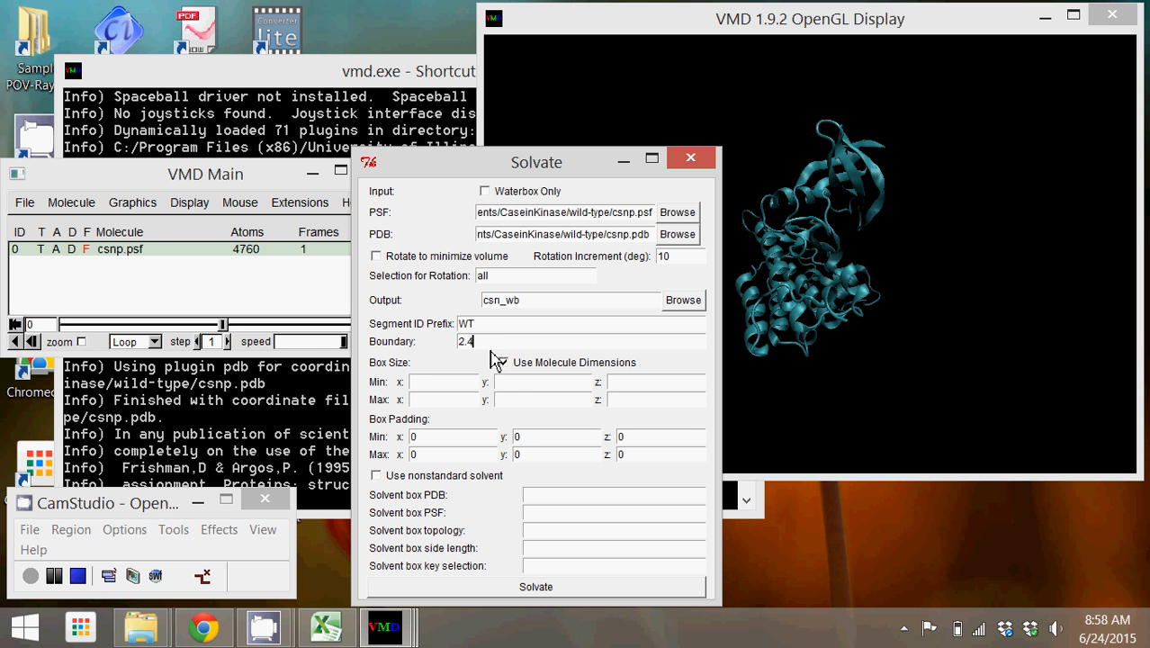
{"action": "left_click", "coordinate": [501, 362]}
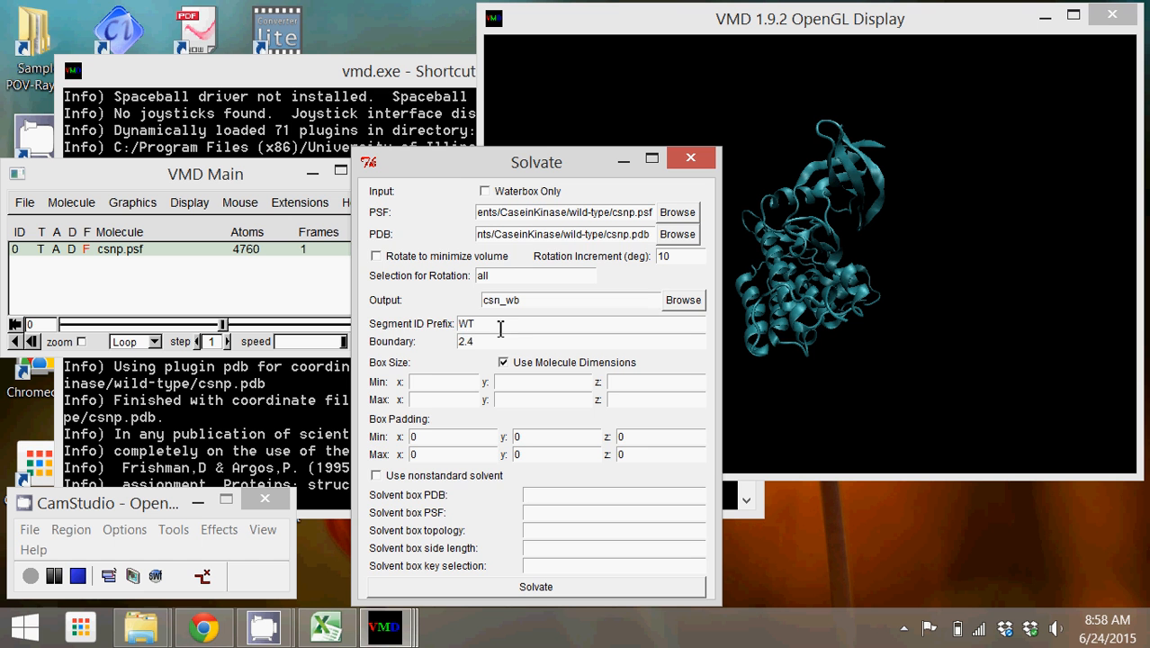
{"action": "left_click_drag", "start_coordinate": [536, 162], "coordinate": [533, 148]}
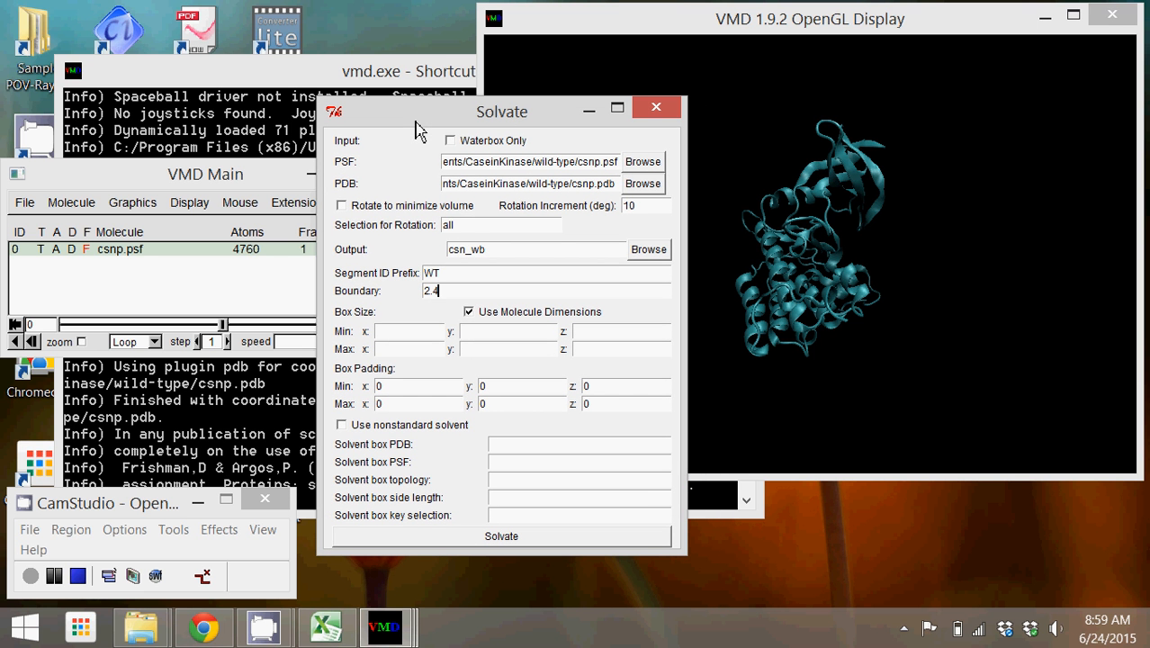
{"action": "mouse_move", "coordinate": [454, 470]}
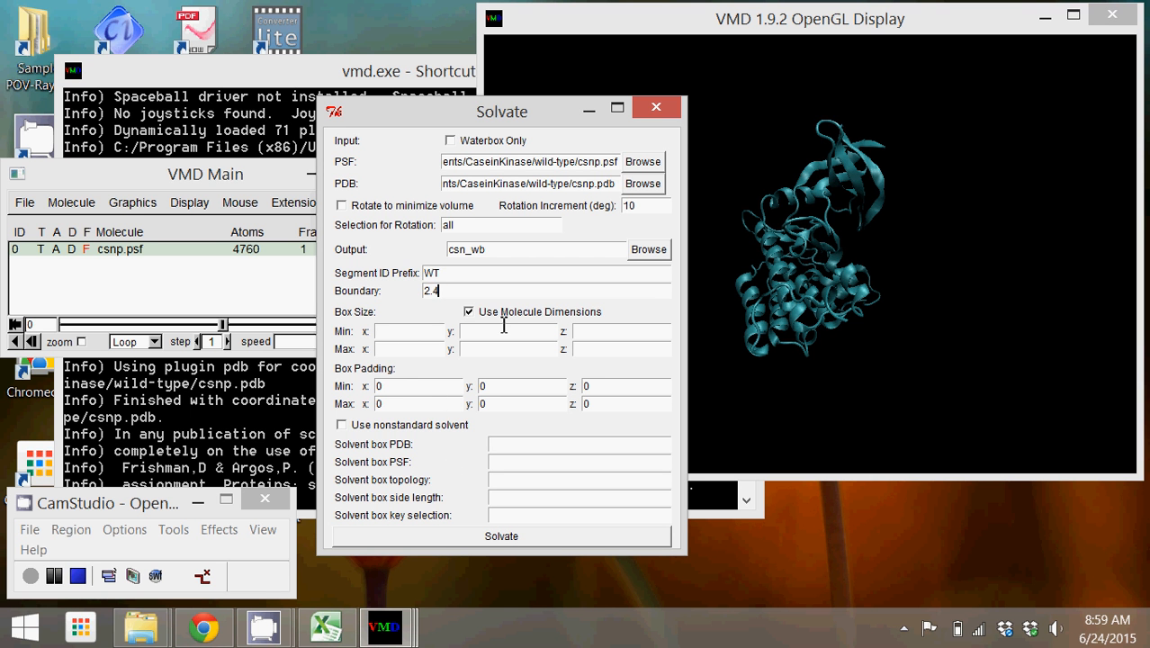
{"action": "mouse_move", "coordinate": [407, 489]}
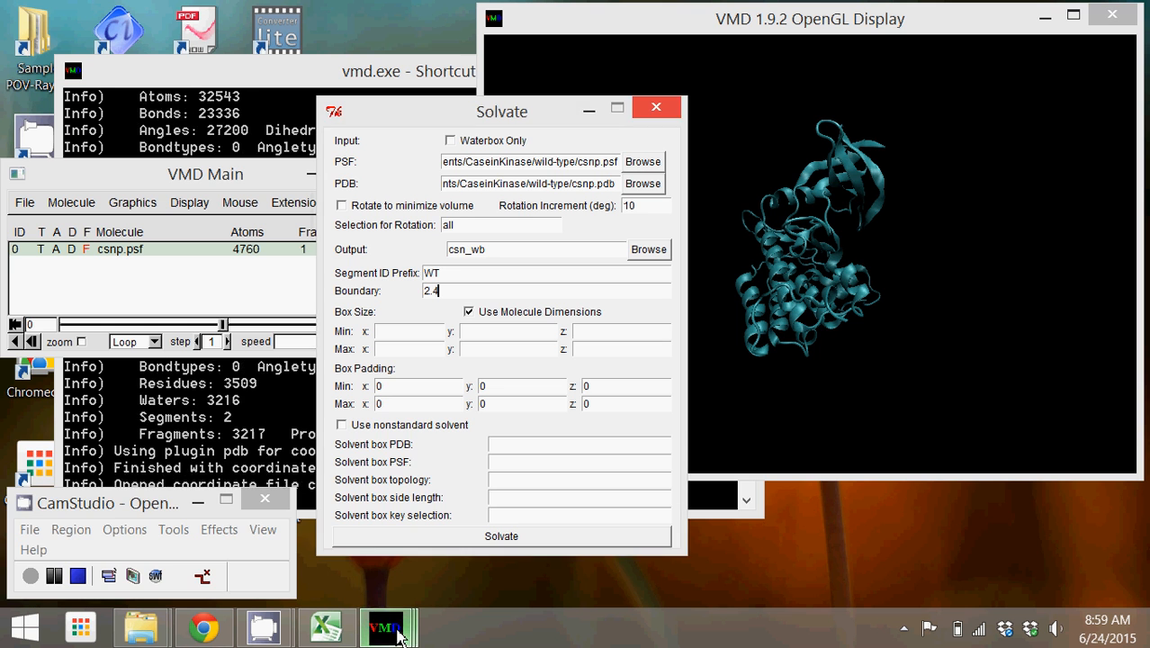
Check the console log for the 'Solvate completed successfully' message.
{"action": "left_click", "coordinate": [500, 537]}
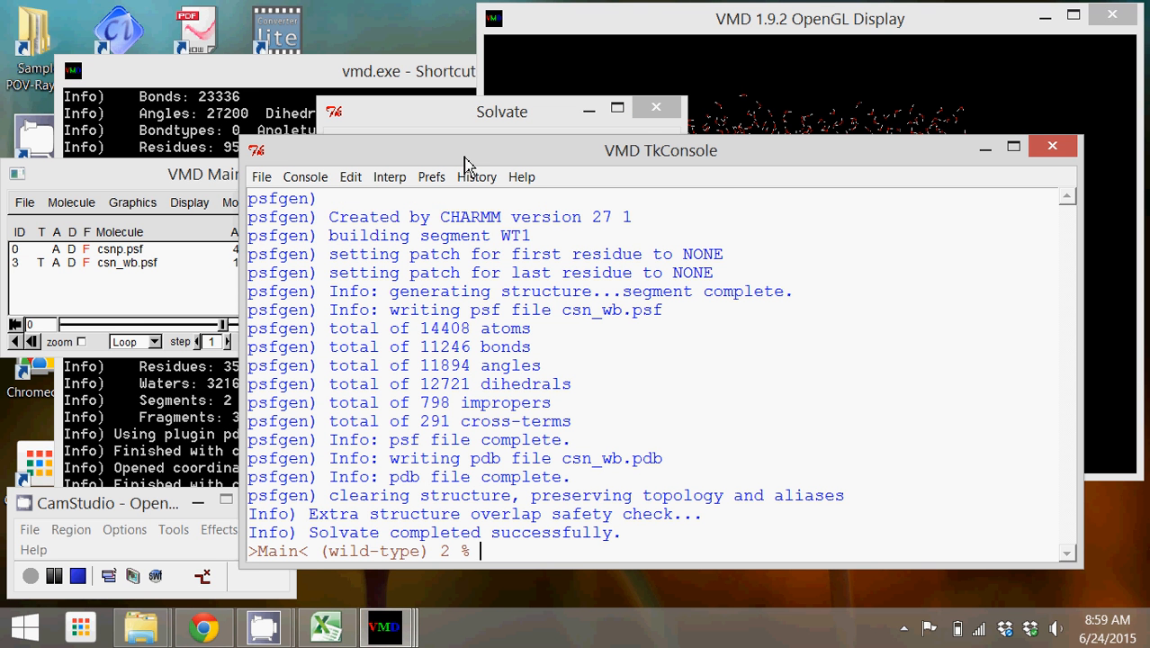
{"action": "mouse_move", "coordinate": [306, 513]}
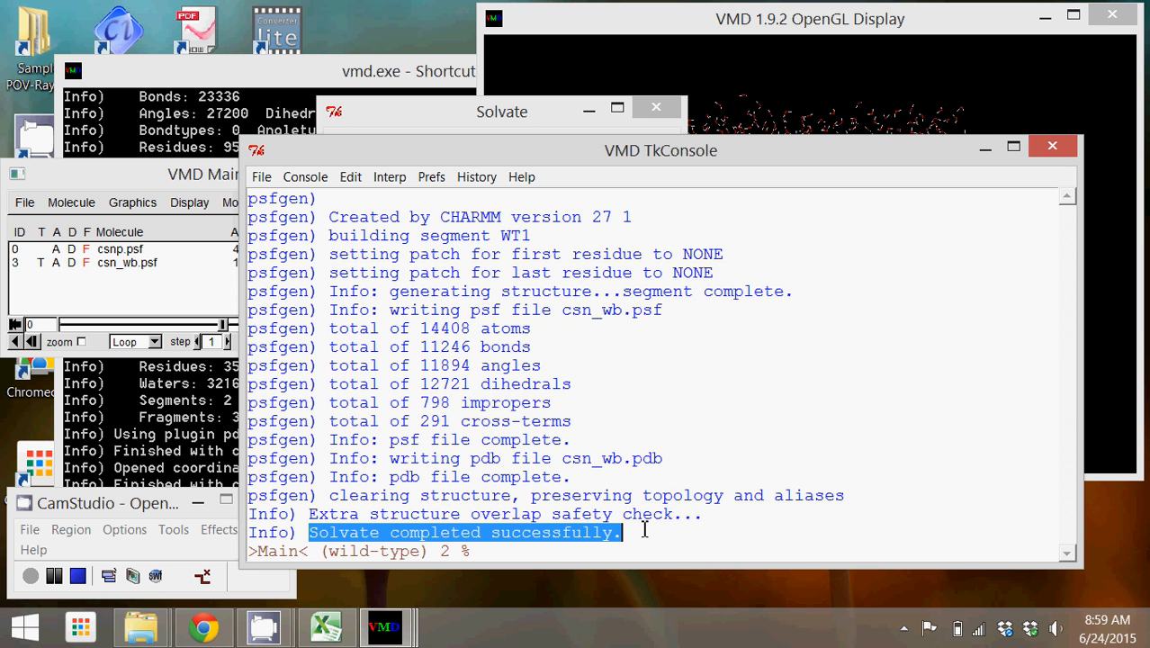
{"action": "mouse_move", "coordinate": [133, 232]}
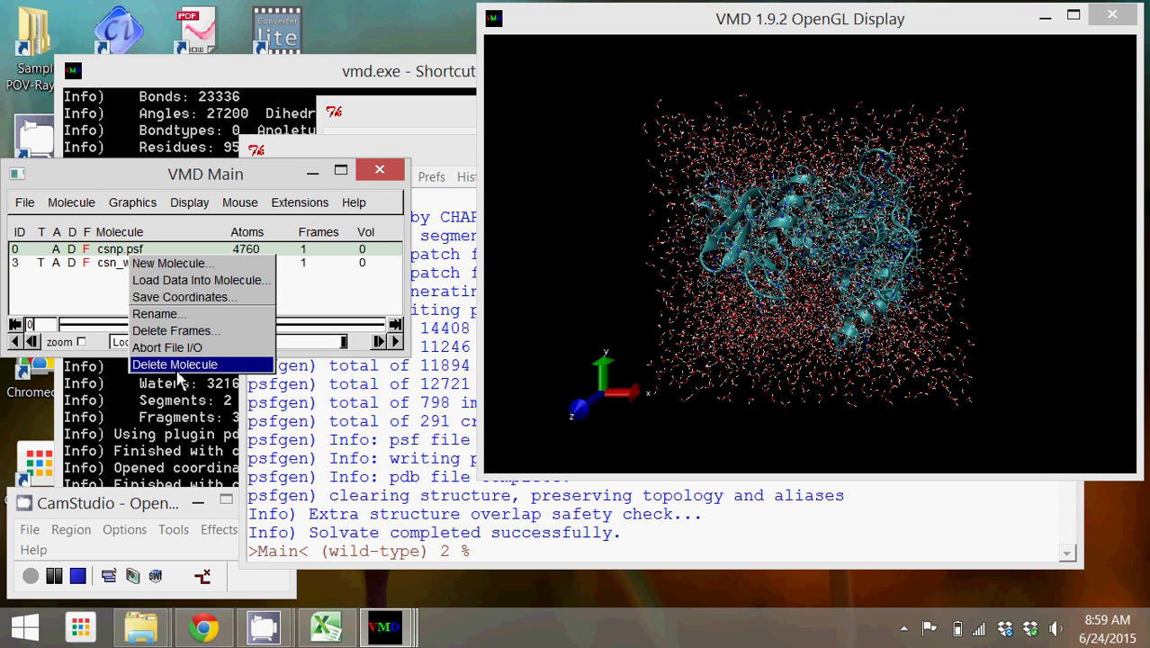
Delete csnp.psf and set the representation selection to water drawn as CPK.
{"action": "left_click", "coordinate": [175, 364]}
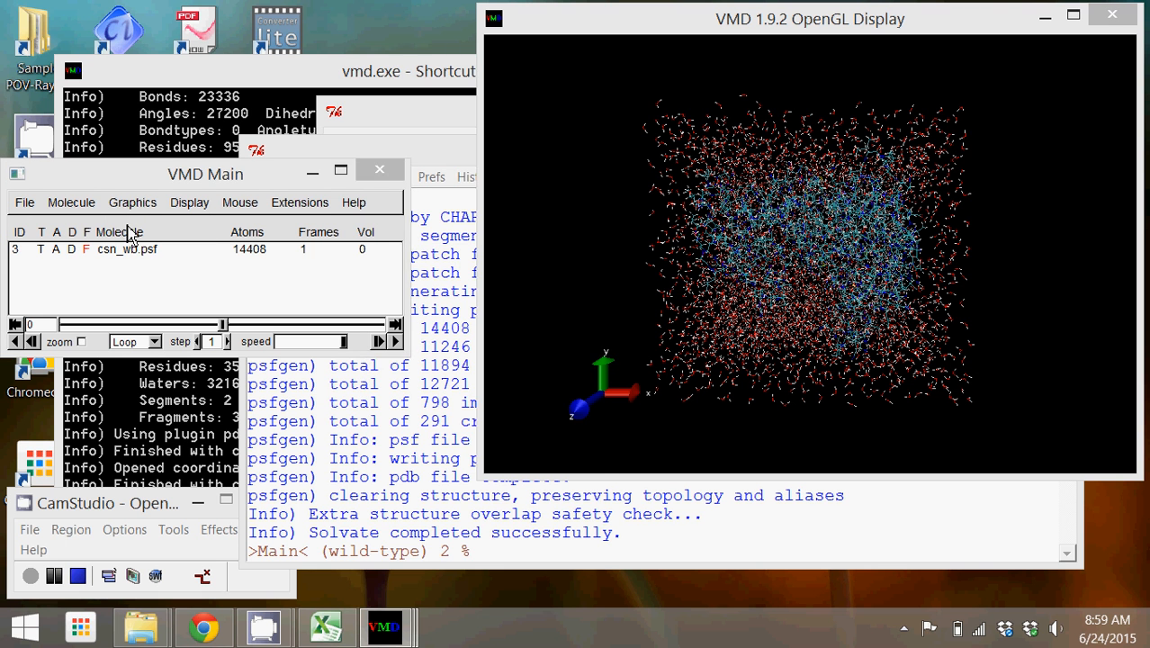
{"action": "left_click", "coordinate": [133, 201]}
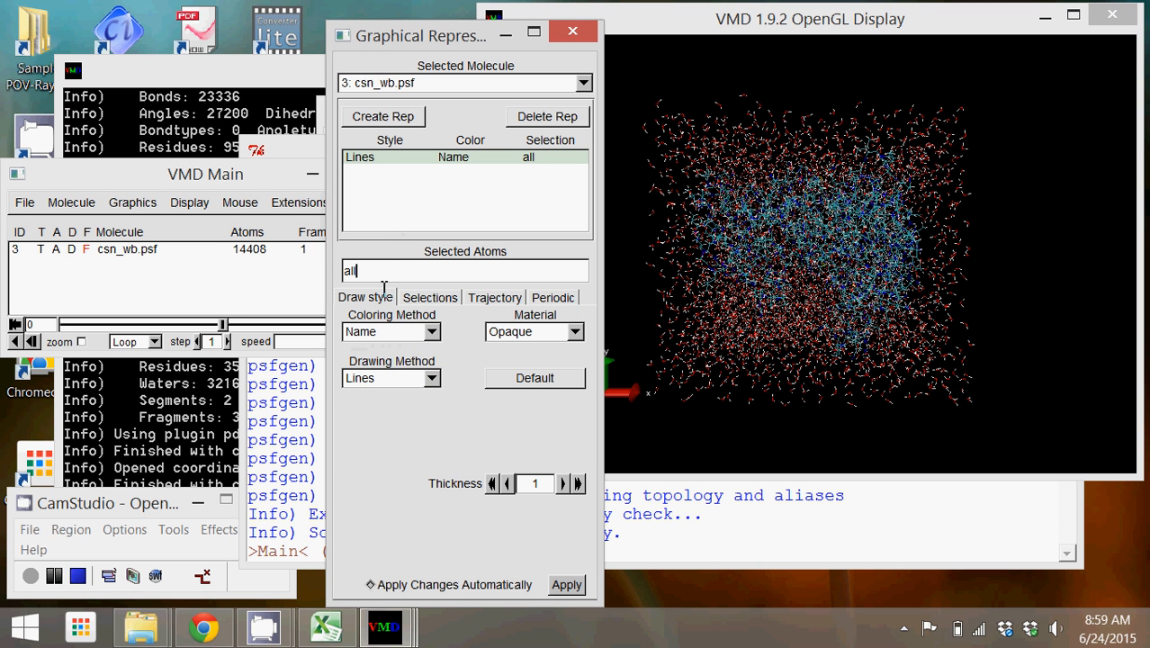
{"action": "type", "text": "water"}
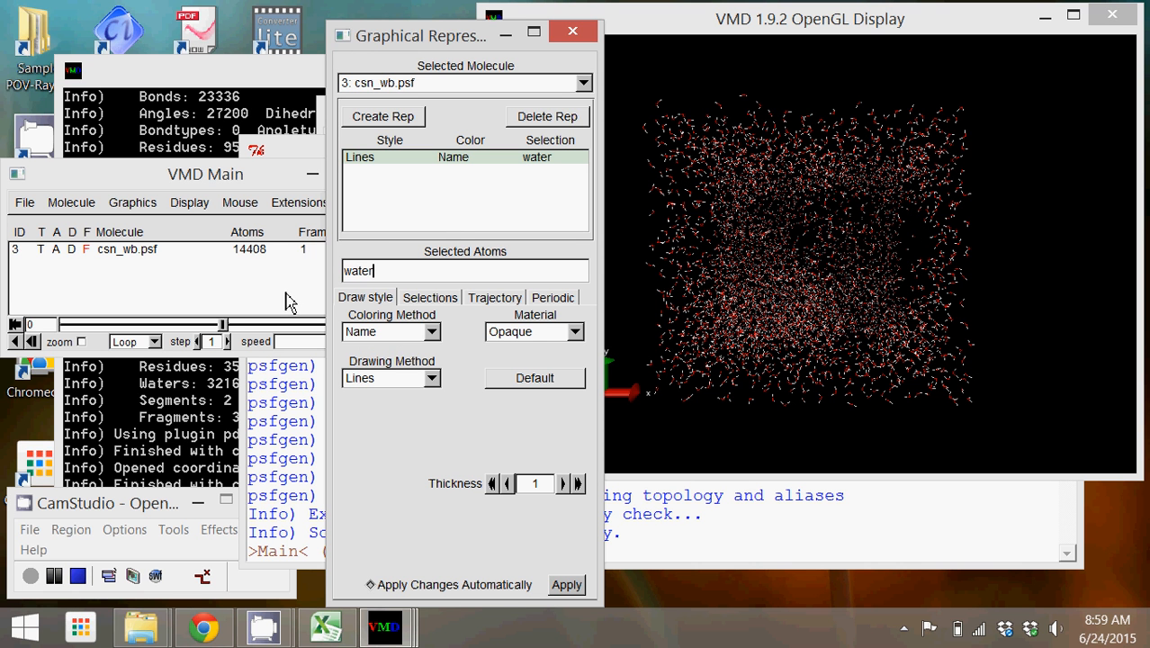
{"action": "mouse_move", "coordinate": [390, 382]}
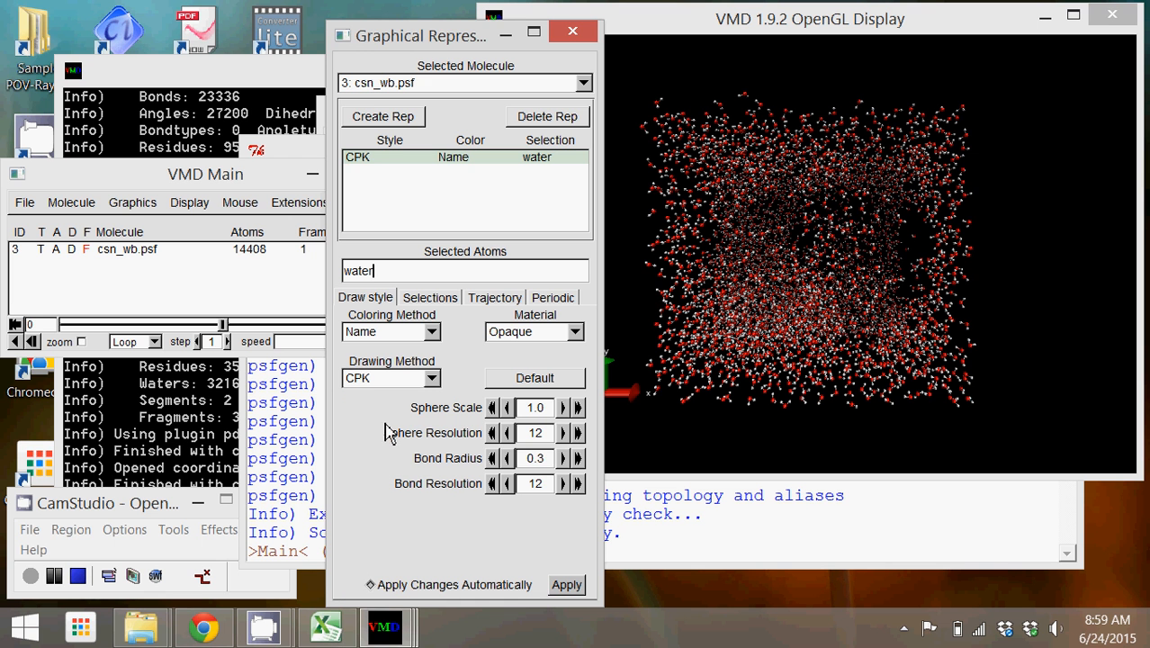
Create a second representation for protein drawn as NewCartoon.
{"action": "left_click", "coordinate": [382, 115]}
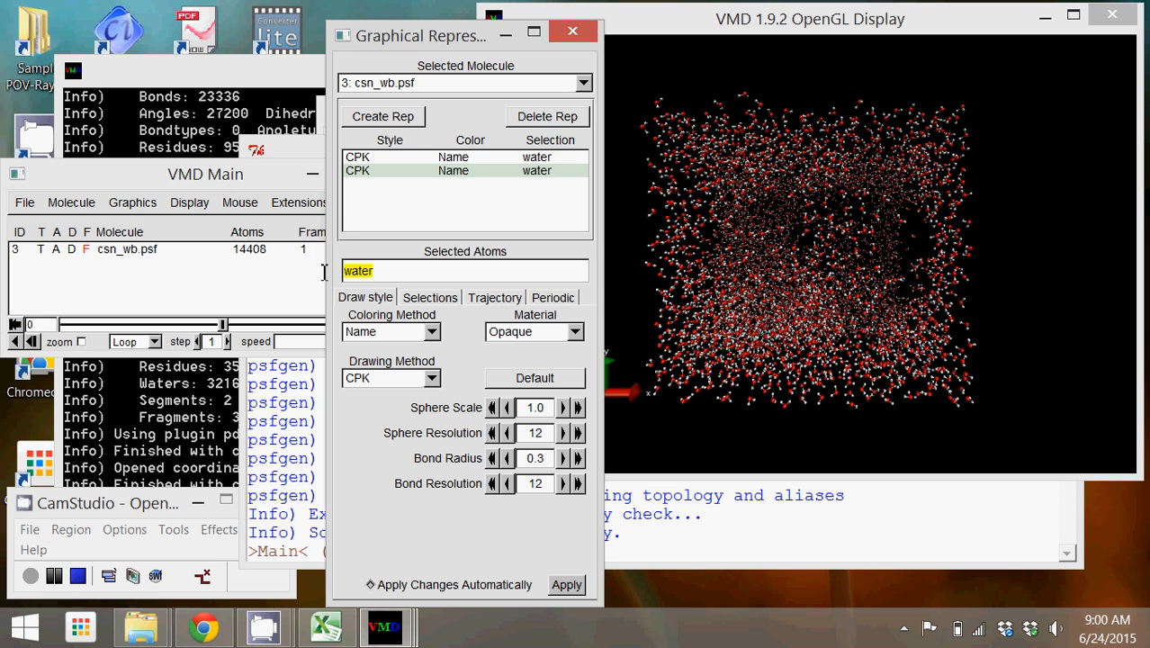
{"action": "type", "text": "protein"}
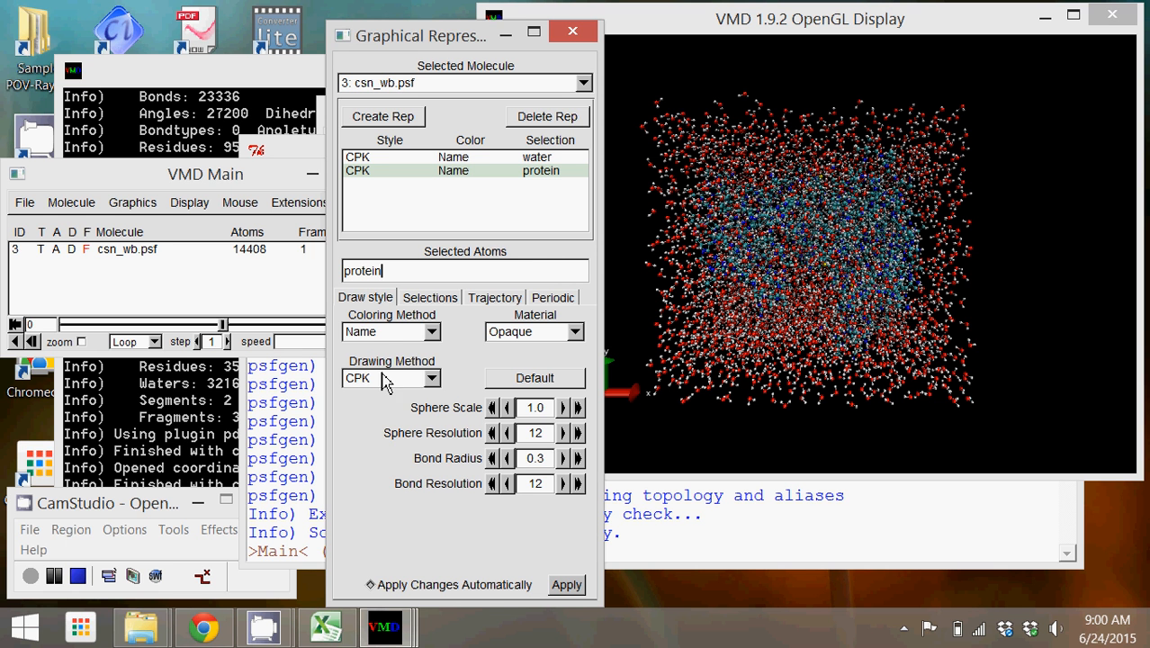
{"action": "left_click", "coordinate": [391, 378]}
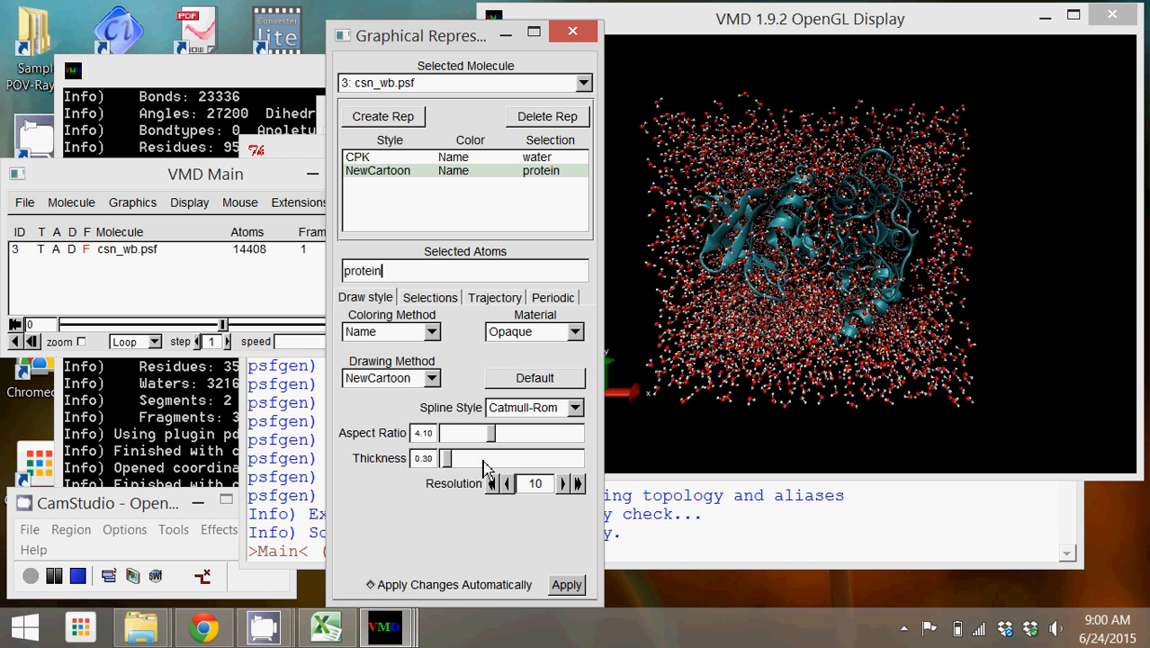
{"action": "mouse_move", "coordinate": [702, 408]}
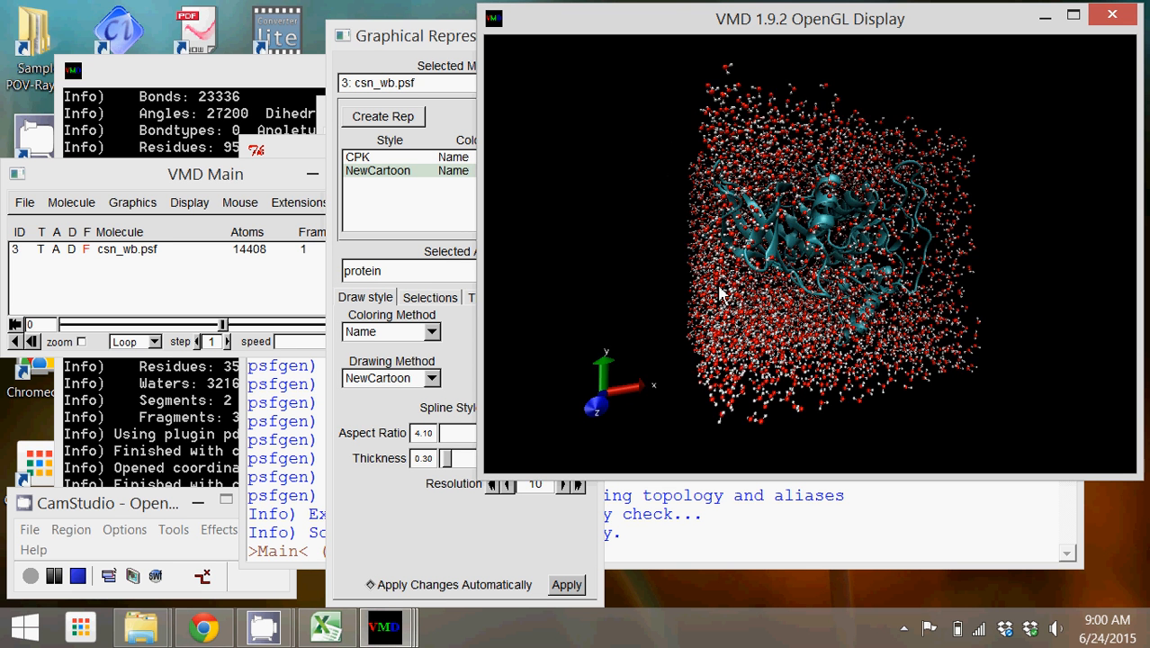
Rotate the solvated kinase in its water box to view it from several sides.
{"action": "left_click_drag", "start_coordinate": [720, 292], "coordinate": [771, 298]}
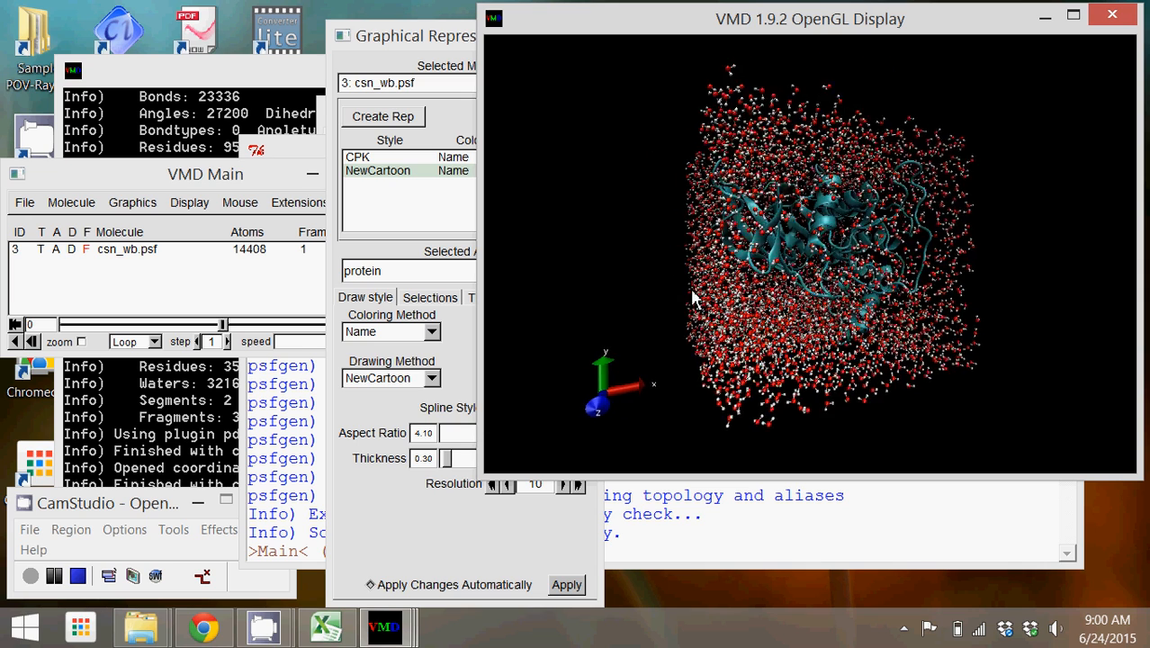
{"action": "left_click_drag", "start_coordinate": [693, 302], "coordinate": [891, 288]}
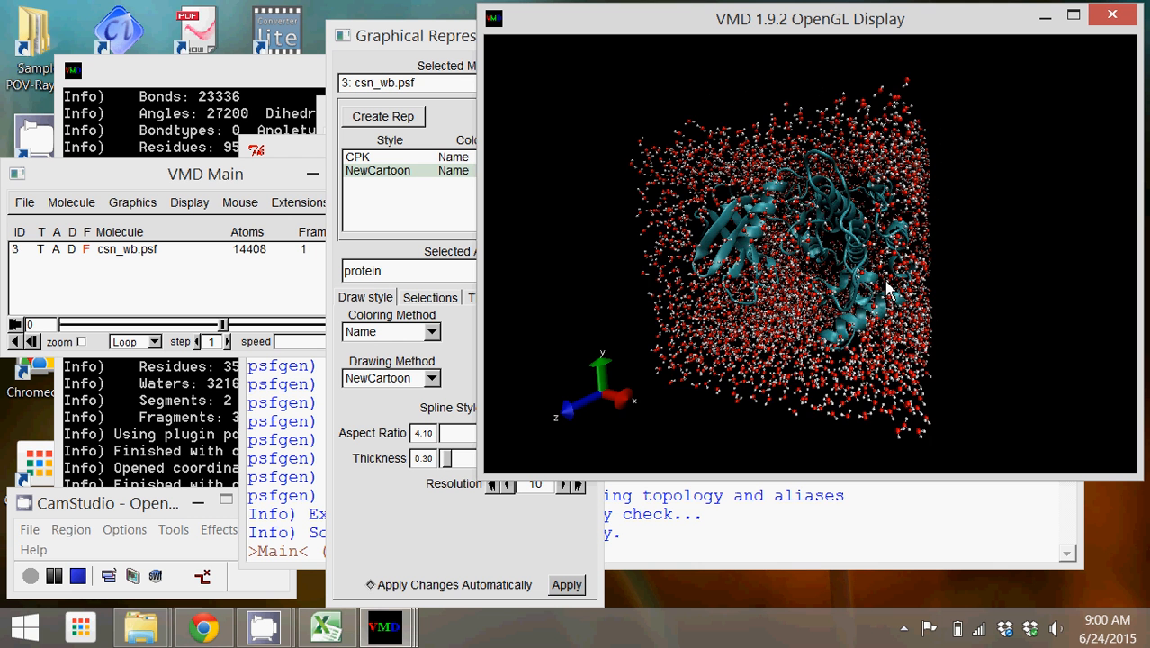
{"action": "left_click_drag", "start_coordinate": [886, 288], "coordinate": [936, 274]}
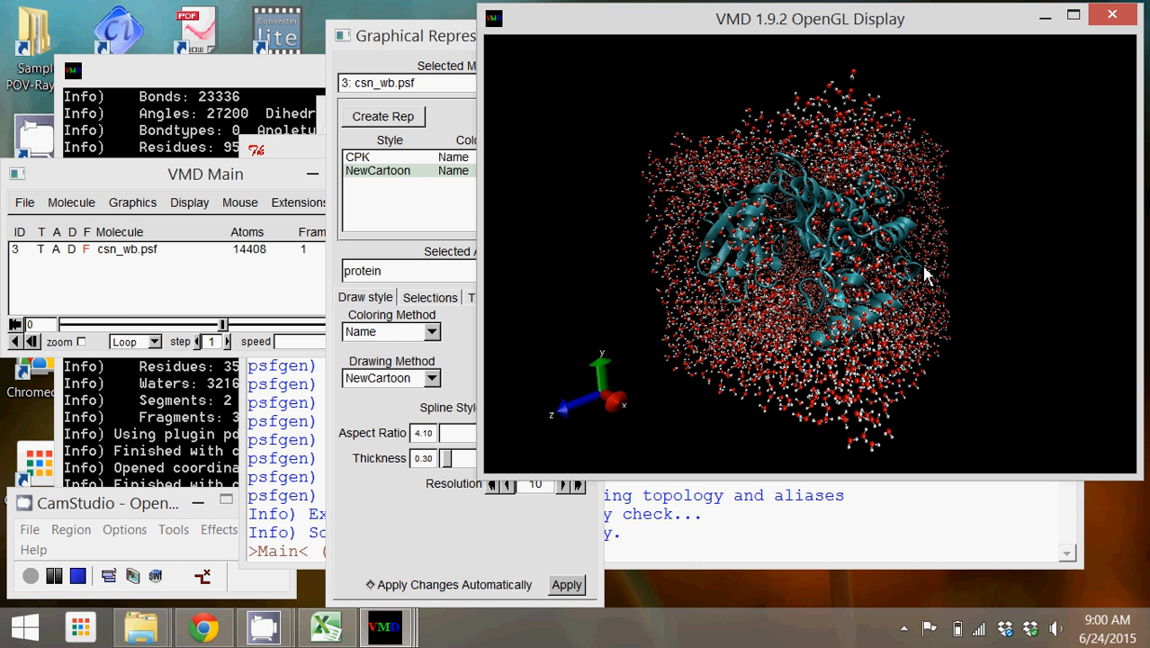
{"action": "left_click_drag", "start_coordinate": [927, 273], "coordinate": [867, 342]}
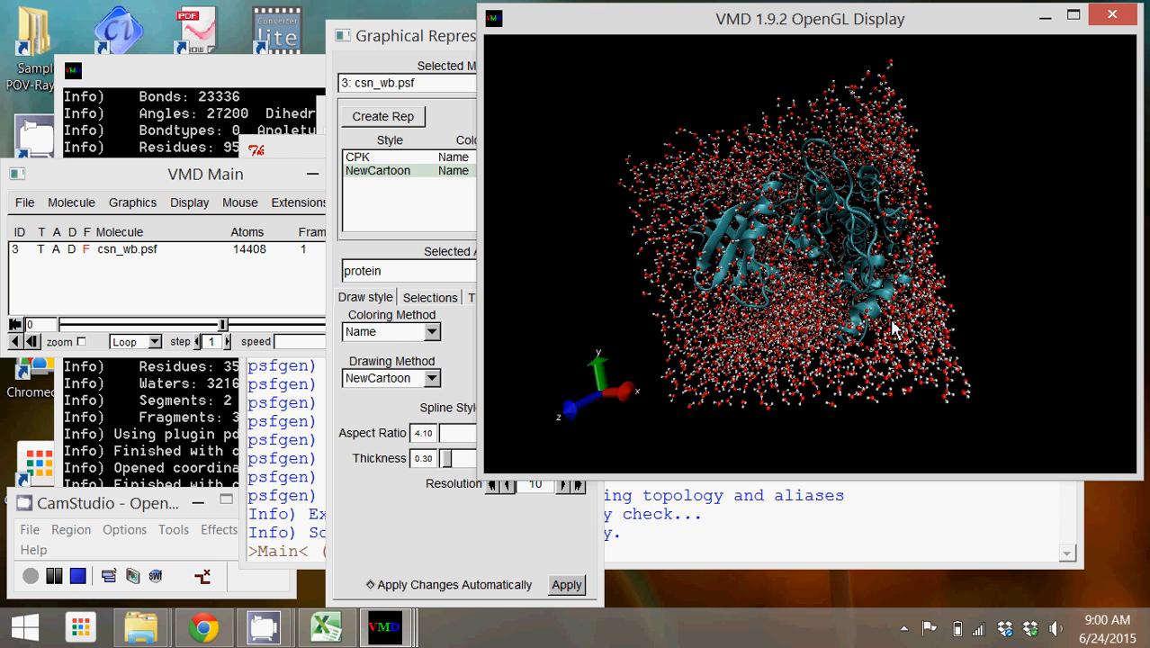
{"action": "mouse_move", "coordinate": [867, 304]}
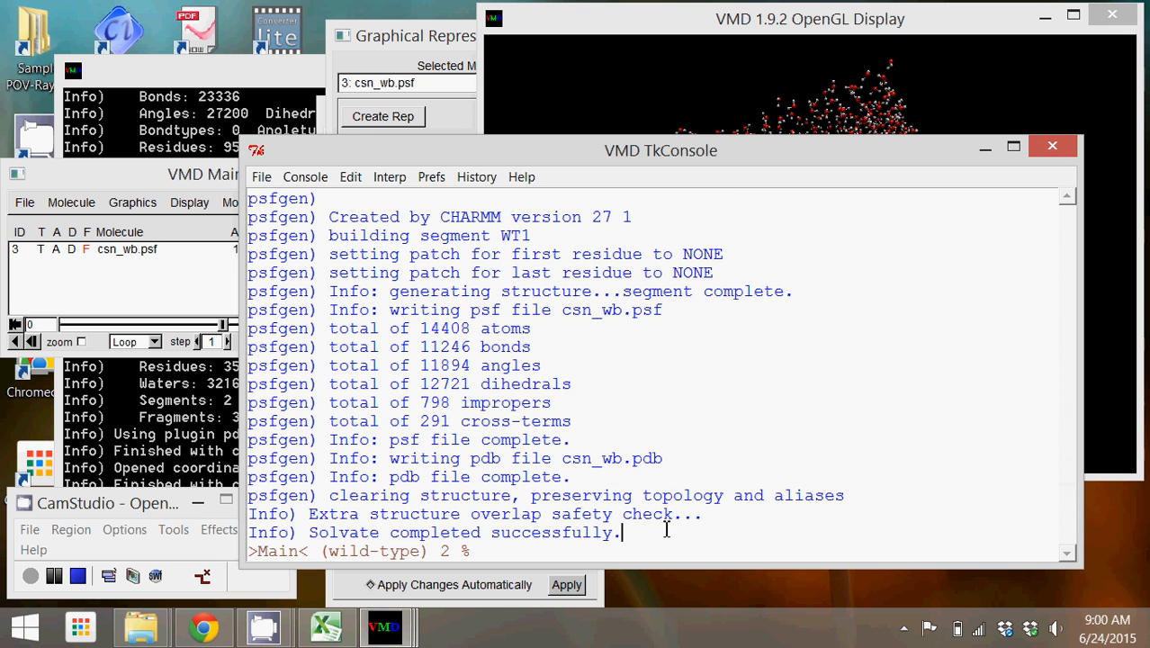
{"action": "mouse_move", "coordinate": [727, 176]}
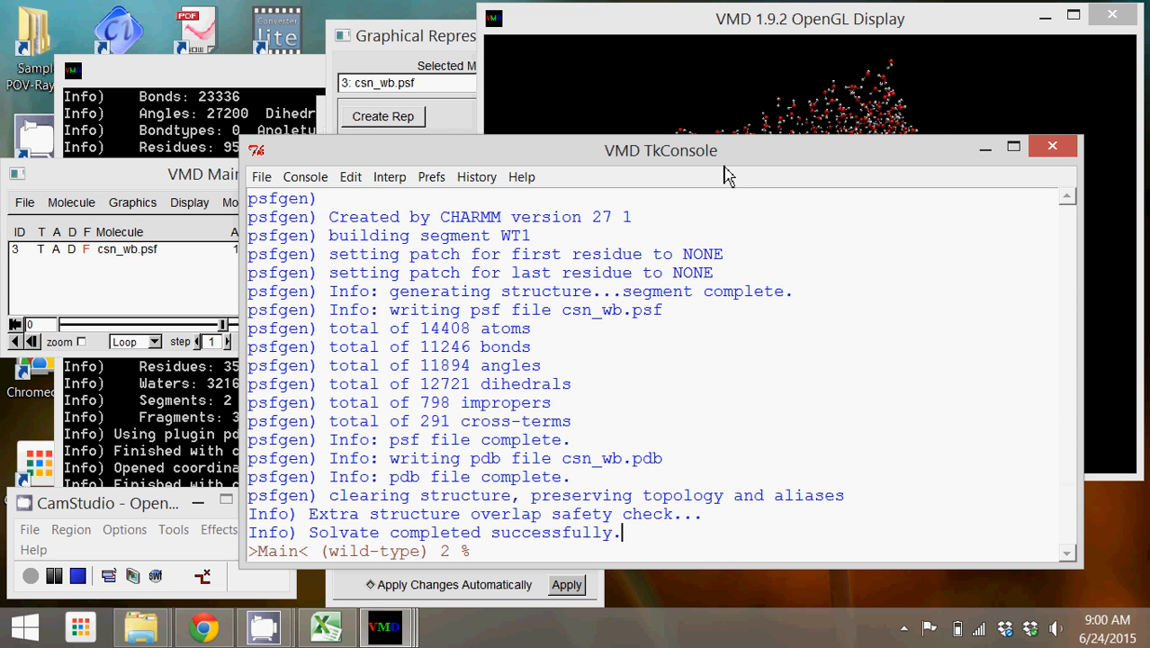
Enter the command 'set everyone [atomselect top all]' in the console without running it yet.
{"action": "type", "text": "set"}
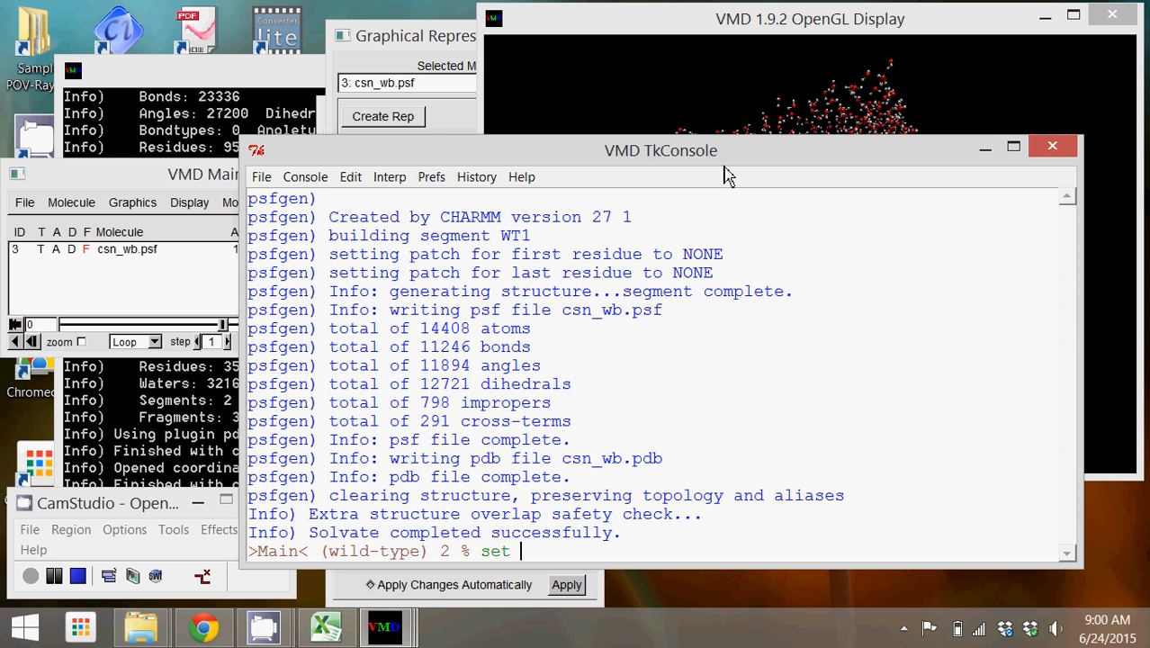
{"action": "type", "text": "everyone"}
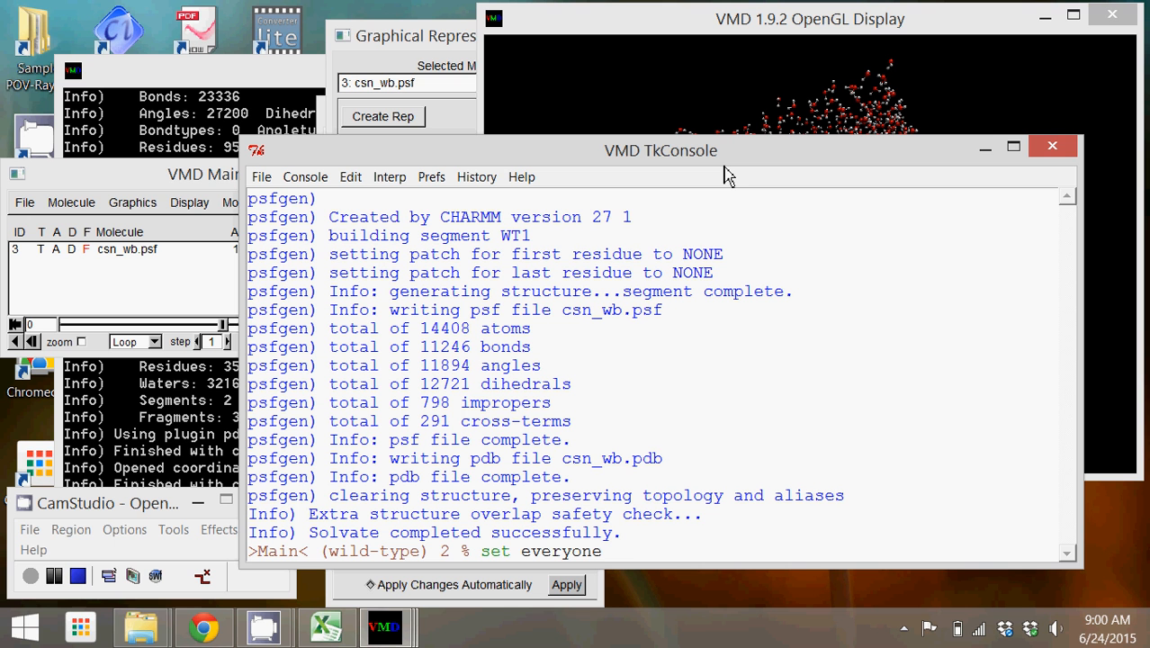
{"action": "type", "text": "[atome"}
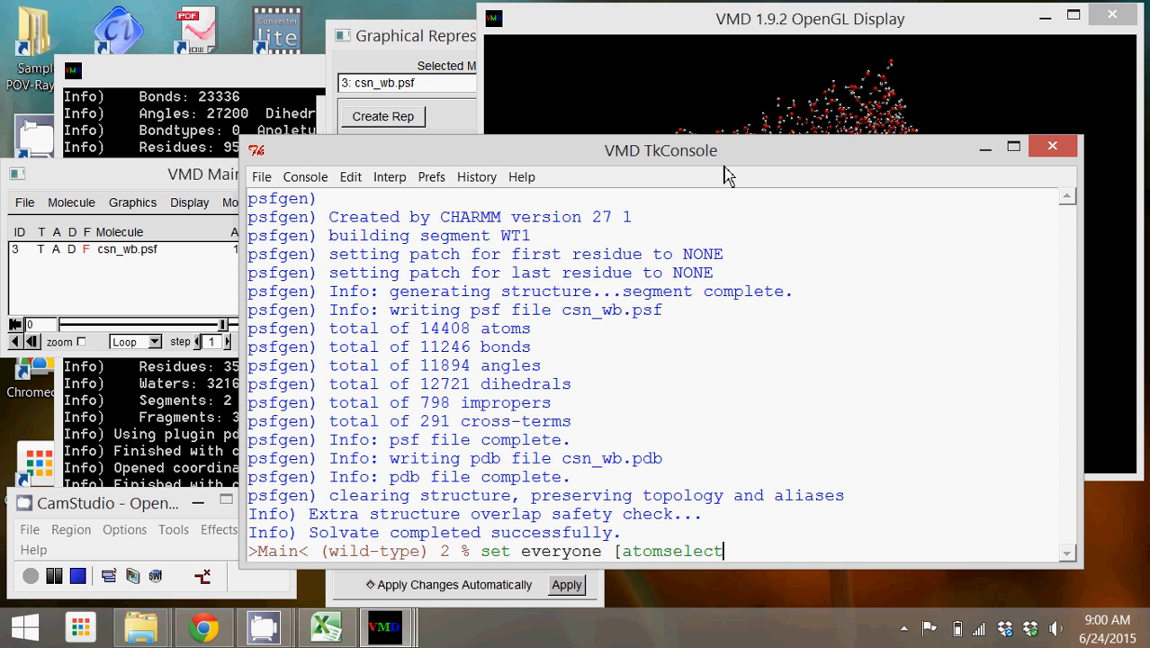
{"action": "type", "text": "top al"}
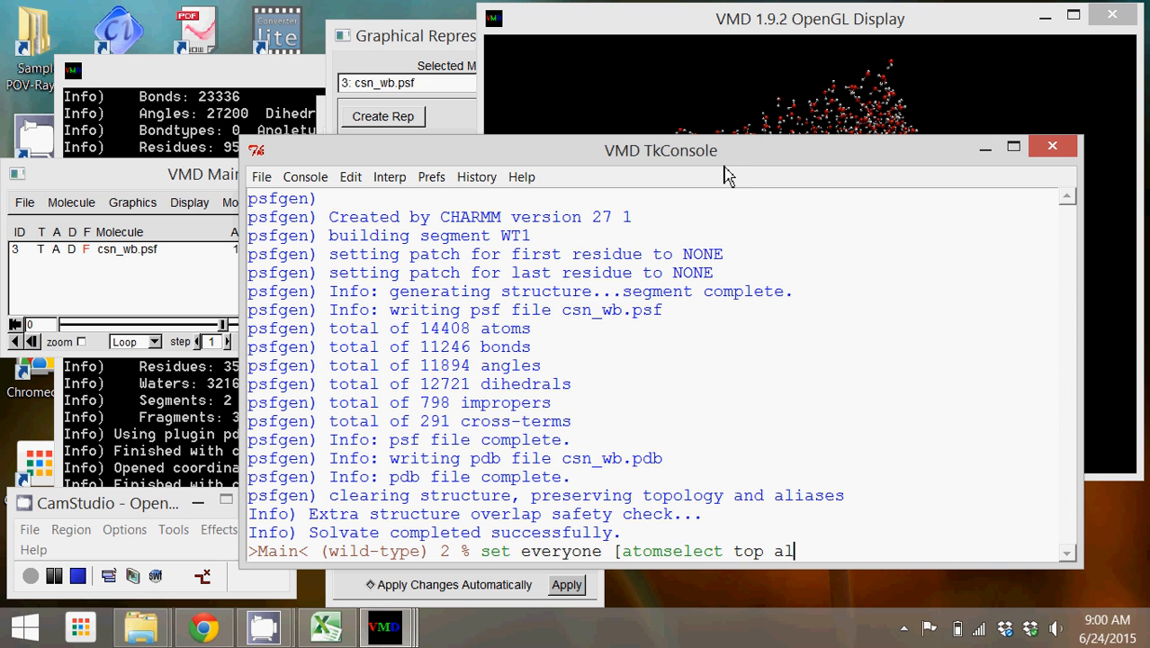
{"action": "type", "text": "l]"}
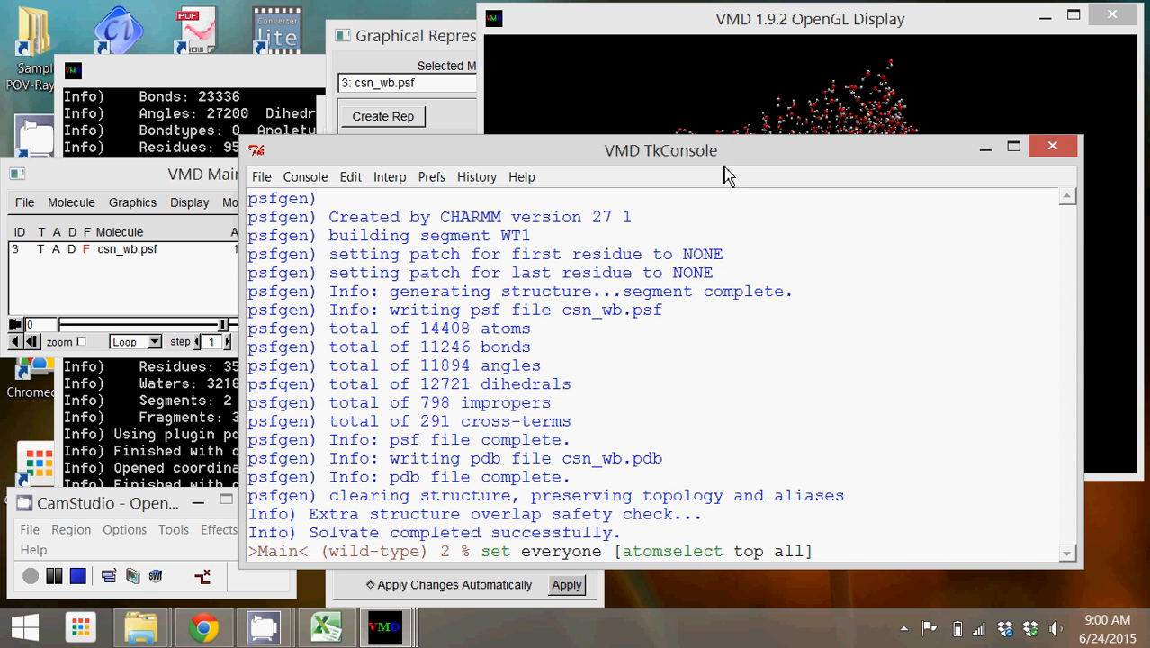
{"action": "mouse_move", "coordinate": [779, 30]}
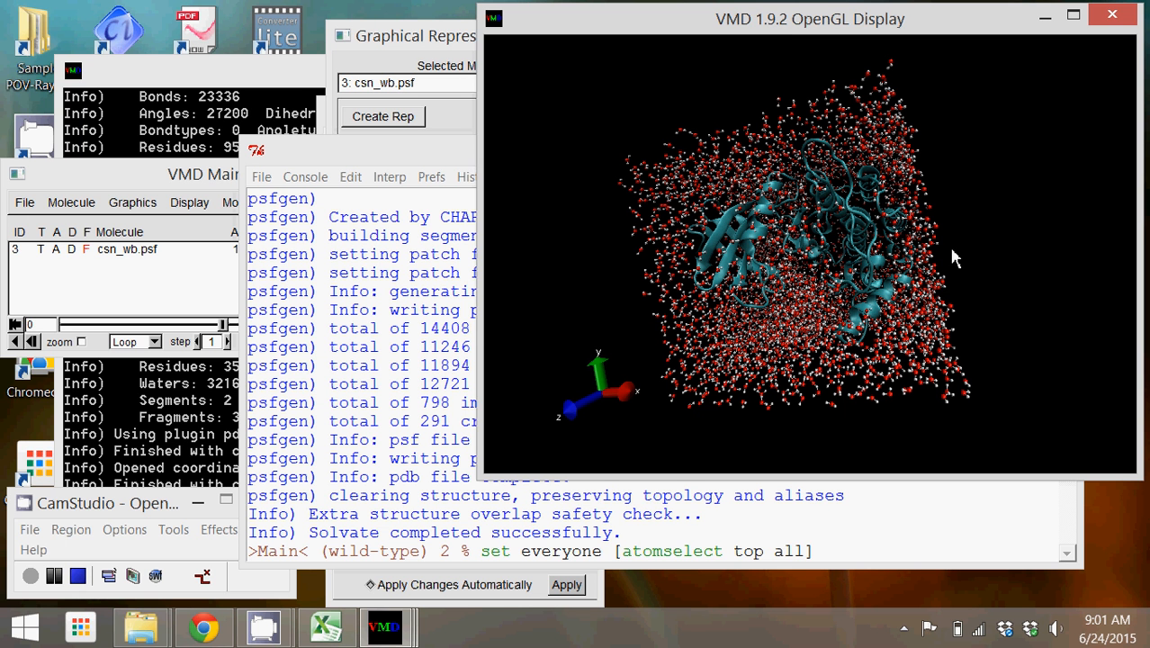
{"action": "mouse_move", "coordinate": [565, 234]}
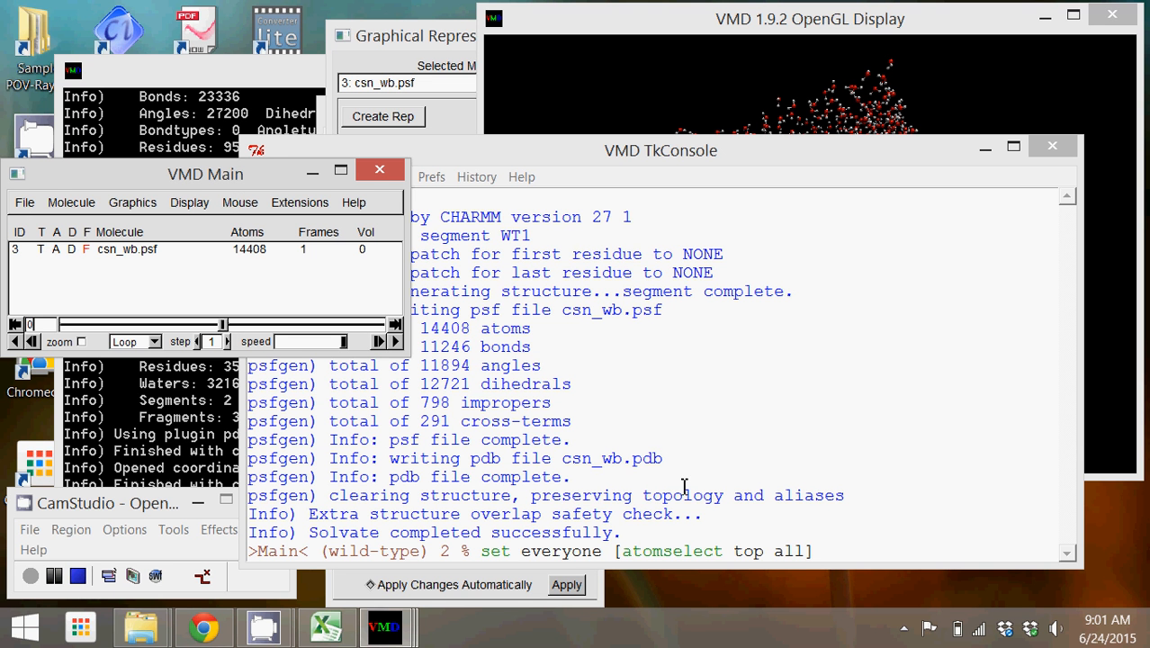
{"action": "mouse_move", "coordinate": [47, 250]}
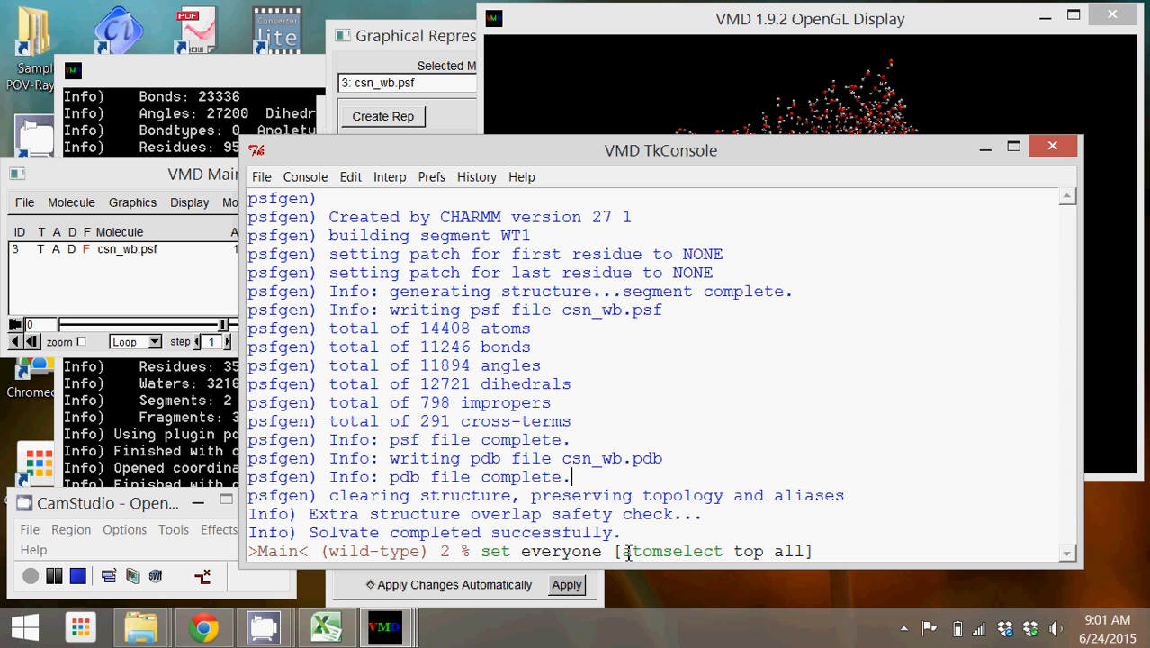
{"action": "double_click", "coordinate": [749, 550]}
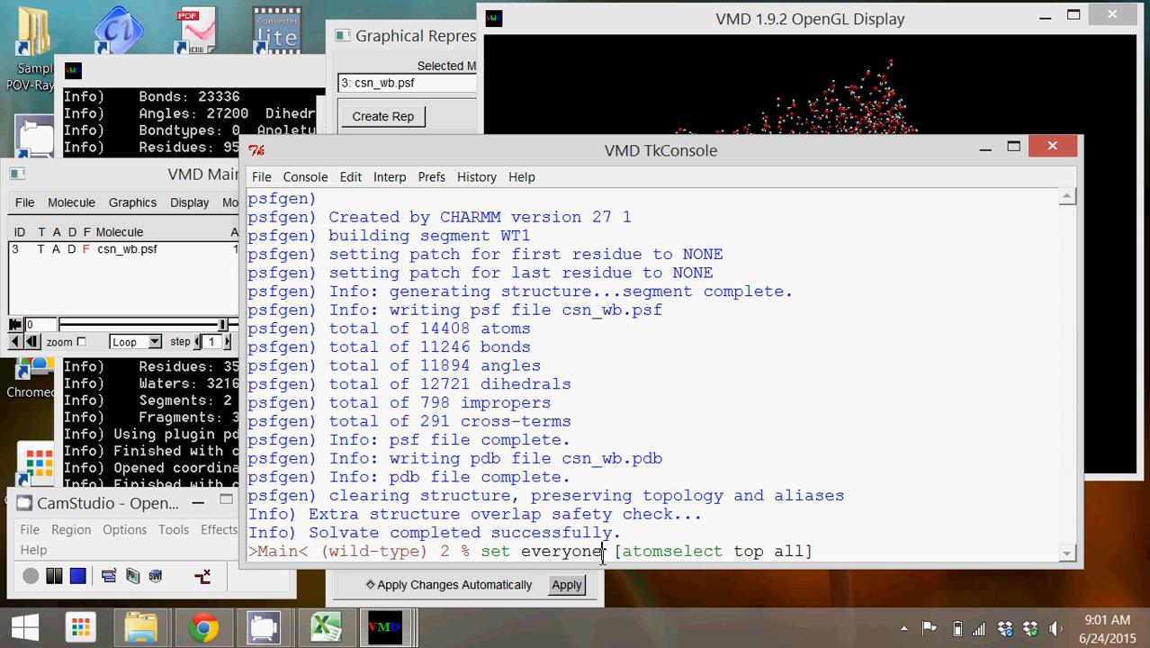
{"action": "double_click", "coordinate": [558, 551]}
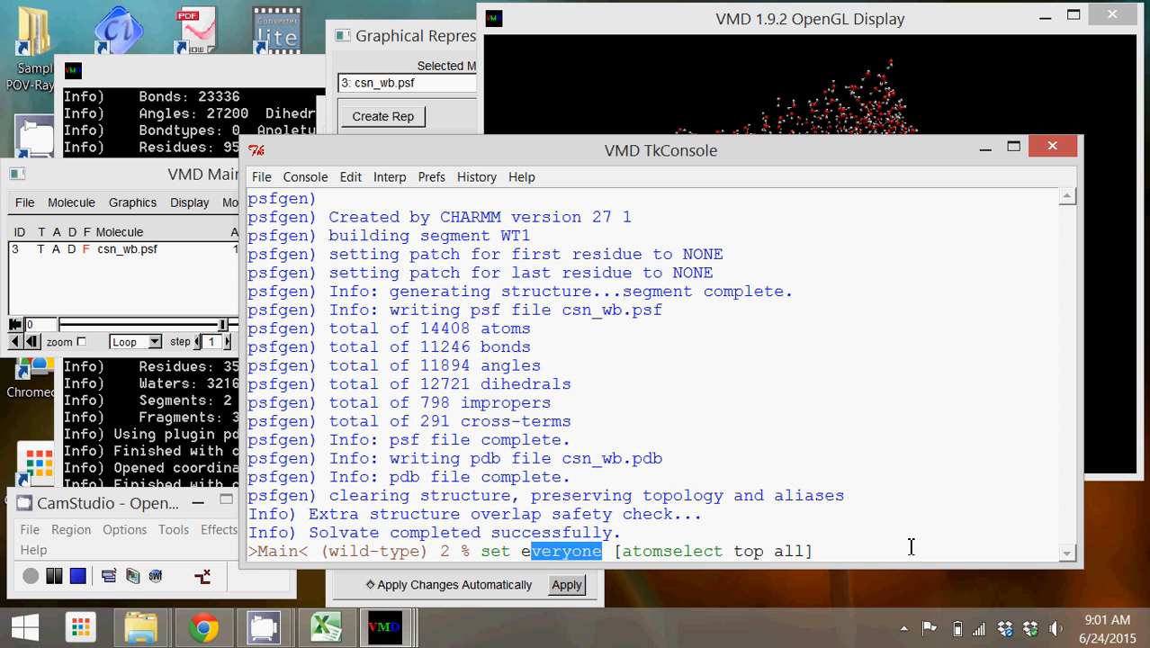
Run the everyone selection, then 'measure minmax $everyone' and highlight the printed box coordinates.
{"action": "key", "text": "Return"}
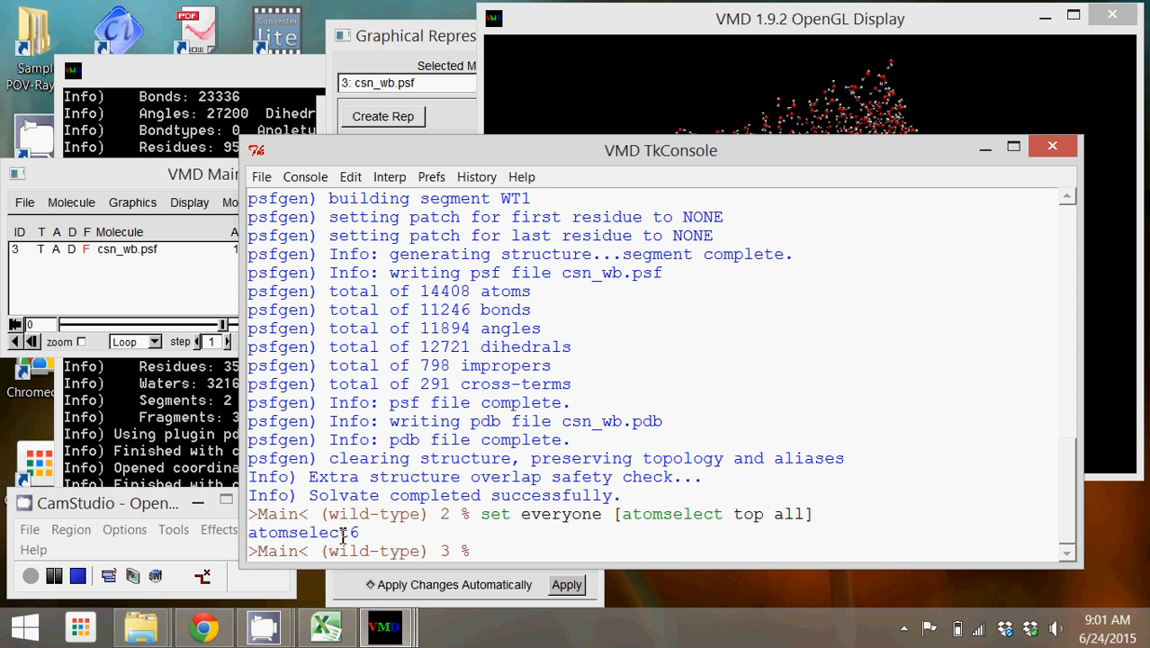
{"action": "type", "text": "meas"}
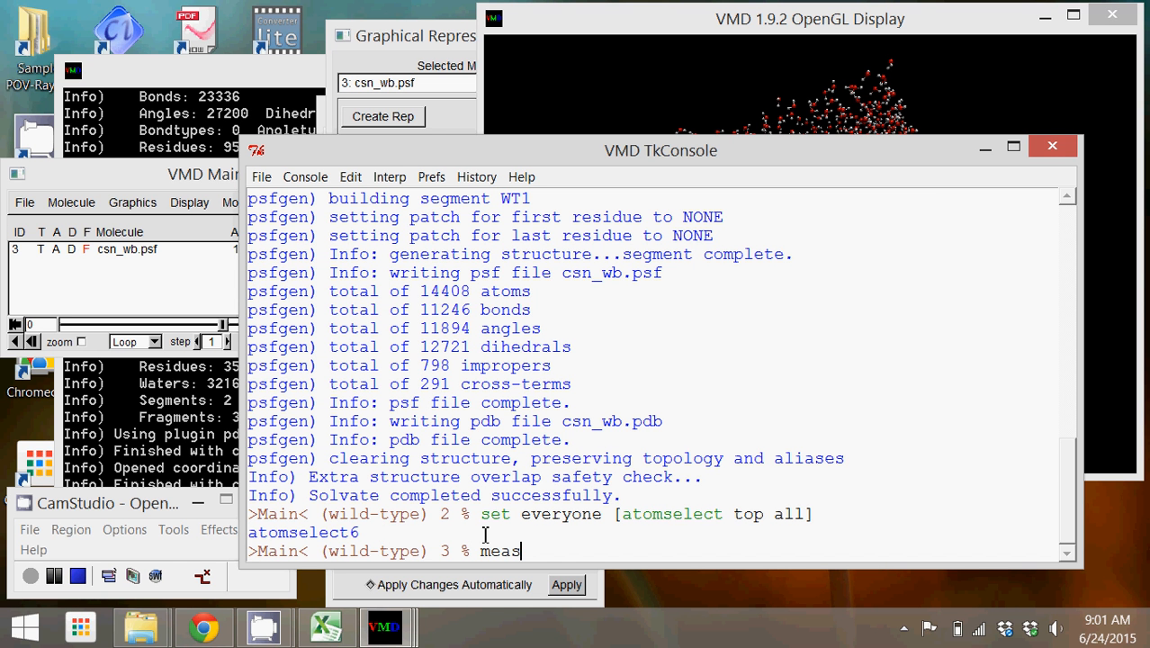
{"action": "type", "text": "ure"}
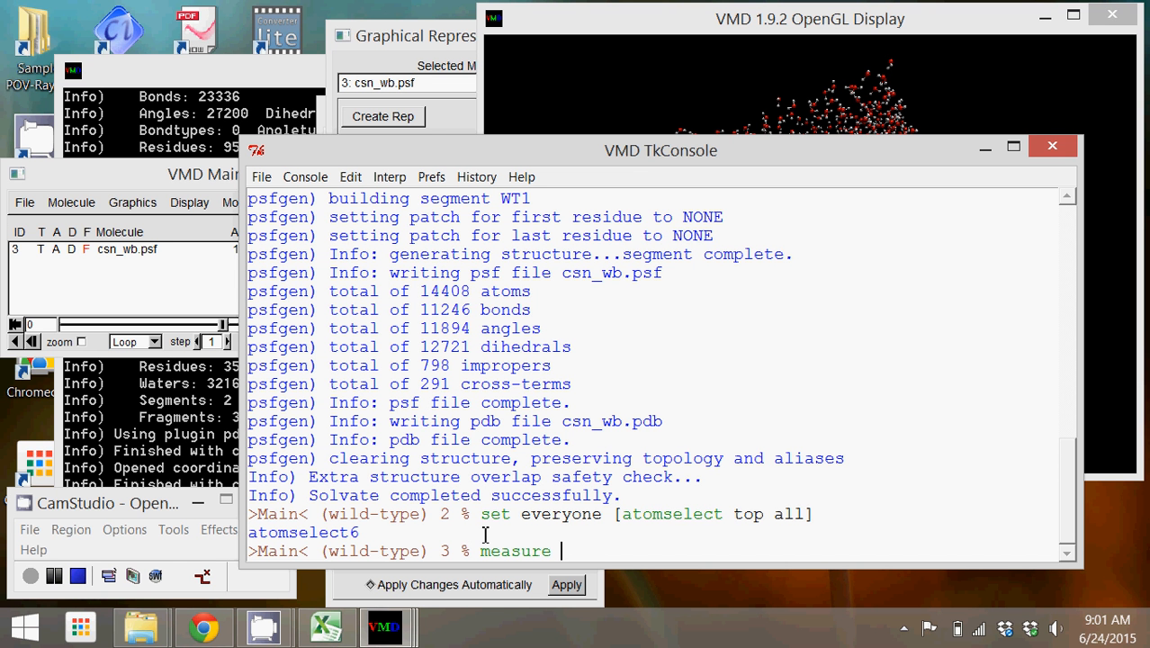
{"action": "type", "text": "minmax"}
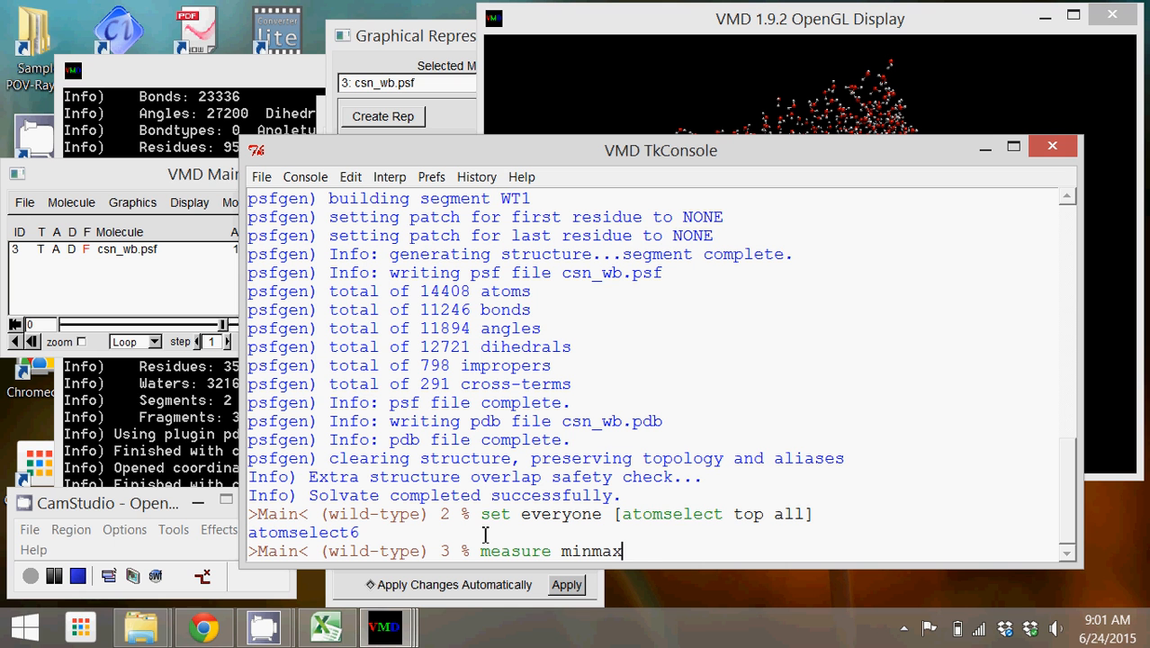
{"action": "type", "text": "$e"}
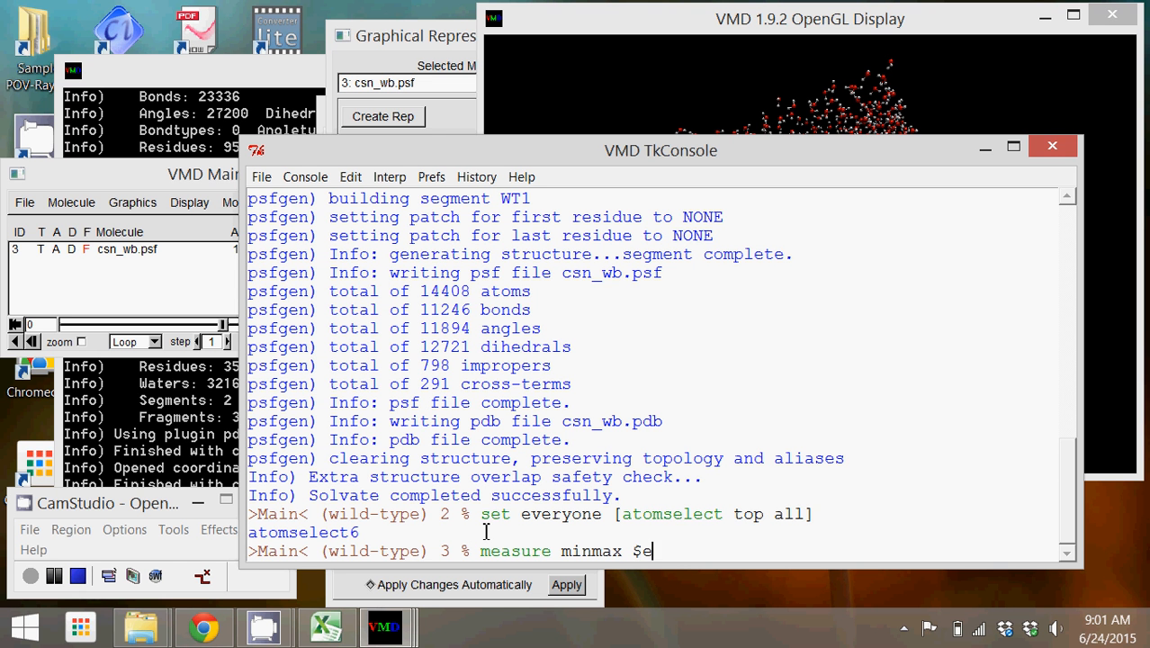
{"action": "type", "text": "veryone"}
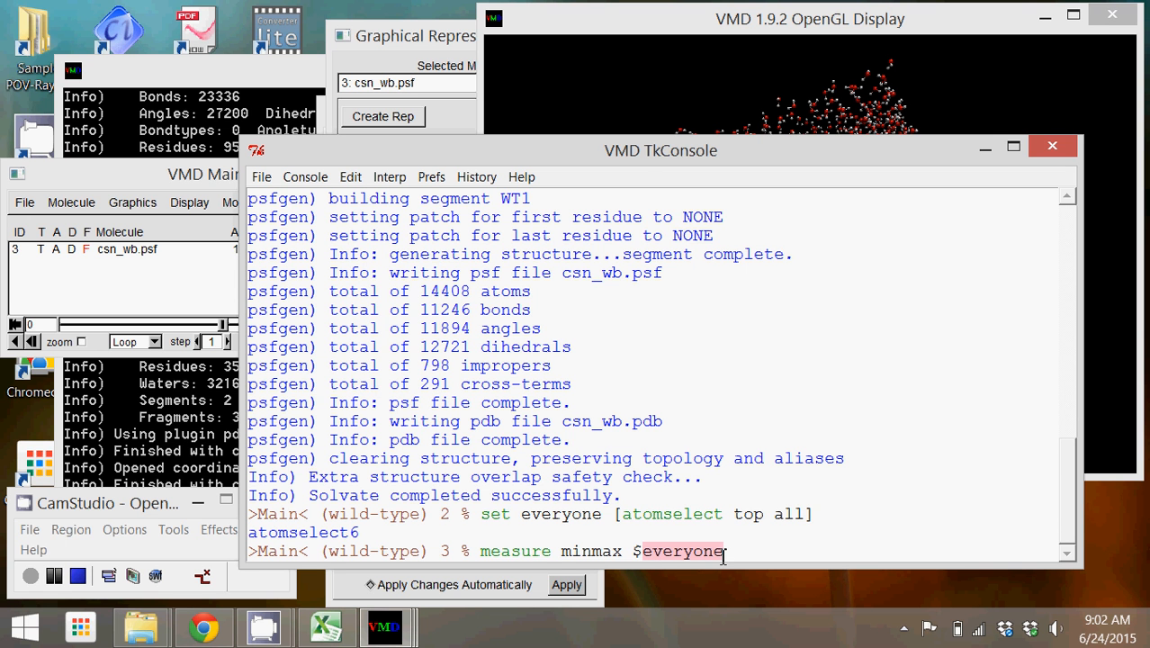
{"action": "key", "text": "Return"}
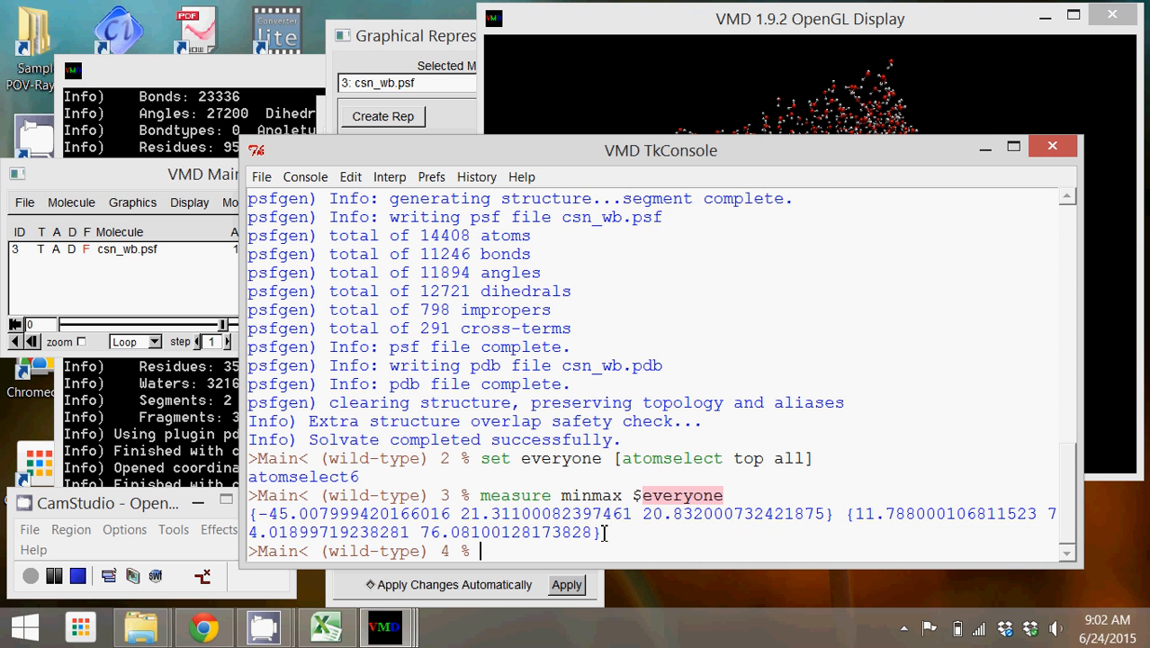
{"action": "left_click_drag", "start_coordinate": [250, 513], "coordinate": [601, 533]}
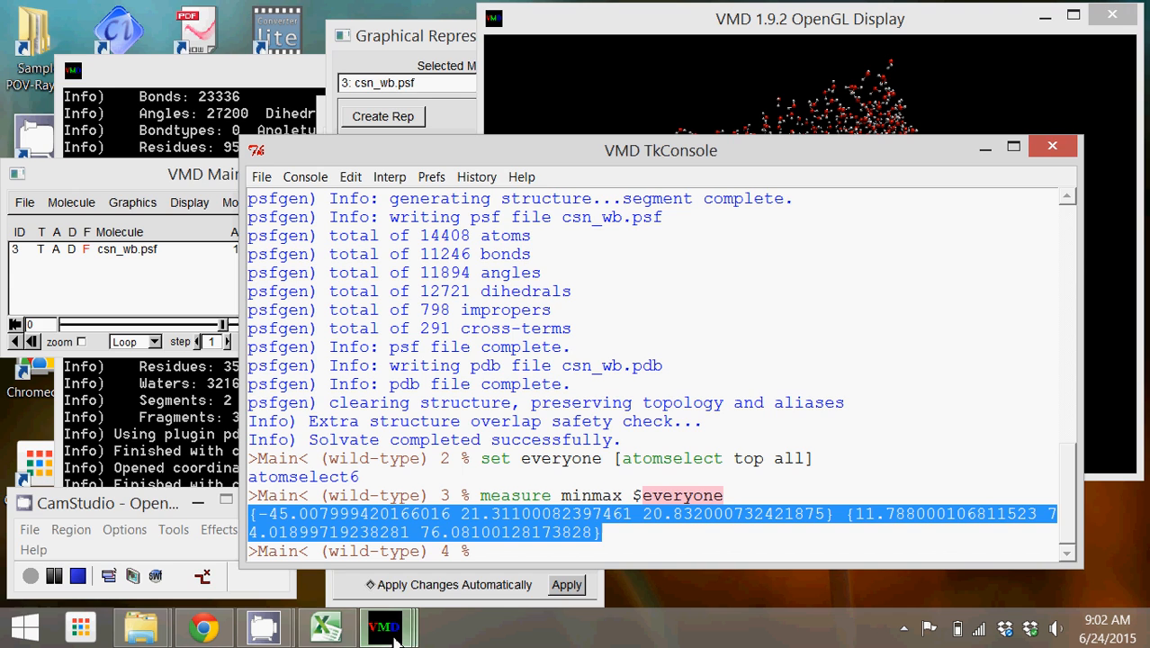
{"action": "left_click", "coordinate": [316, 626]}
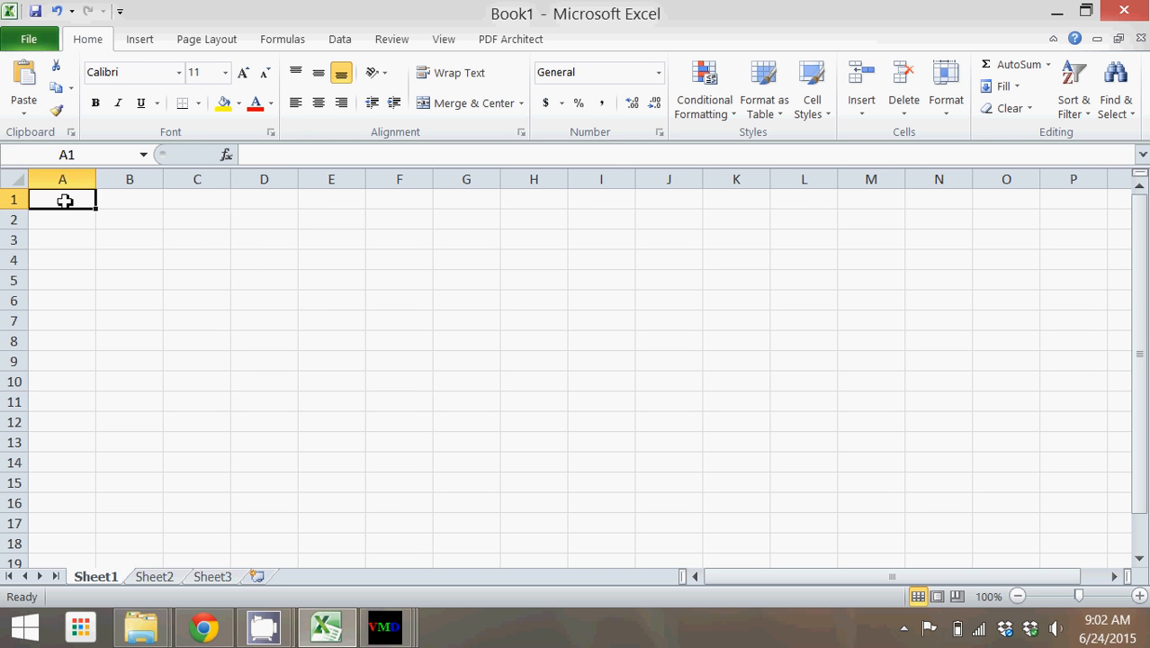
{"action": "key", "text": "ctrl+v"}
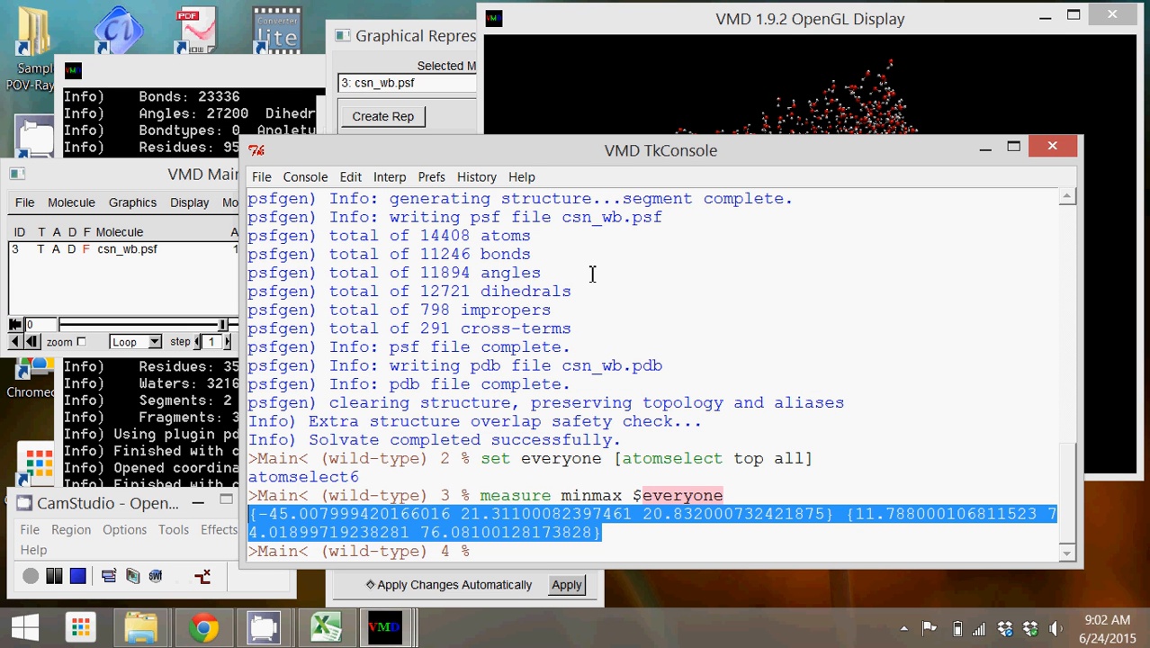
{"action": "mouse_move", "coordinate": [575, 209]}
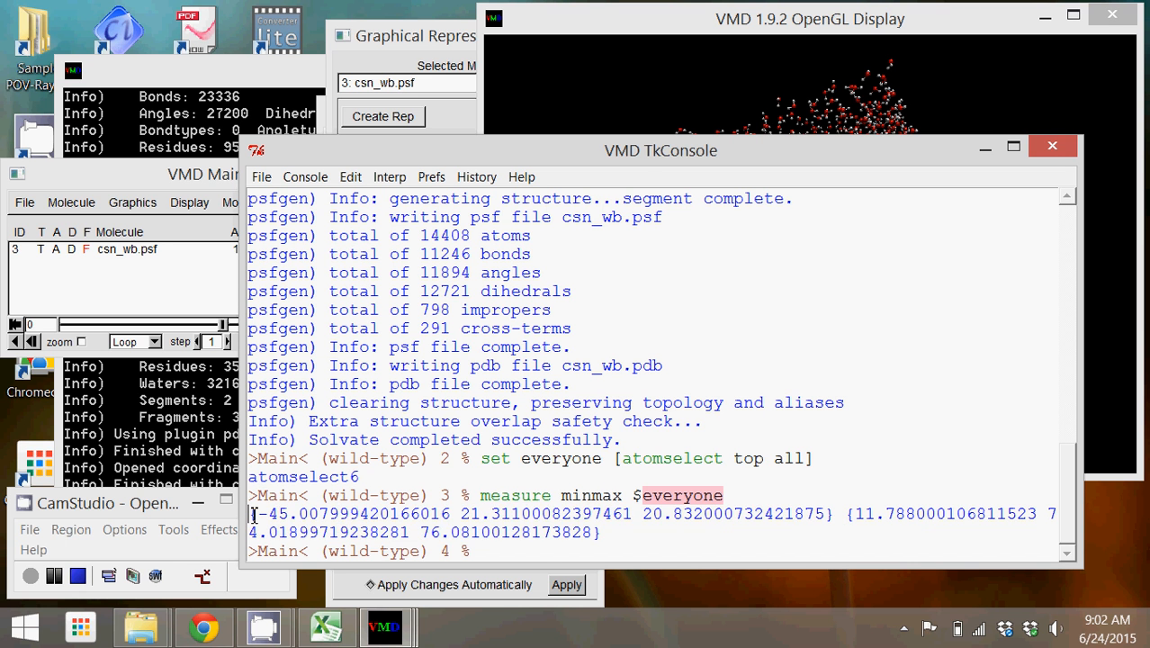
Pick out individual minimum values from the minmax output, 21.311 then 20.832.
{"action": "left_click_drag", "start_coordinate": [254, 515], "coordinate": [835, 515]}
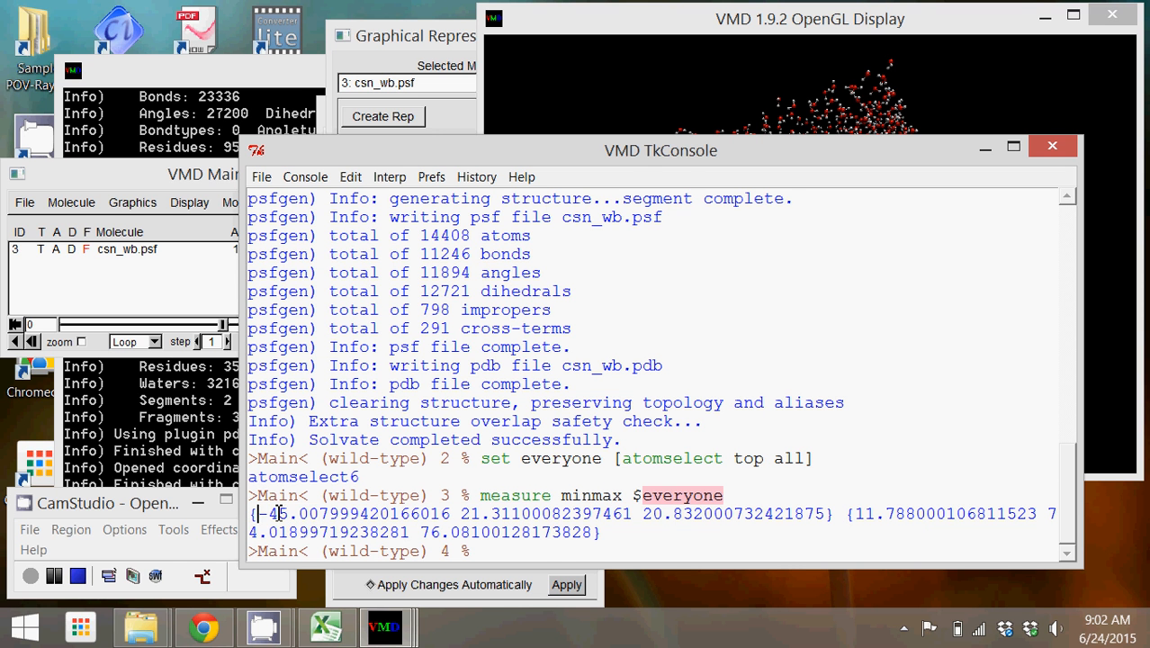
{"action": "left_click_drag", "start_coordinate": [261, 515], "coordinate": [320, 515]}
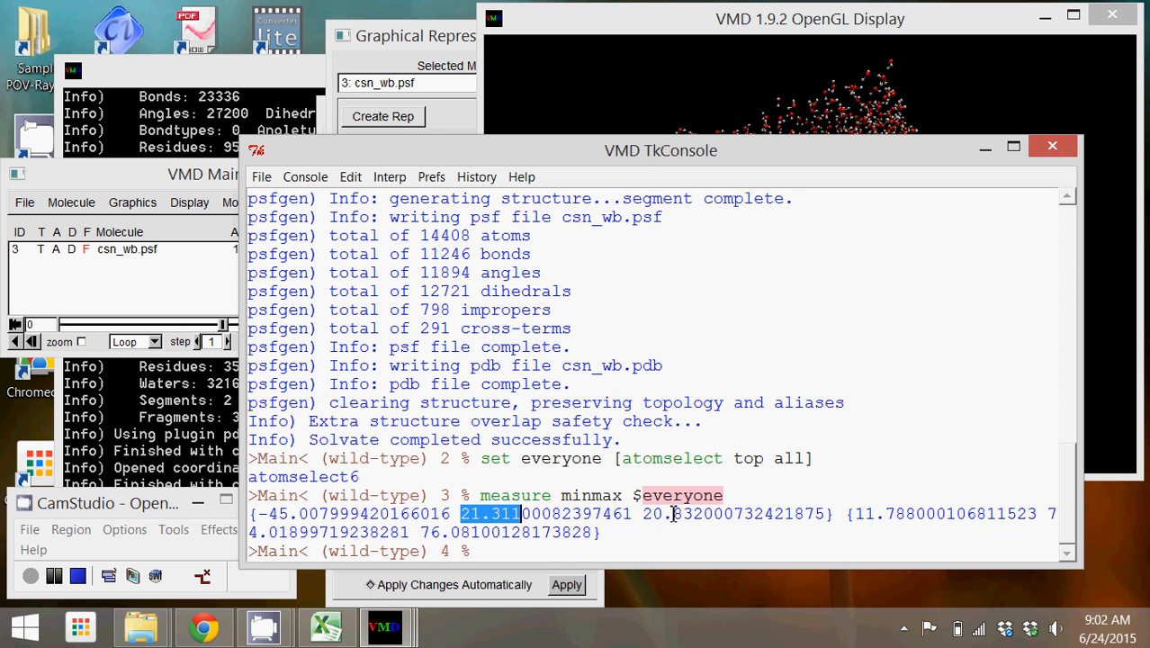
{"action": "double_click", "coordinate": [675, 515]}
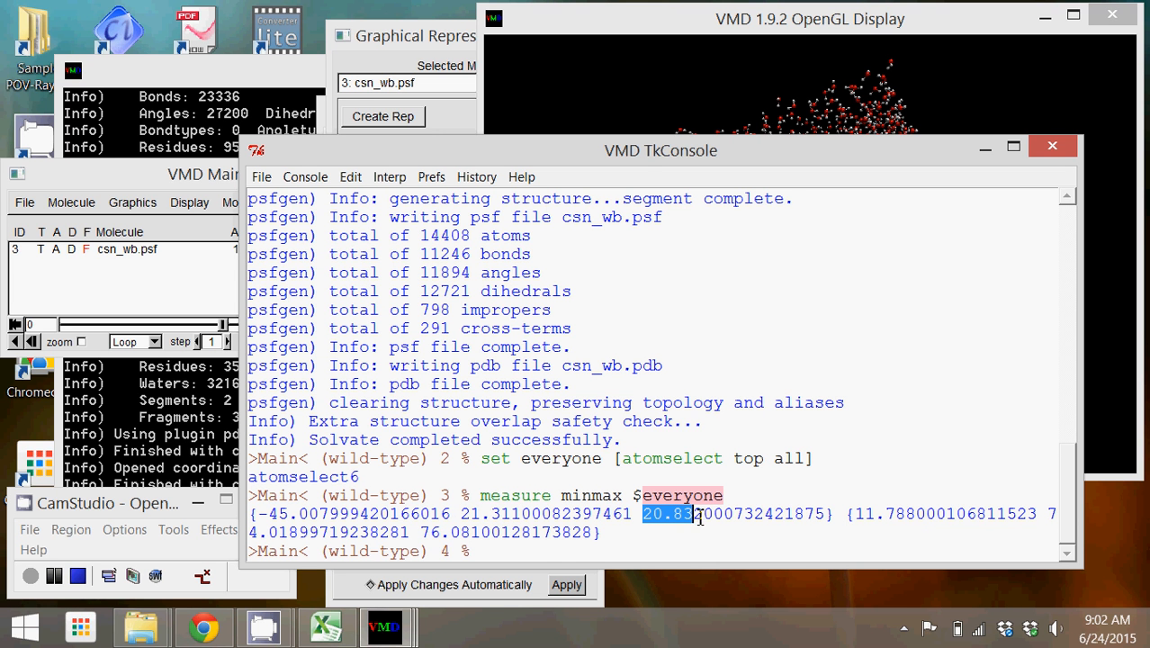